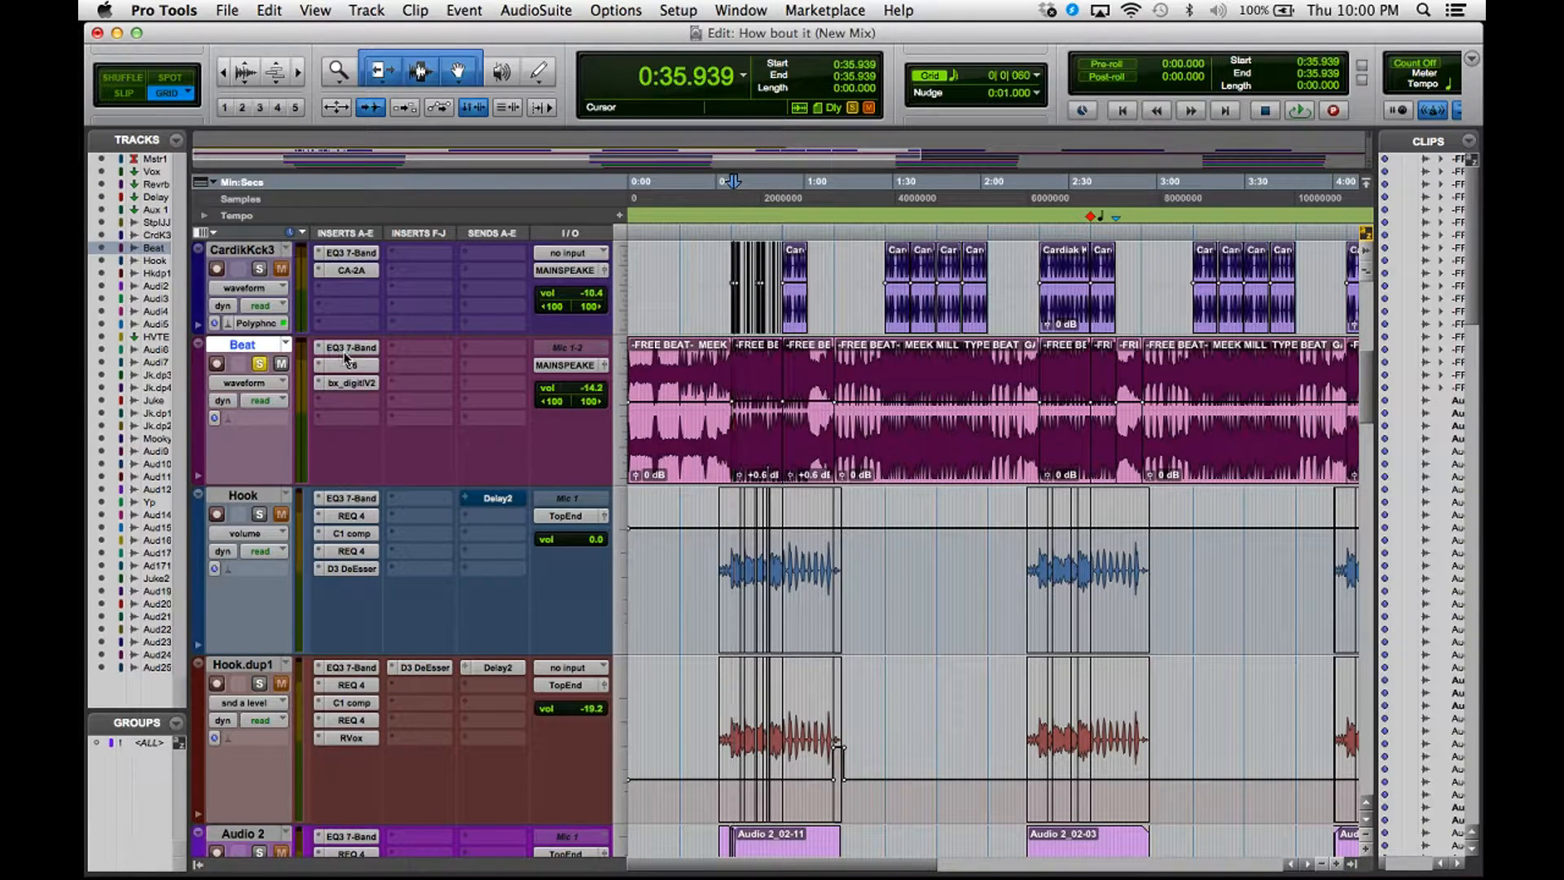
- Open the Beat track's EQ3 7-Band window to review its 10.2 dB boost near 52.9 Hz
{"action": "left_click", "coordinate": [350, 347]}
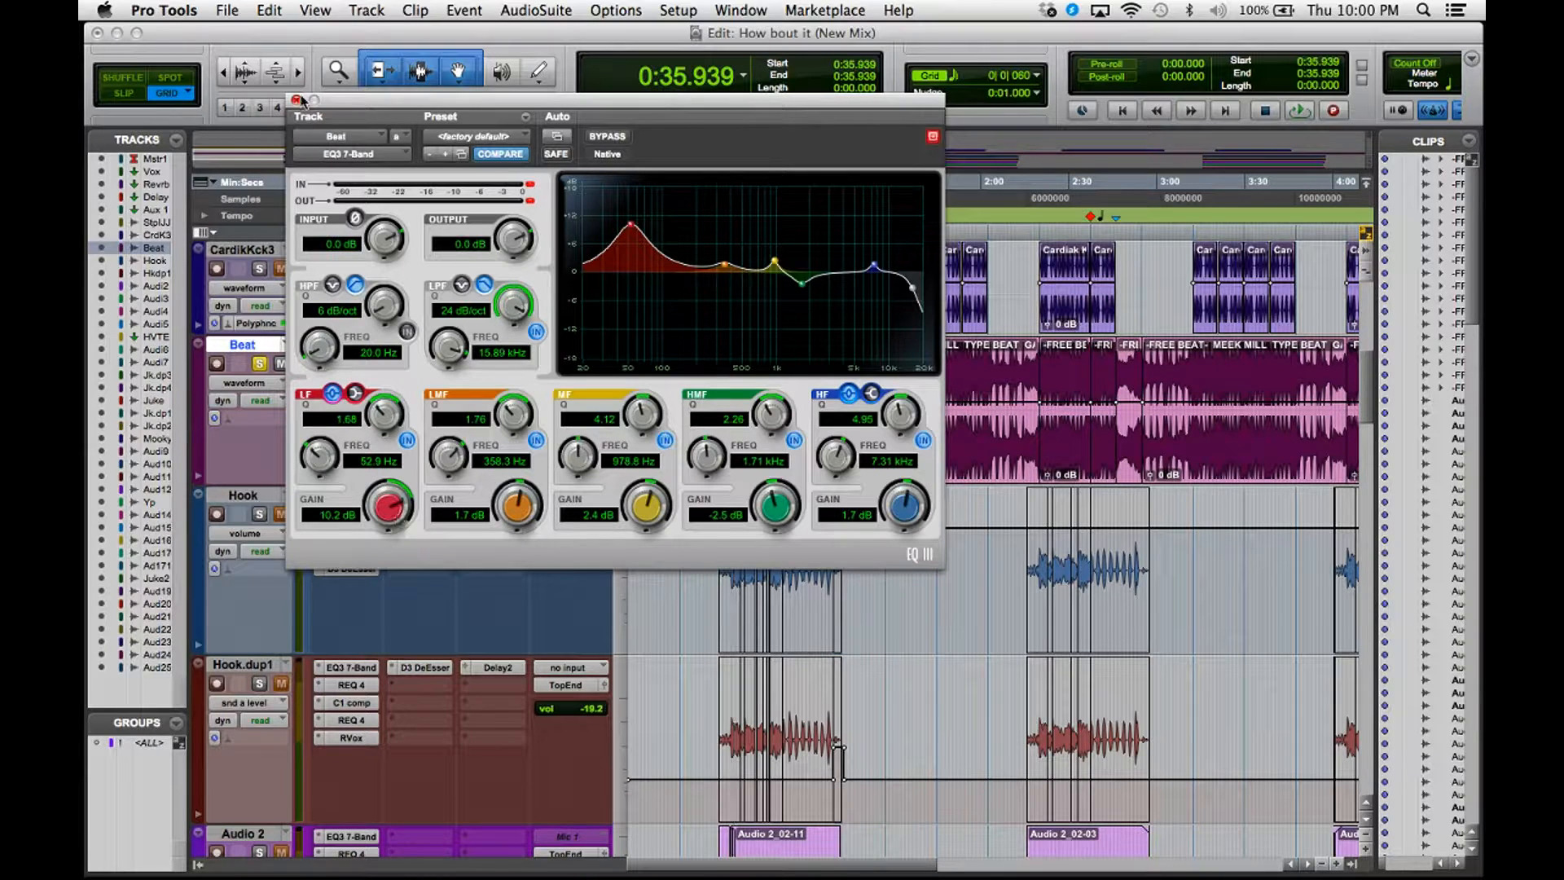
{"action": "left_click", "coordinate": [297, 99]}
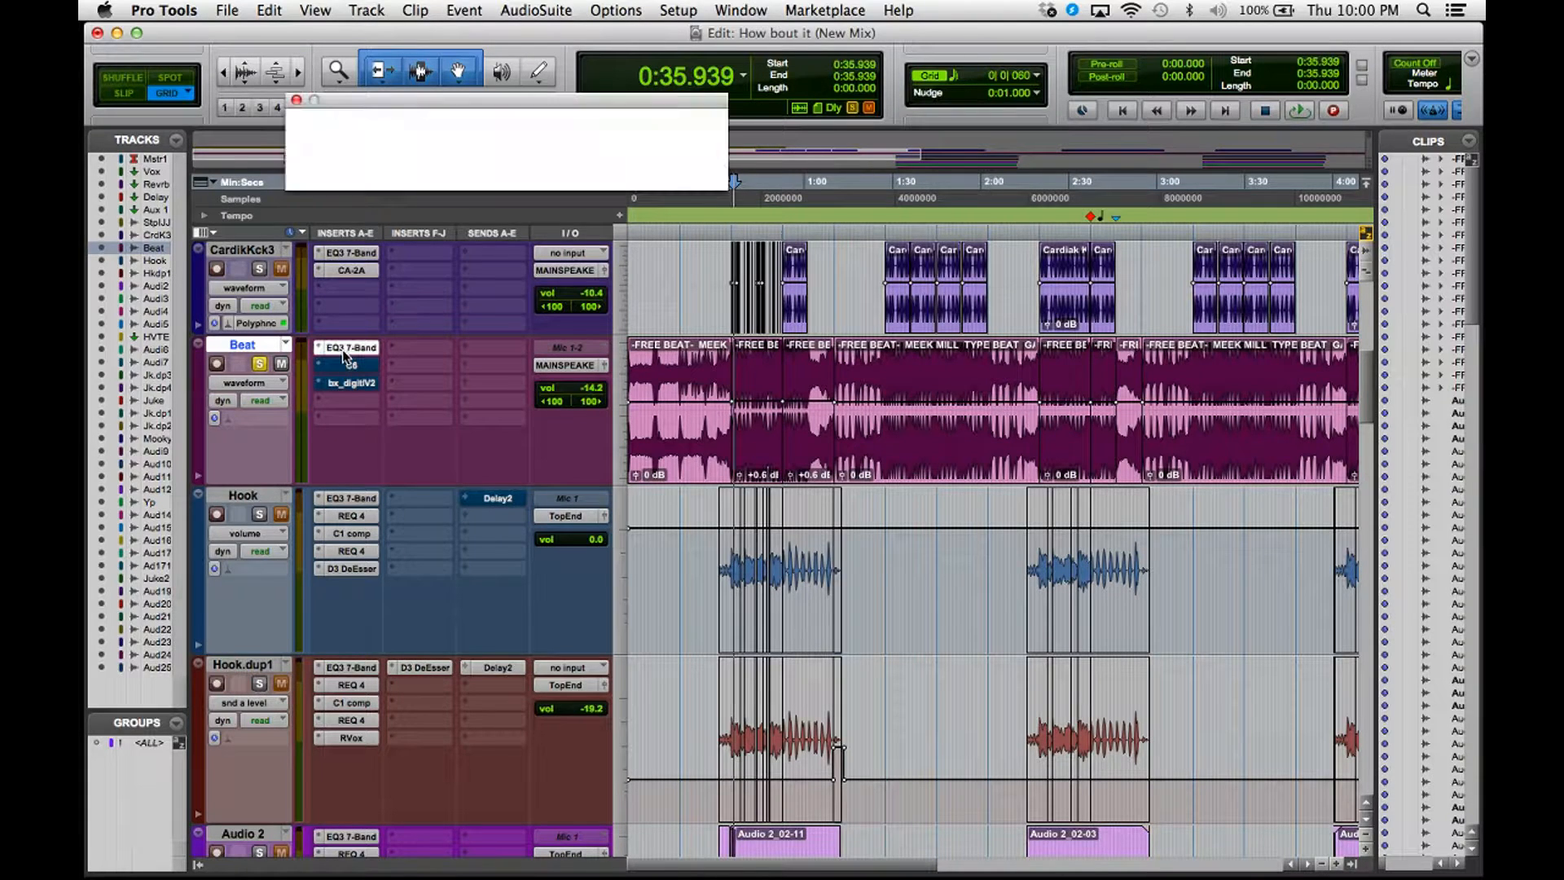
{"action": "left_click", "coordinate": [348, 347]}
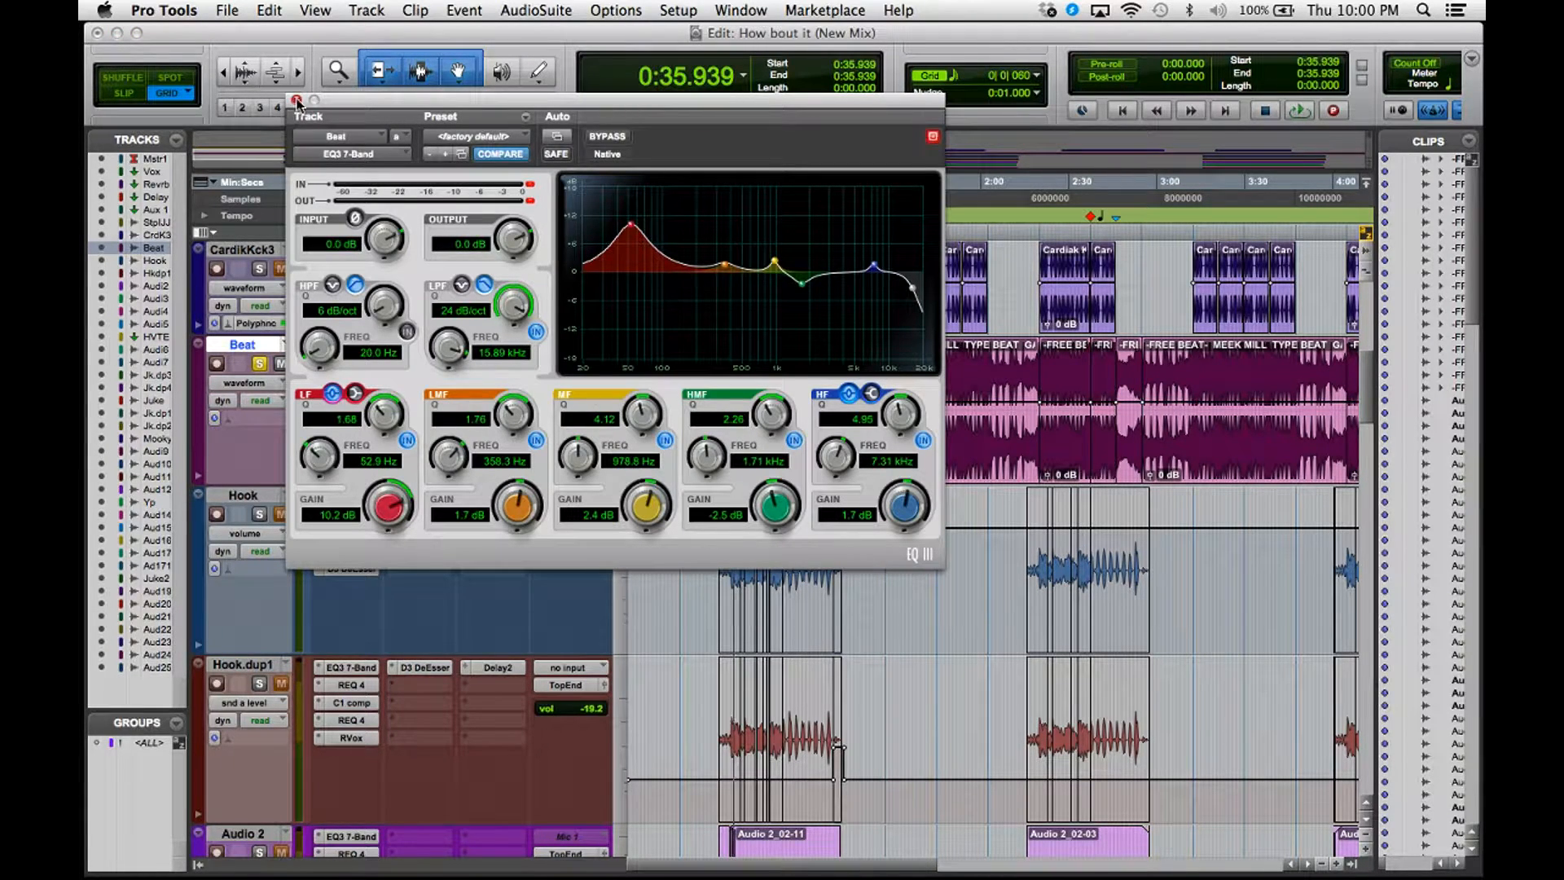
{"action": "left_click", "coordinate": [297, 101]}
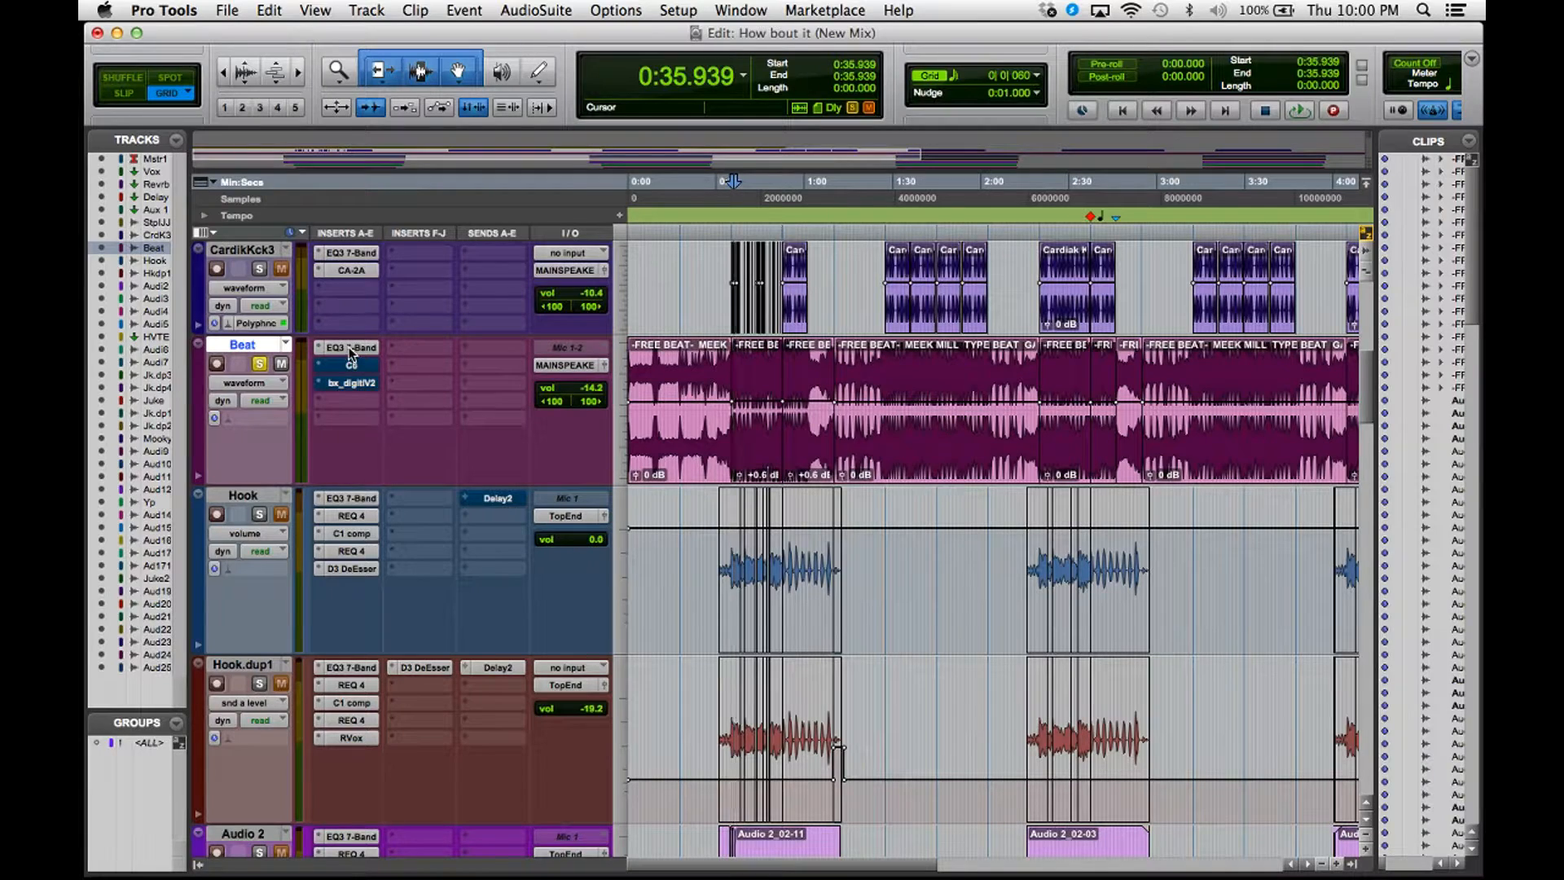
{"action": "left_click", "coordinate": [350, 347]}
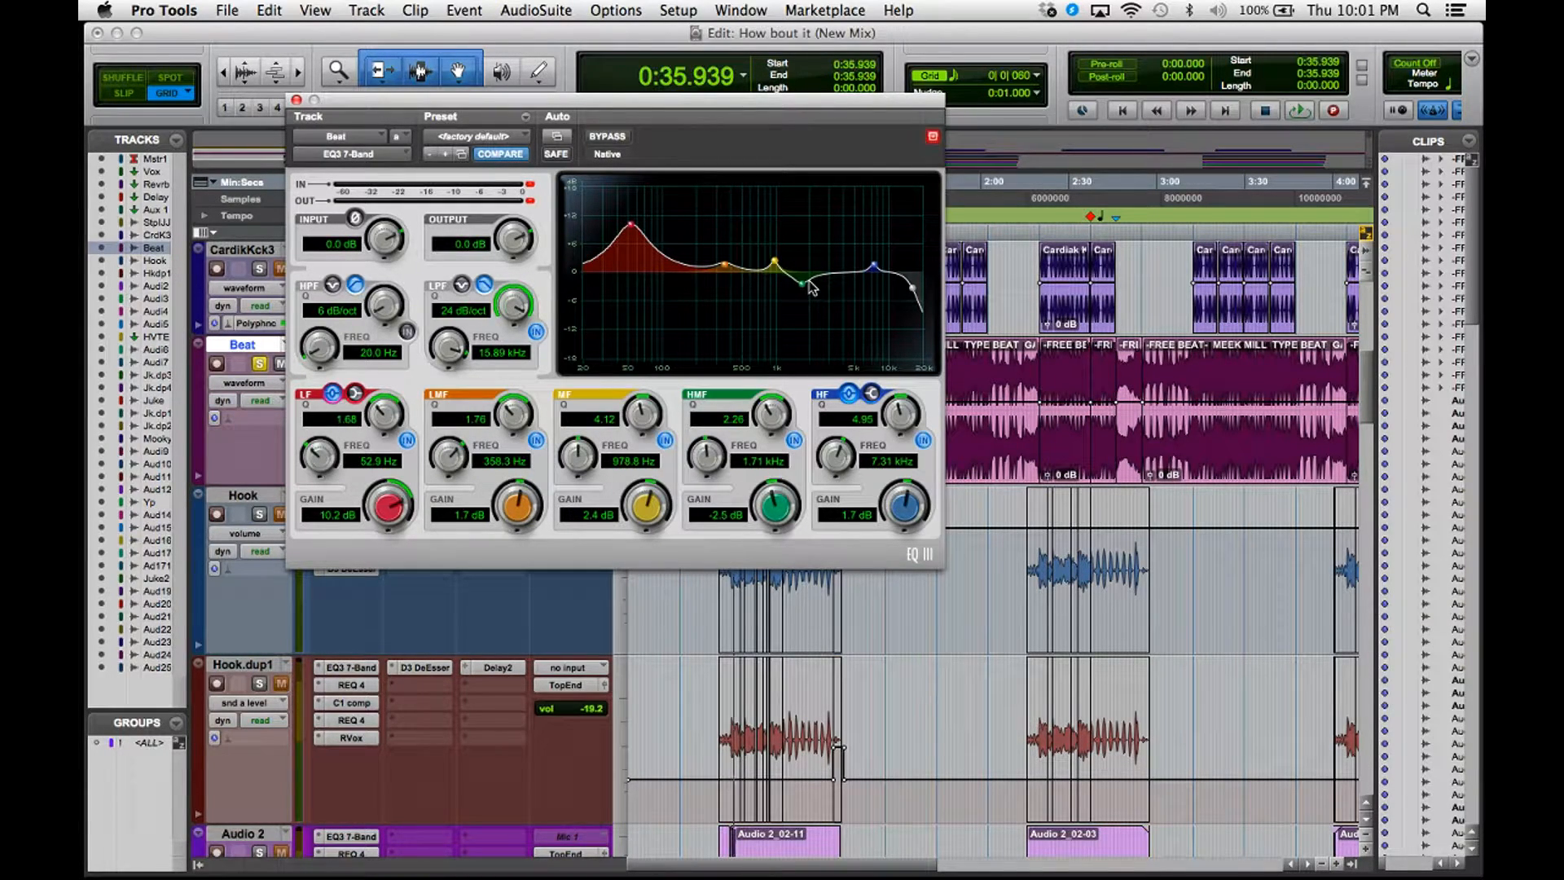
{"action": "mouse_move", "coordinate": [881, 232]}
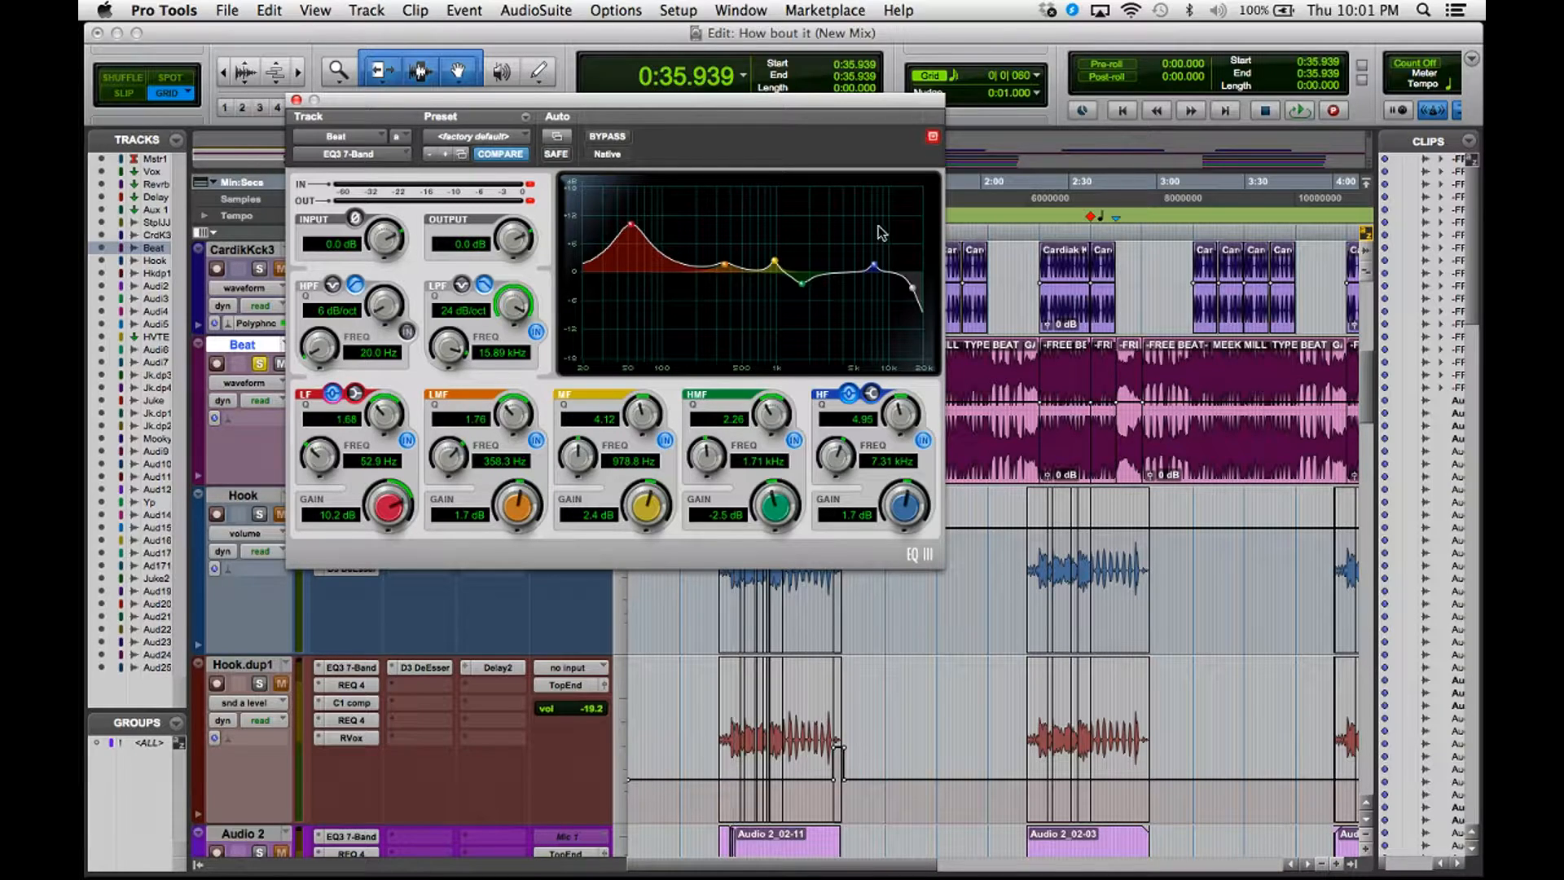
{"action": "mouse_move", "coordinate": [881, 267]}
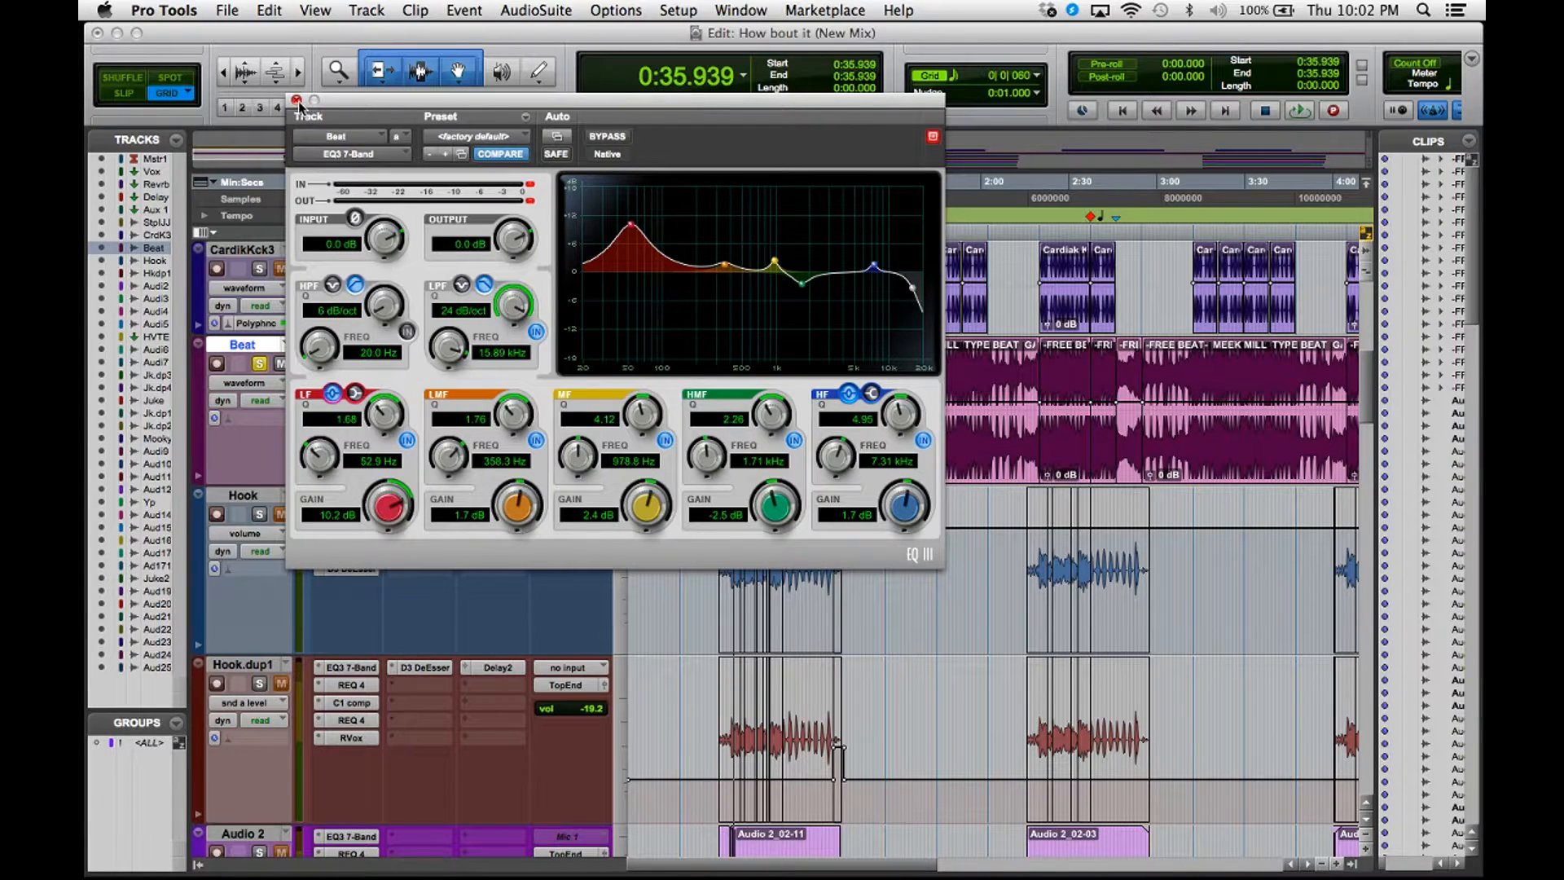
- Close the Beat EQ window and start session playback from the Edit window
{"action": "left_click", "coordinate": [297, 99]}
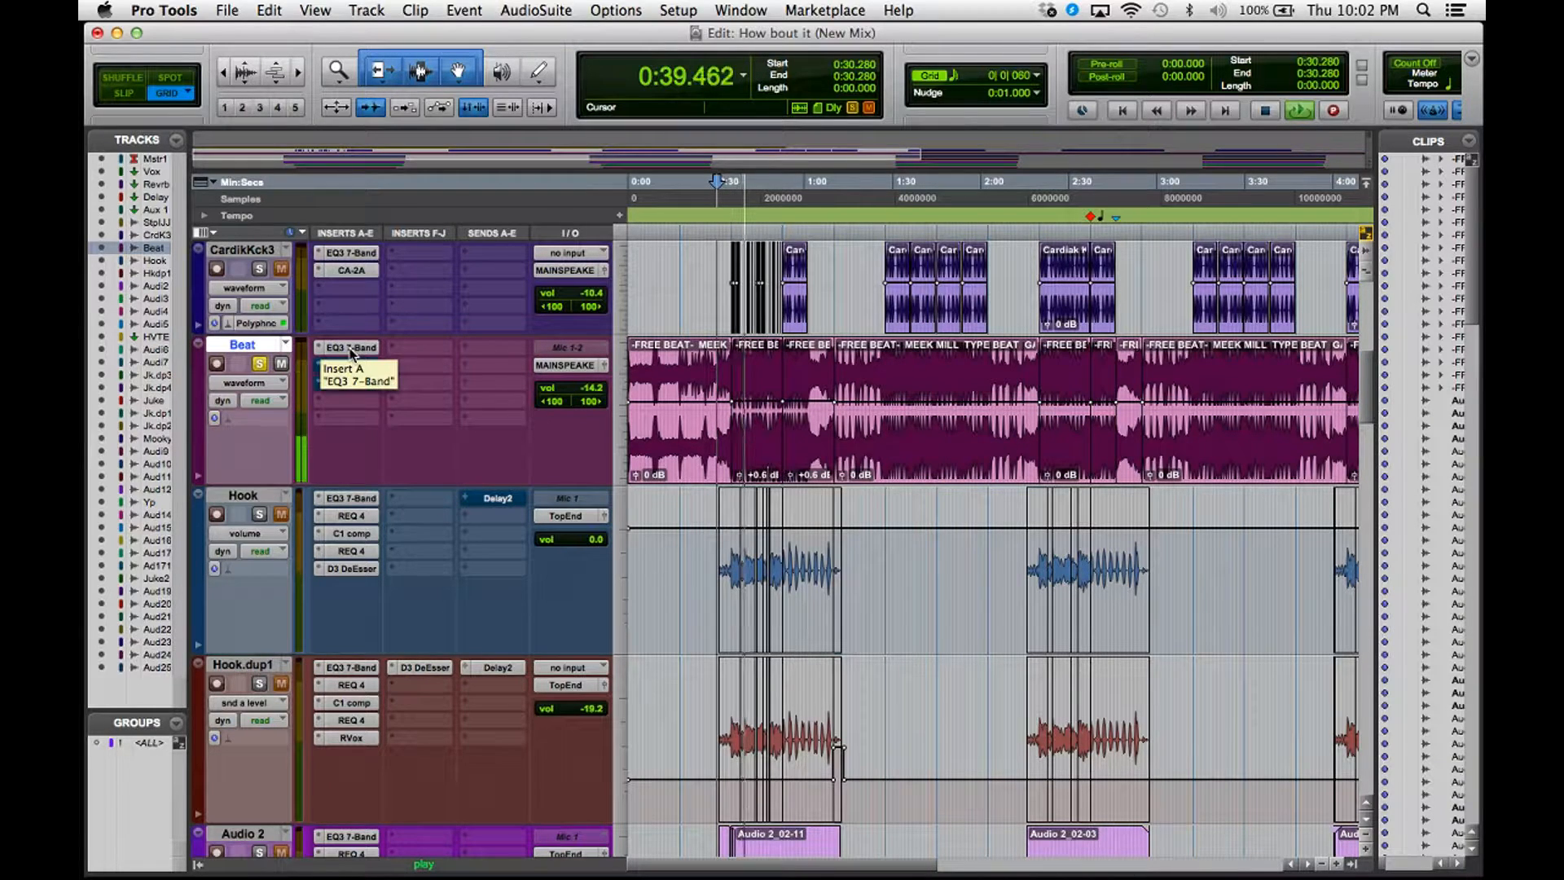
{"action": "left_click", "coordinate": [347, 362]}
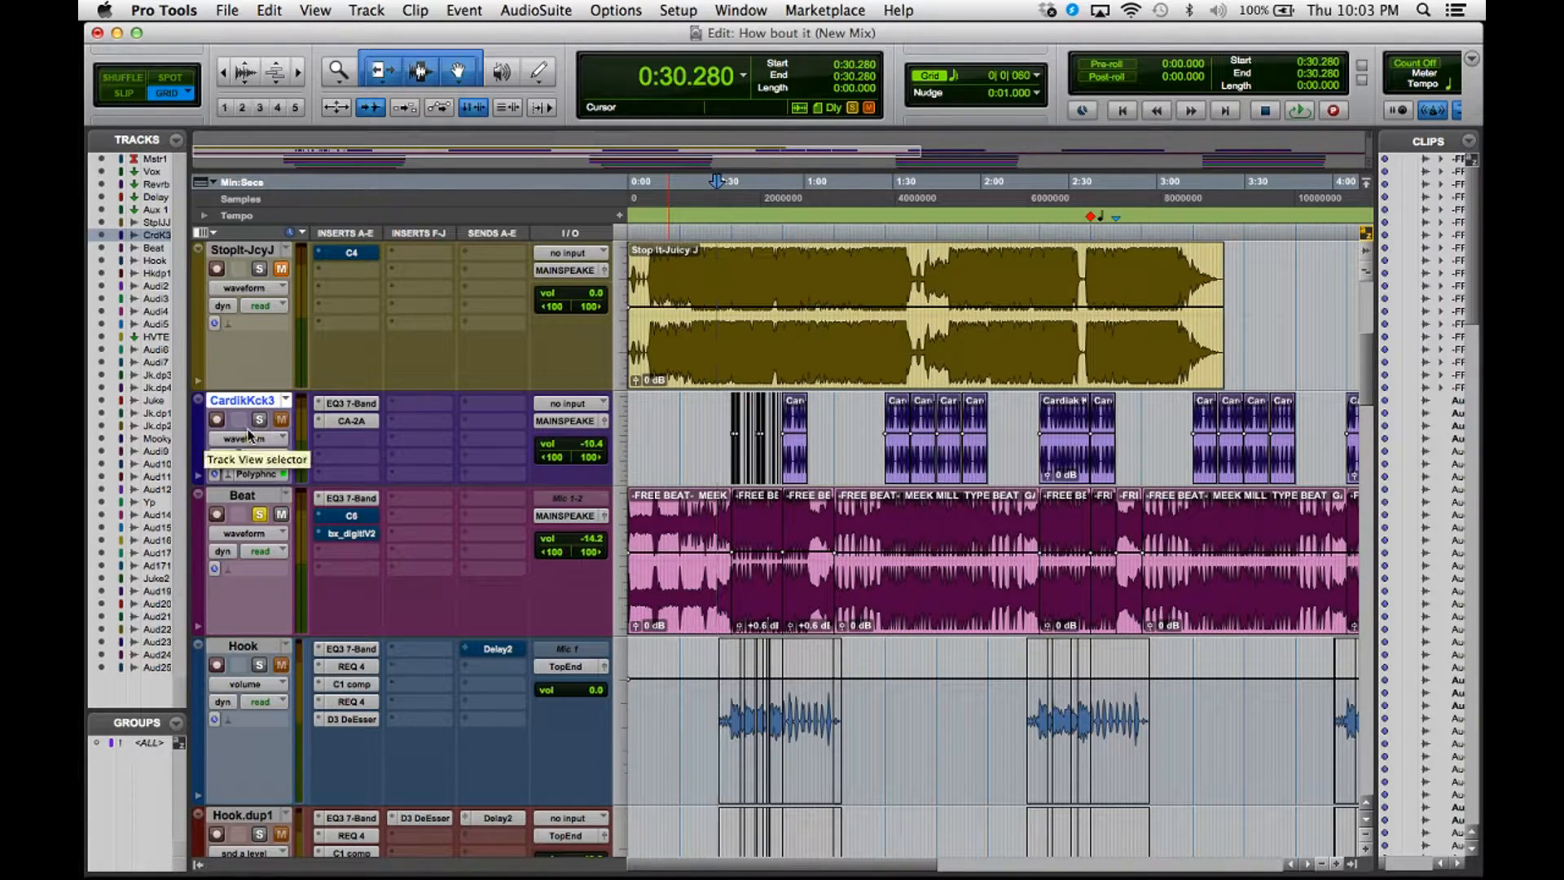
{"action": "mouse_move", "coordinate": [259, 418]}
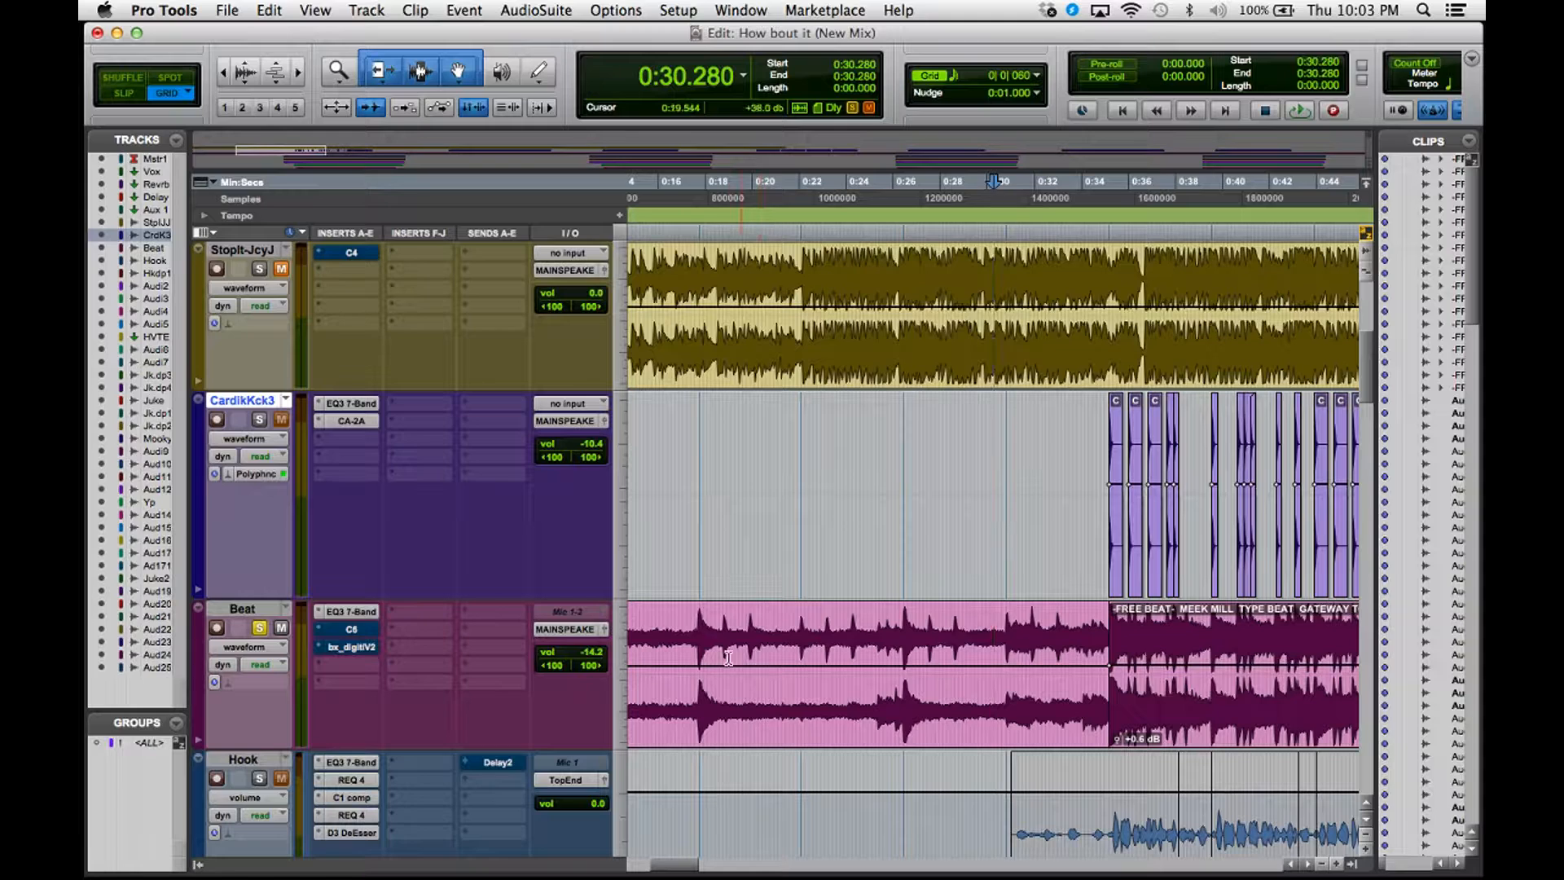
- Scroll the Edit window timeline to the 0:32–1:02 section
{"action": "scroll", "scroll_direction": "right", "scroll_amount": 3}
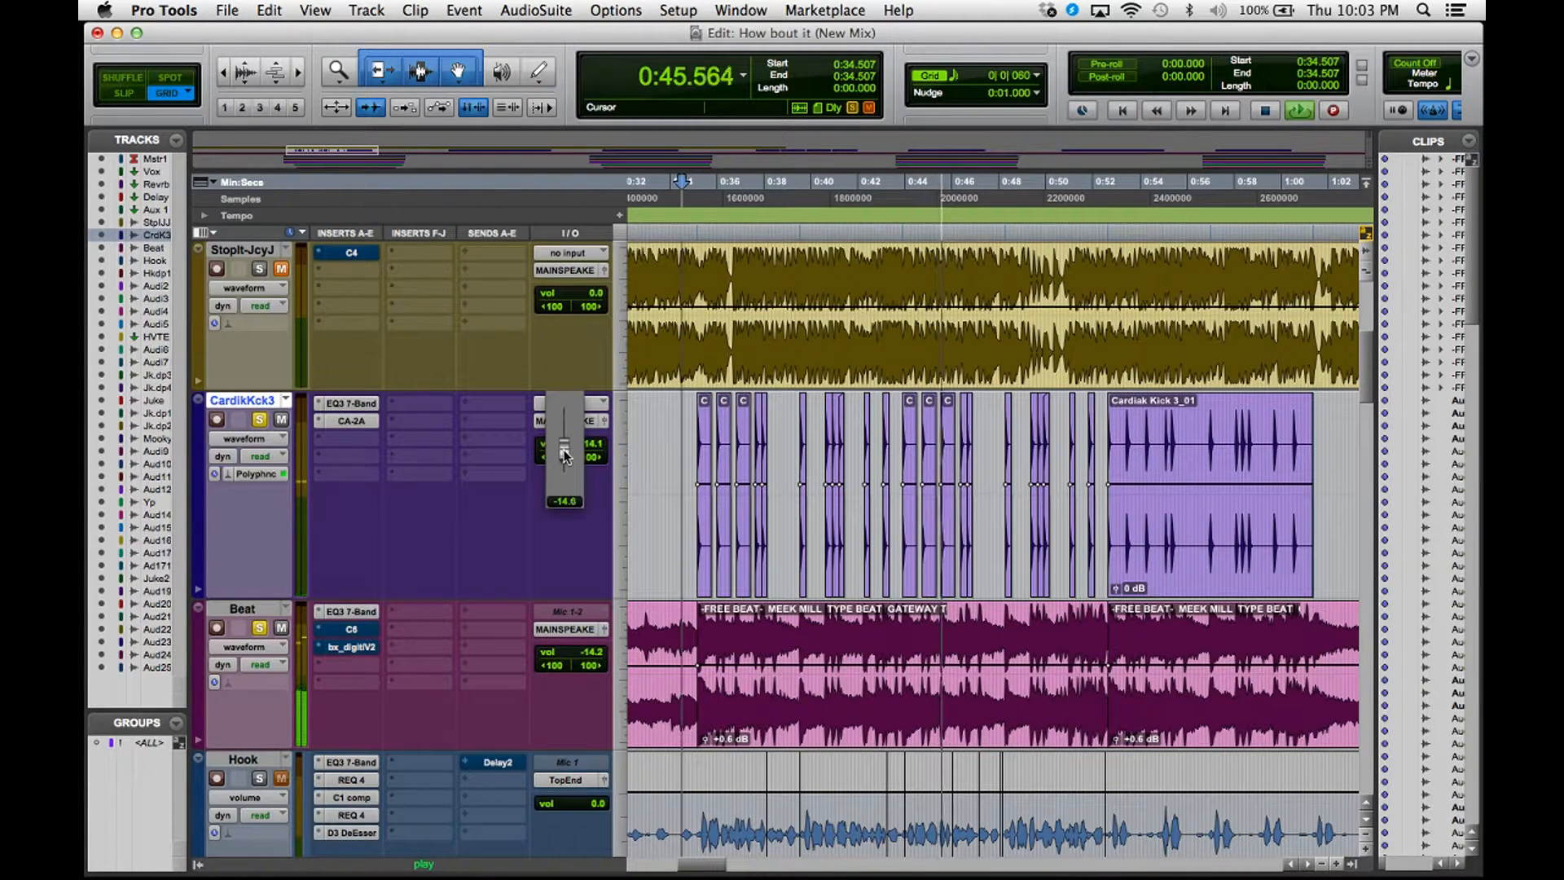
- Lower the CardikKck3 kick fader to -15.7 dB and solo the kick track
{"action": "left_click_drag", "start_coordinate": [564, 444], "coordinate": [565, 469]}
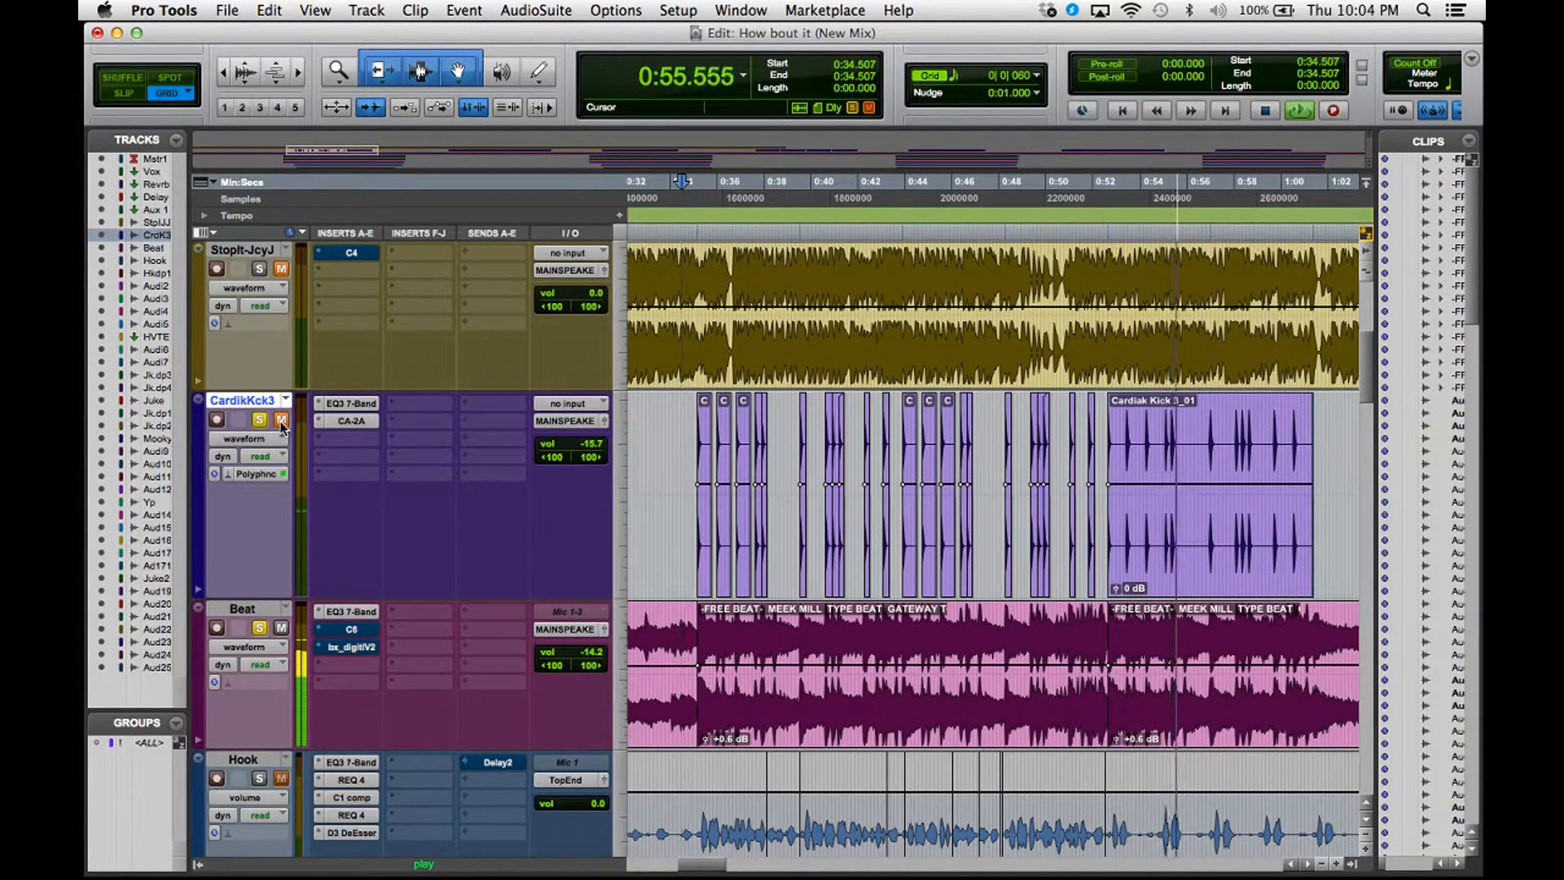
{"action": "left_click", "coordinate": [258, 418]}
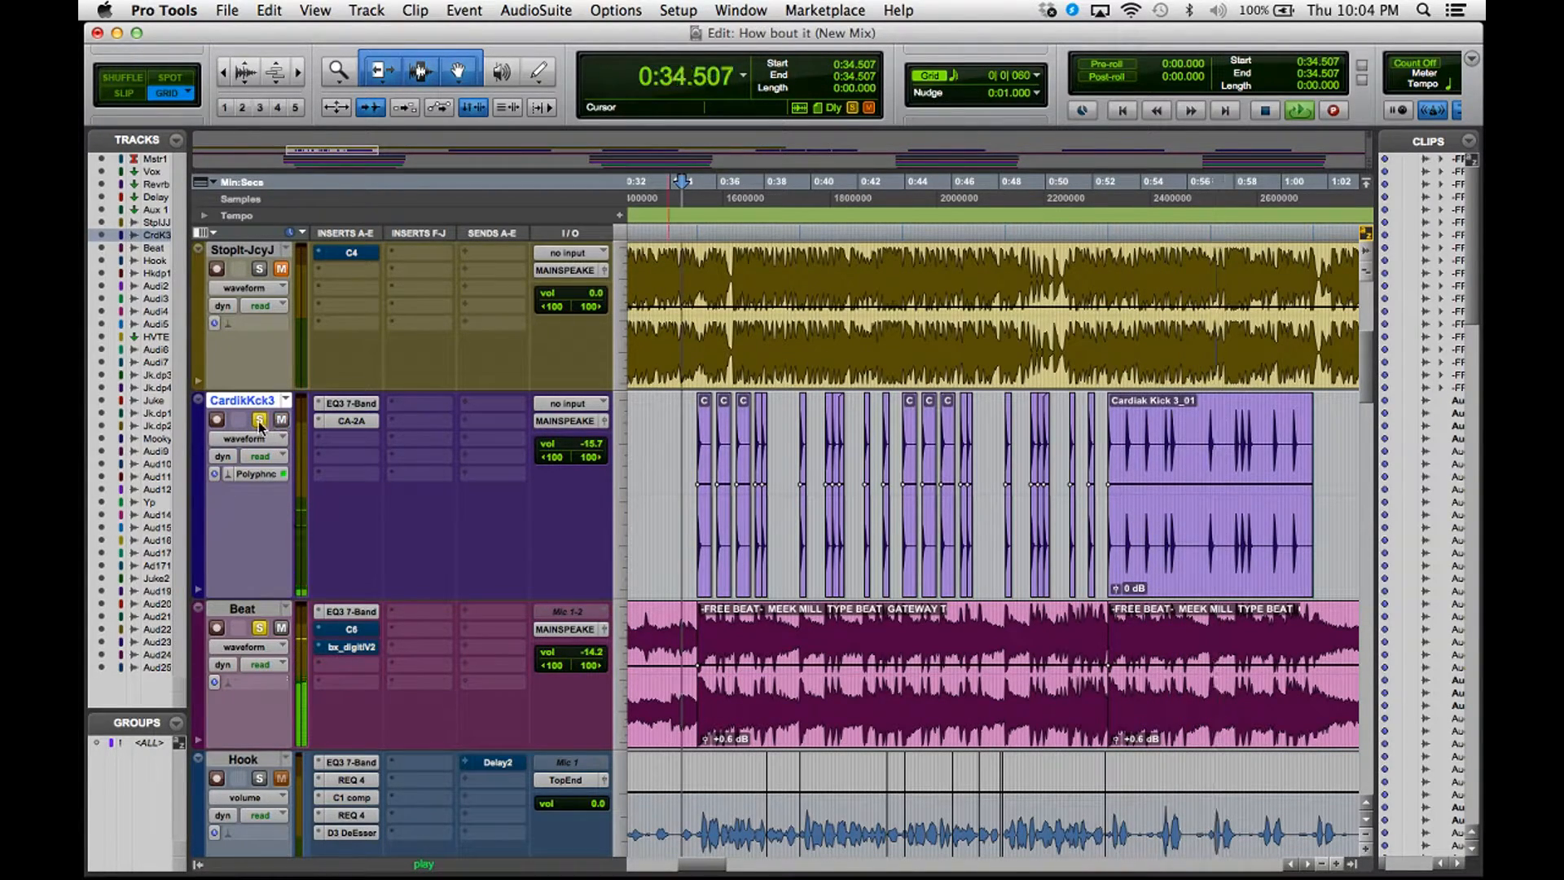
{"action": "left_click", "coordinate": [258, 419]}
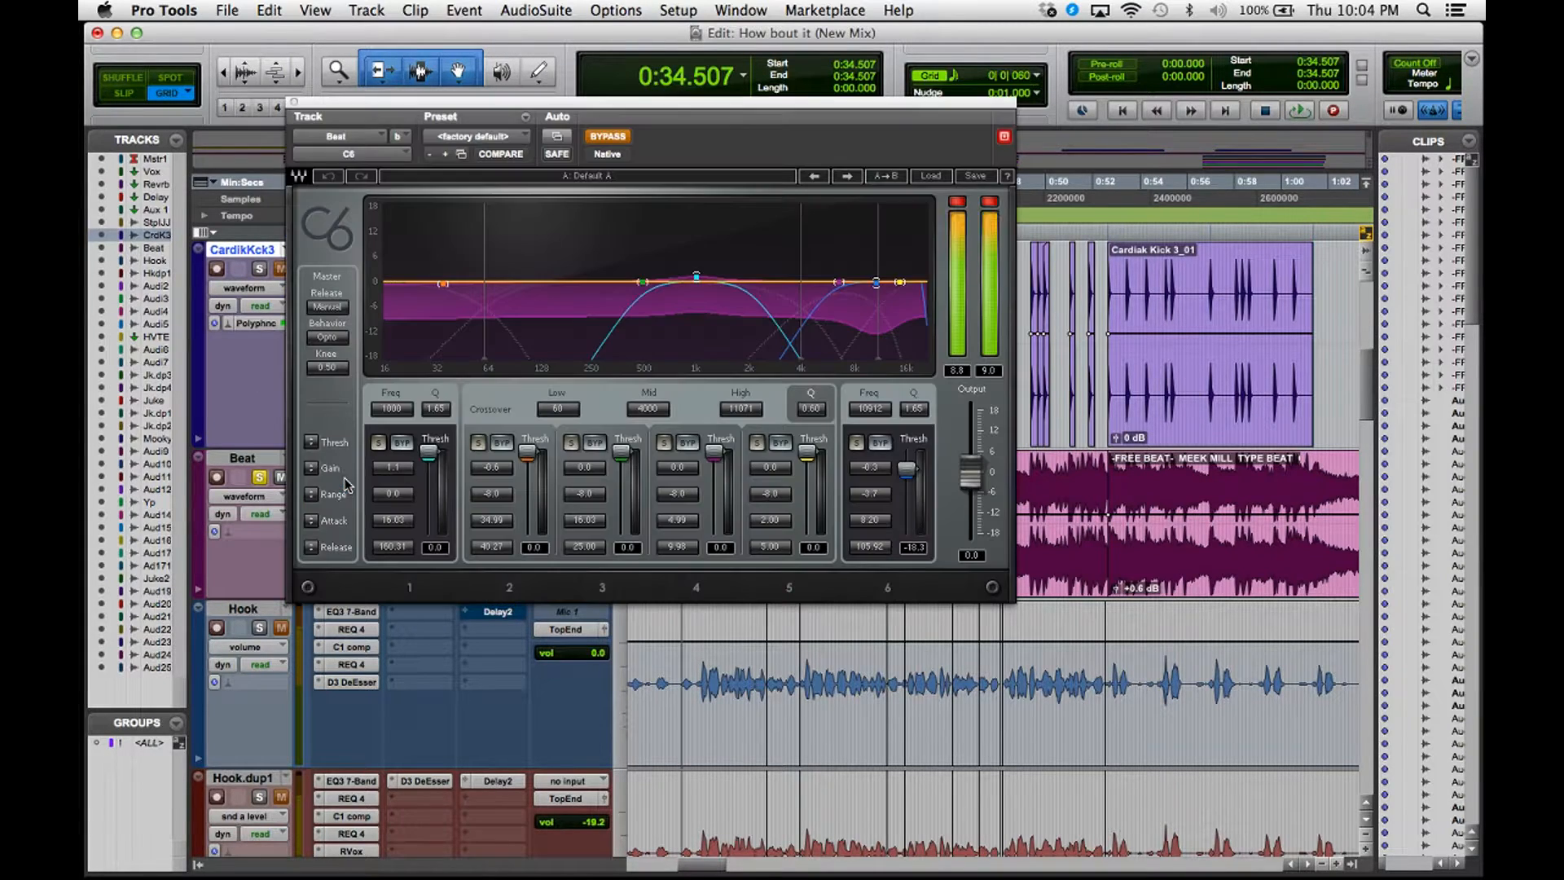
- Take the Beat track's C6 compressor out of bypass and close its window
{"action": "left_click", "coordinate": [606, 137]}
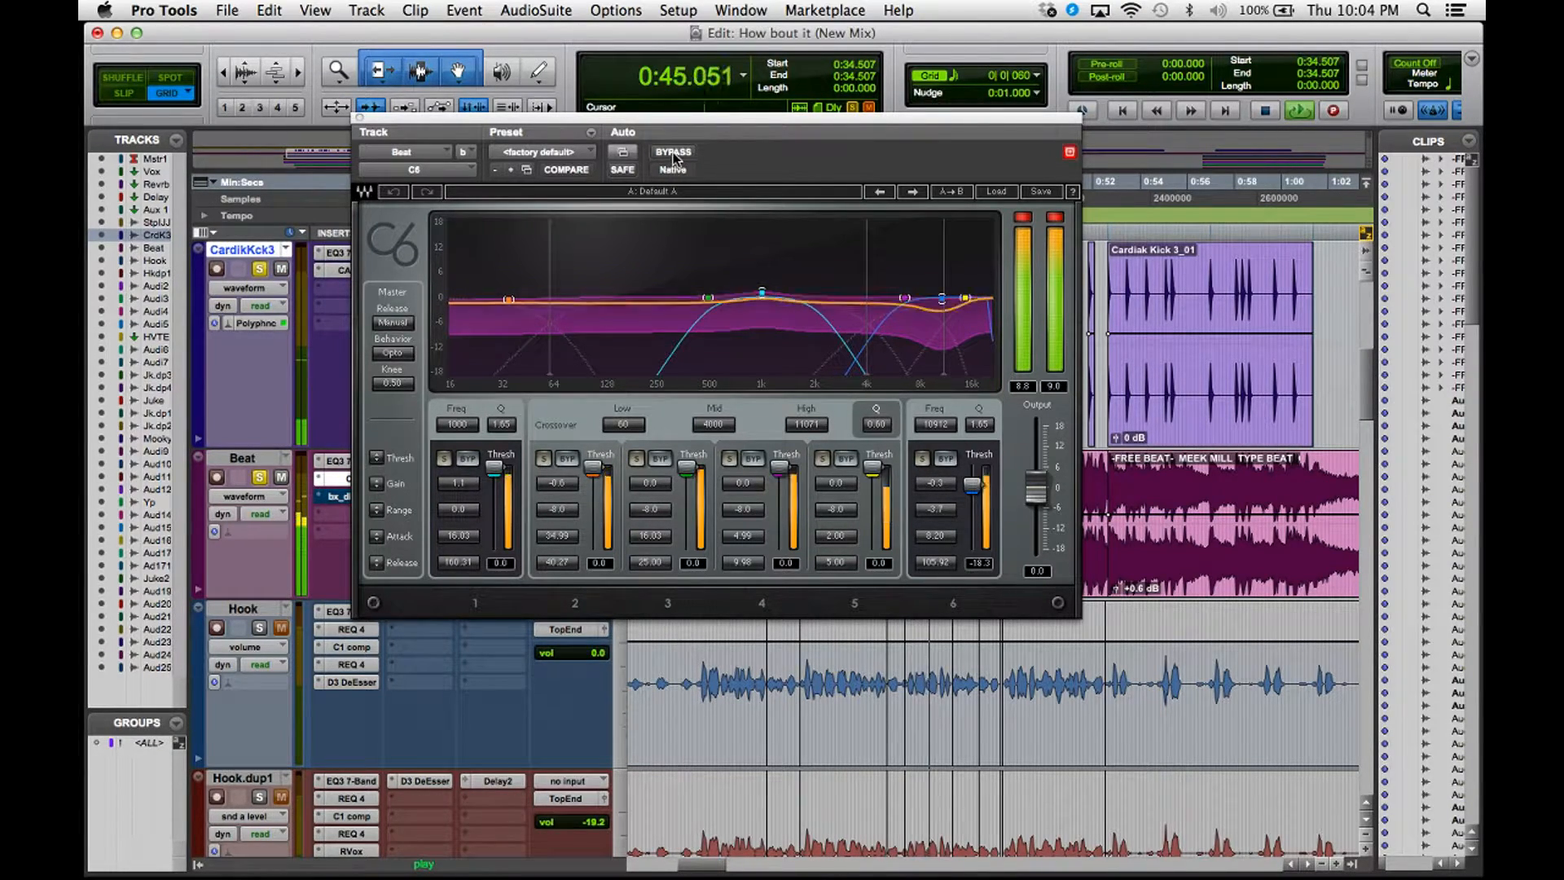
{"action": "left_click", "coordinate": [1068, 152]}
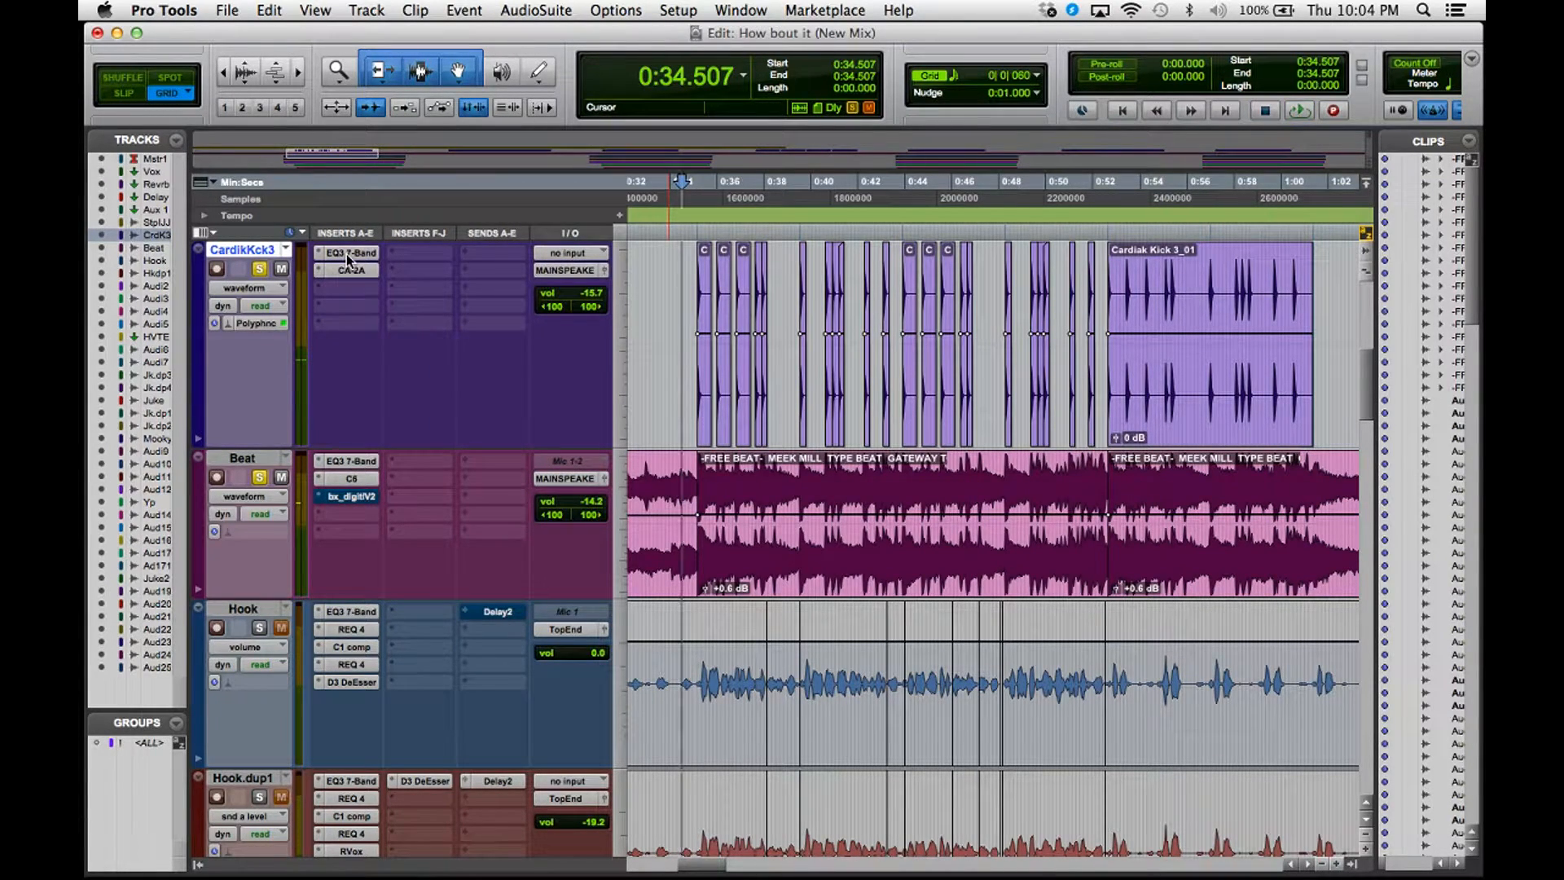
{"action": "left_click", "coordinate": [348, 251]}
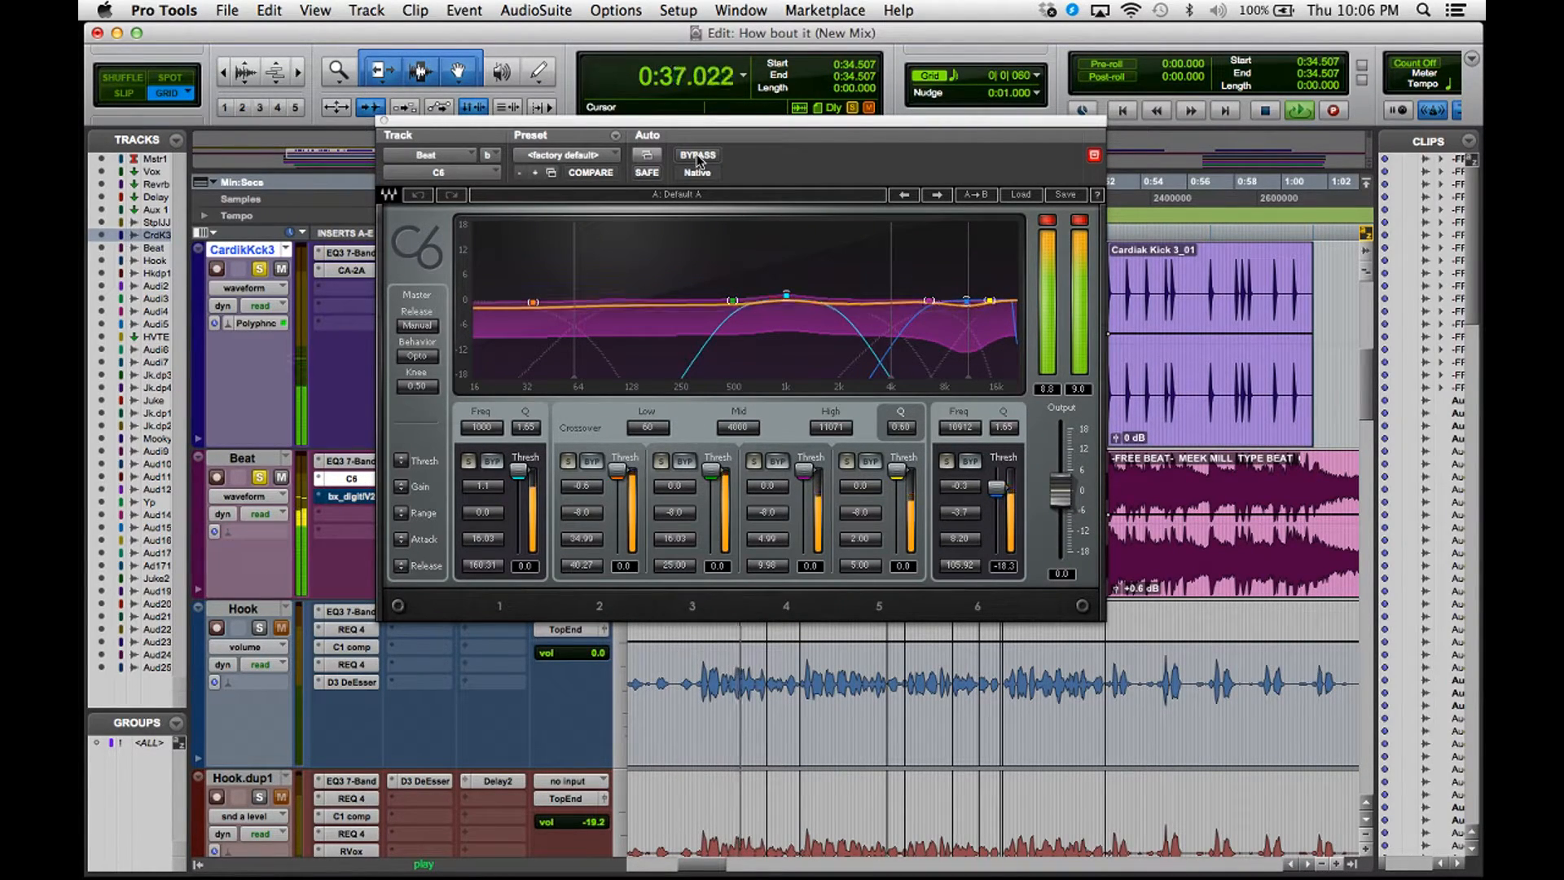
- Bypass the Beat track's C6 multiband compressor while playback continues
{"action": "left_click", "coordinate": [697, 155]}
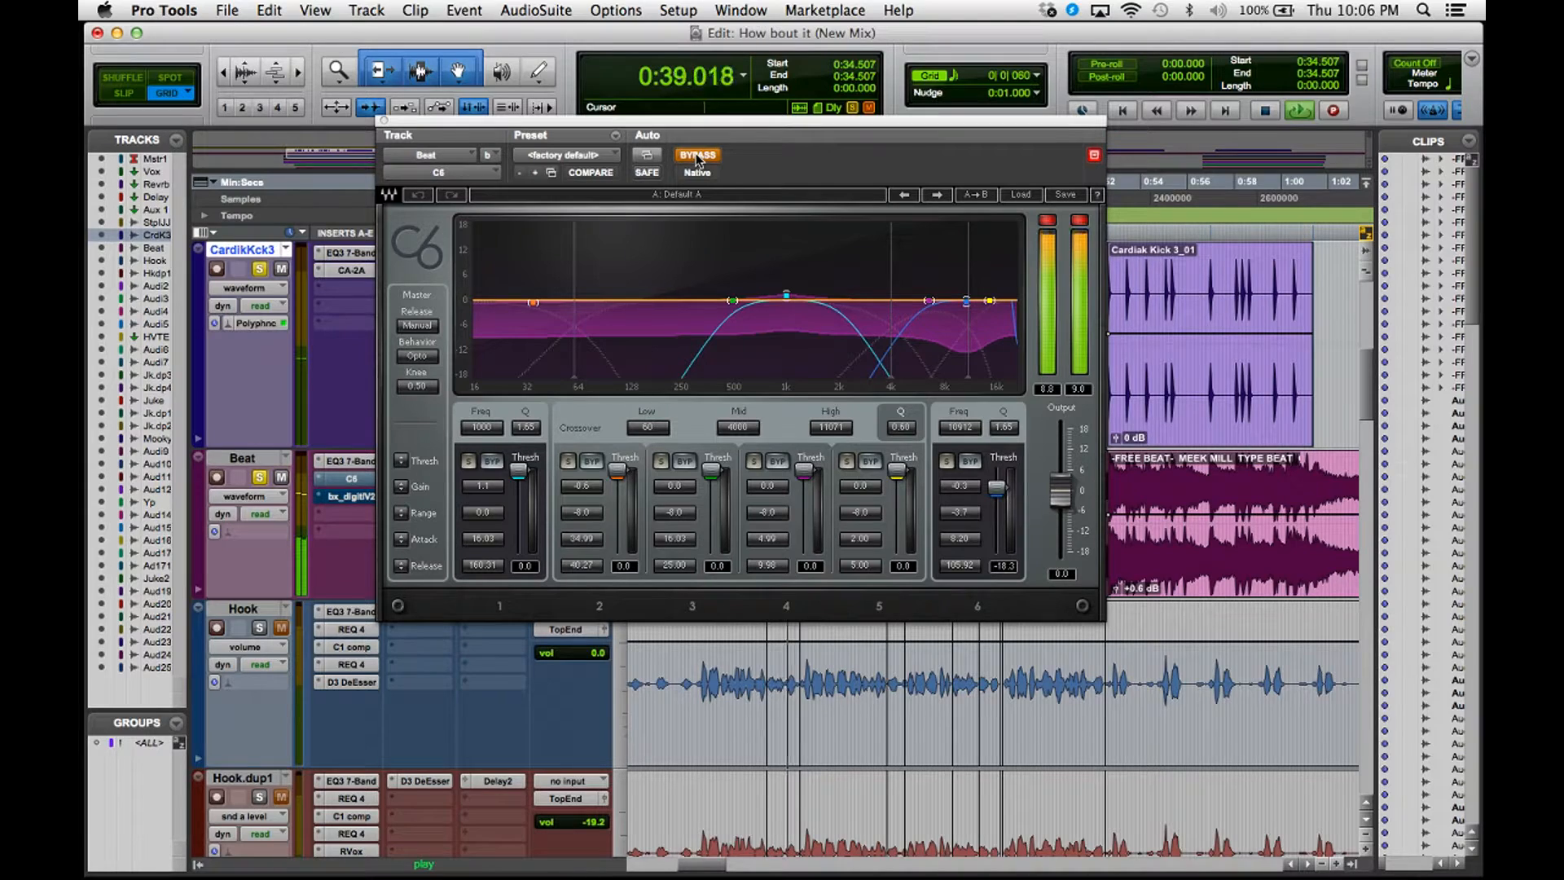
{"action": "mouse_move", "coordinate": [697, 157]}
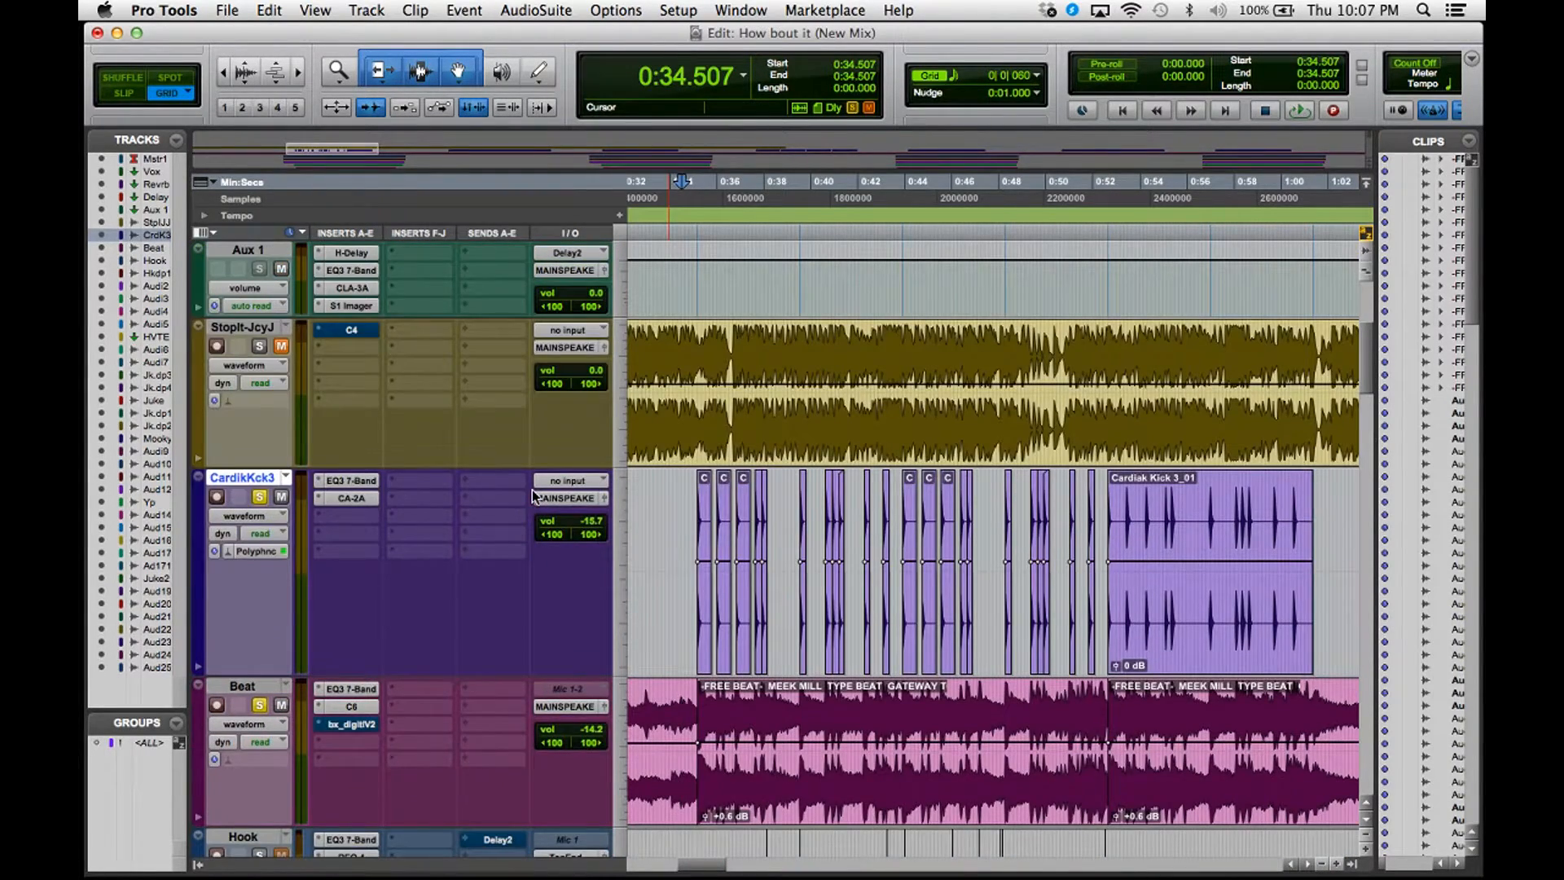
- Select the StopIt-JcyJ track and solo it
{"action": "left_click", "coordinate": [245, 327]}
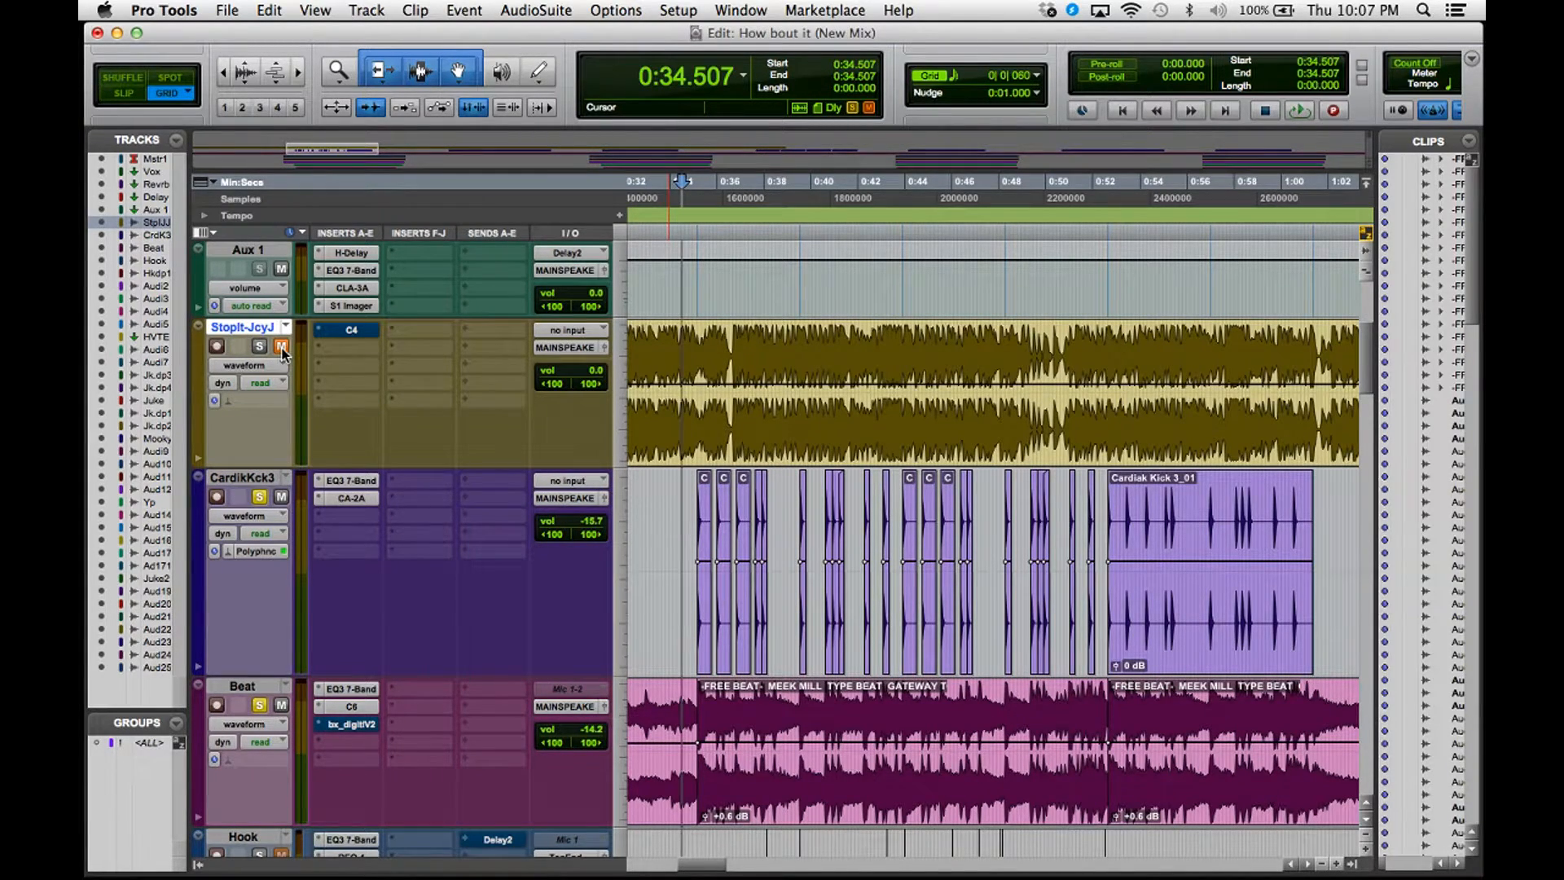
{"action": "mouse_move", "coordinate": [283, 355]}
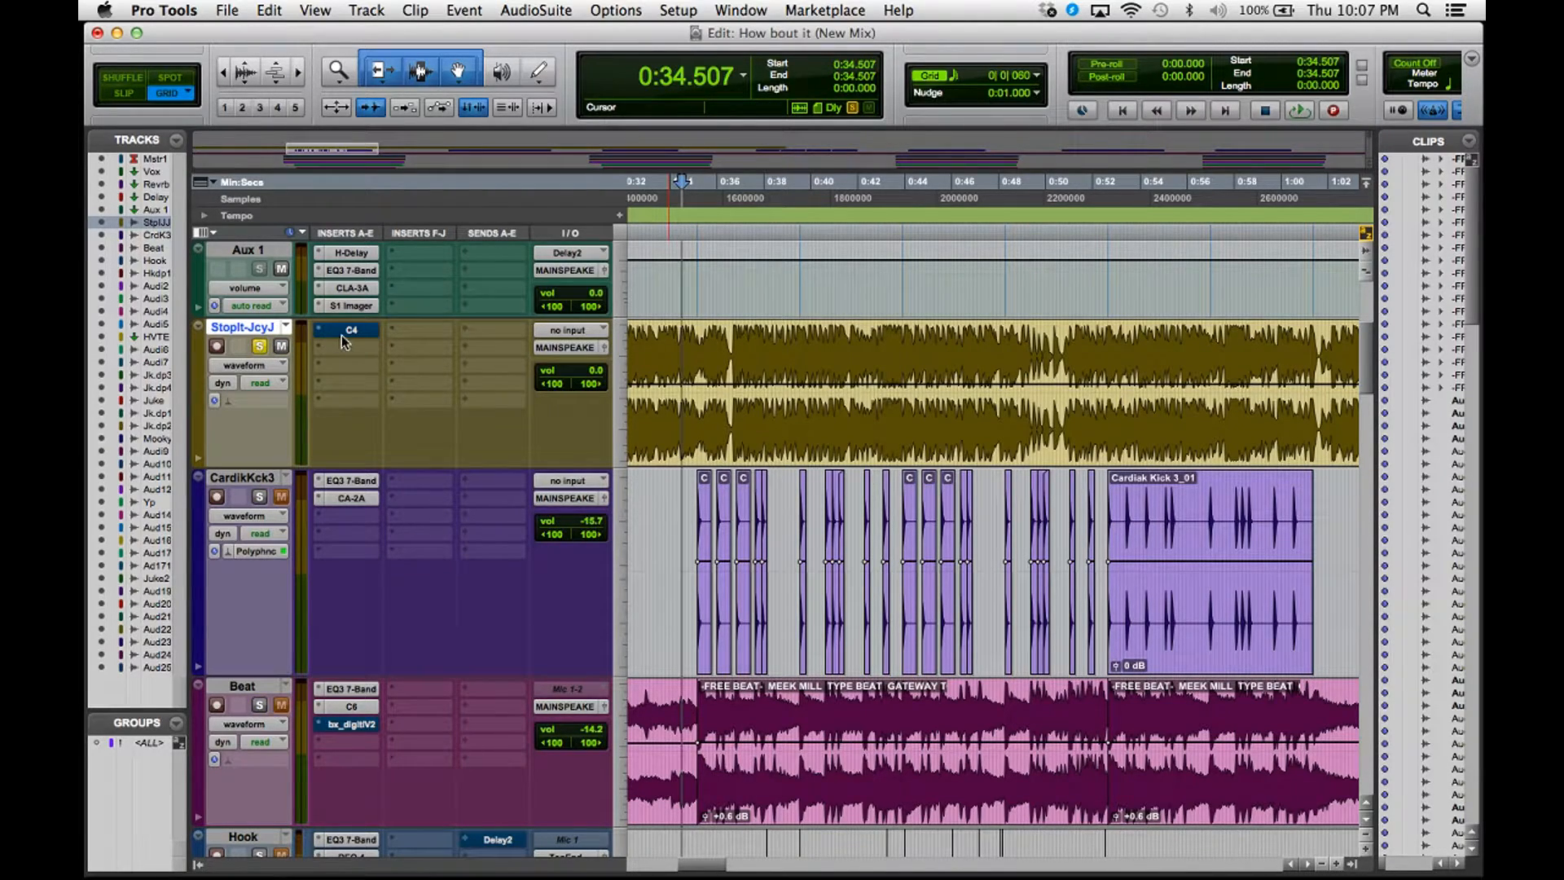
{"action": "left_click", "coordinate": [349, 329]}
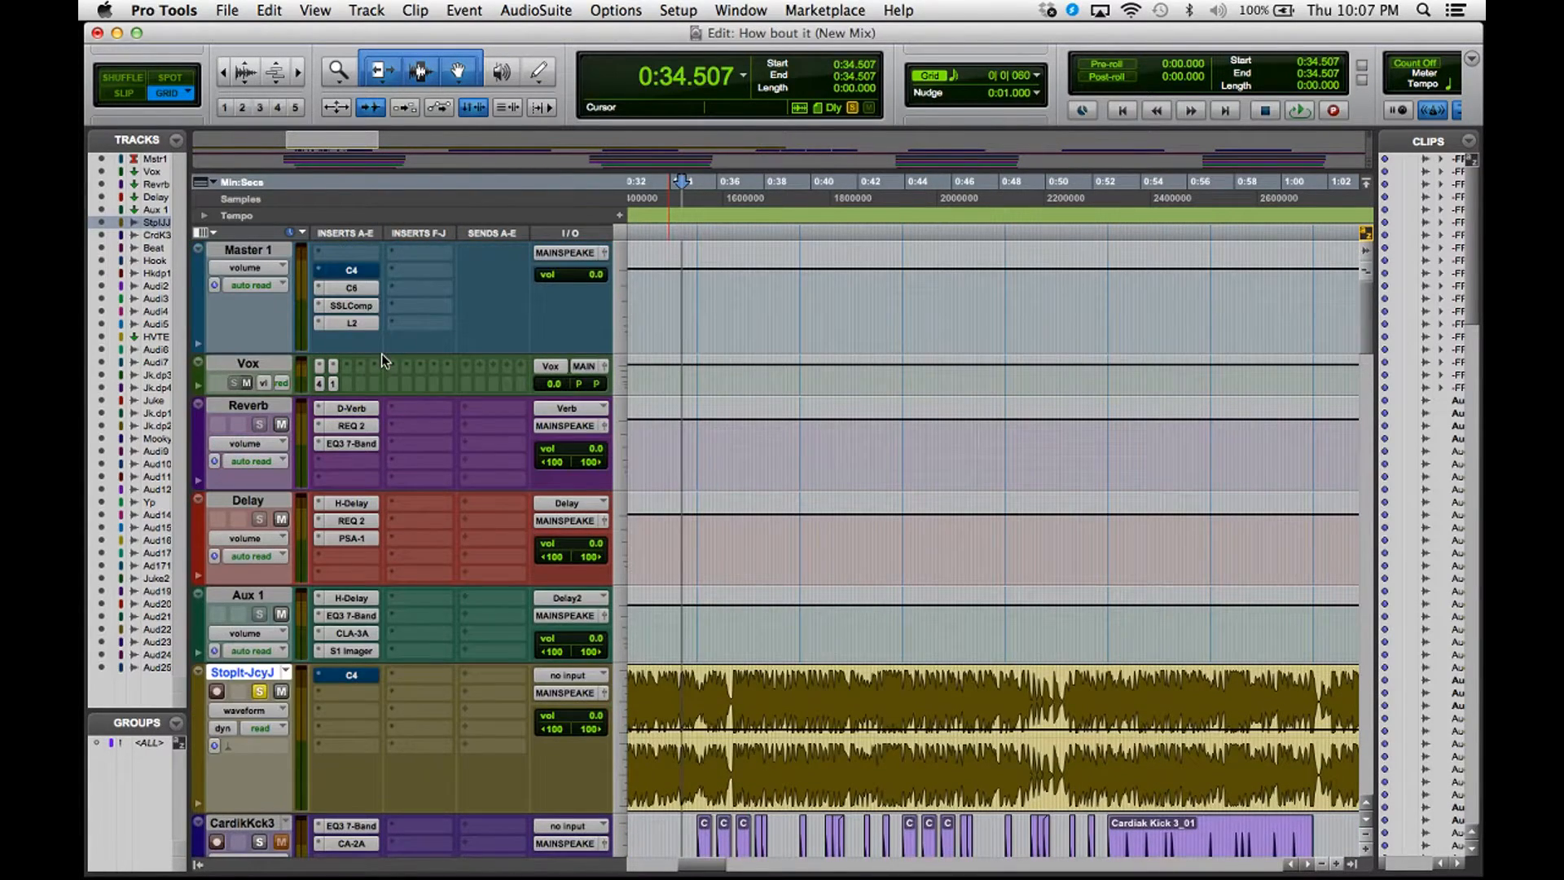
{"action": "left_click", "coordinate": [350, 323]}
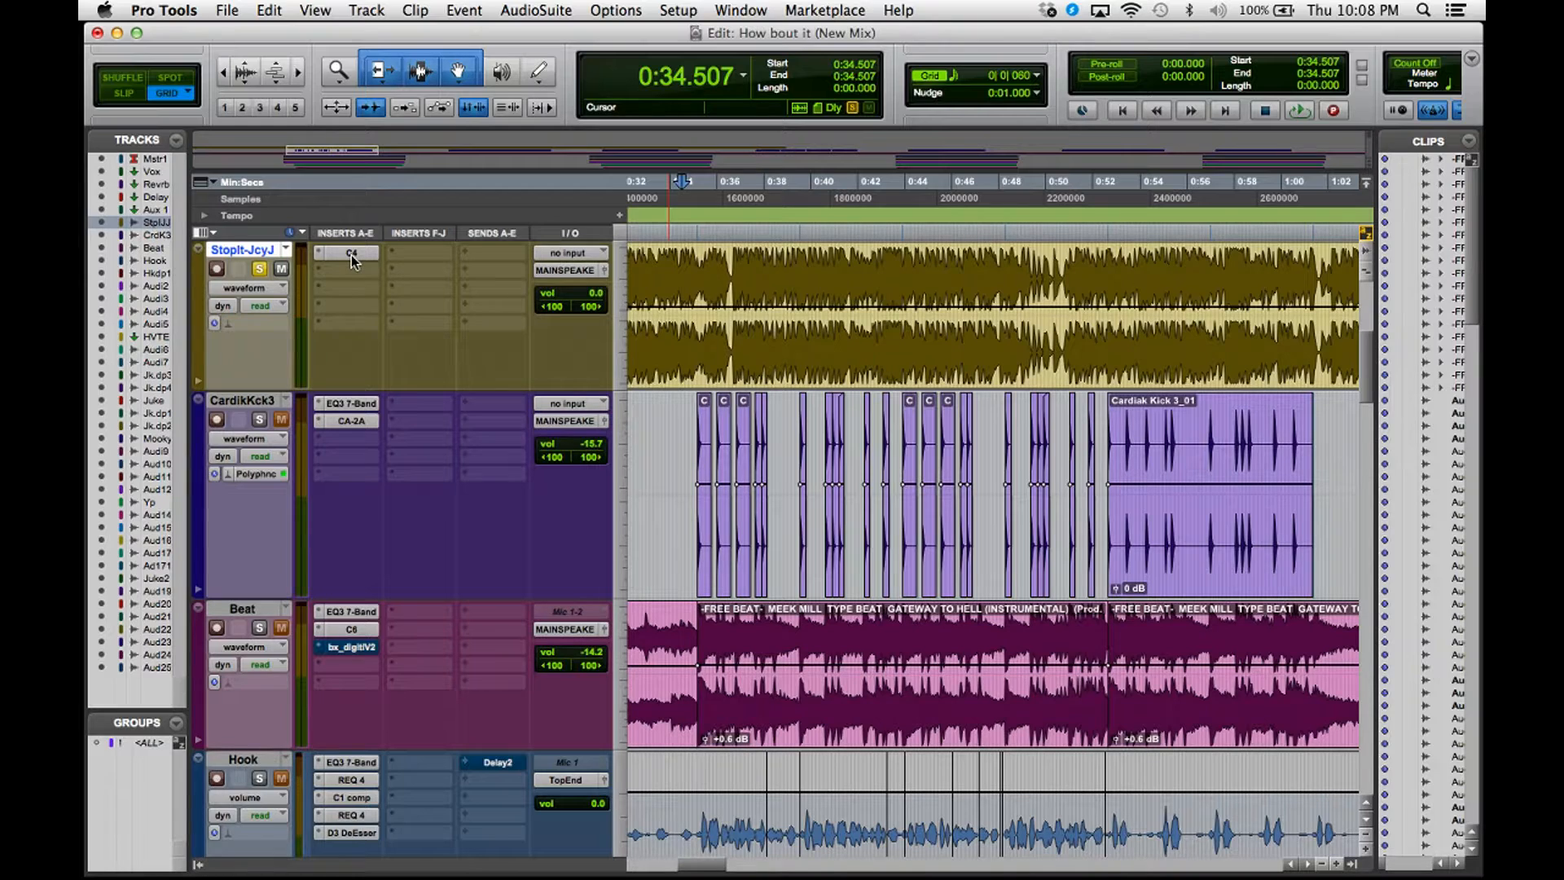
{"action": "mouse_move", "coordinate": [350, 252]}
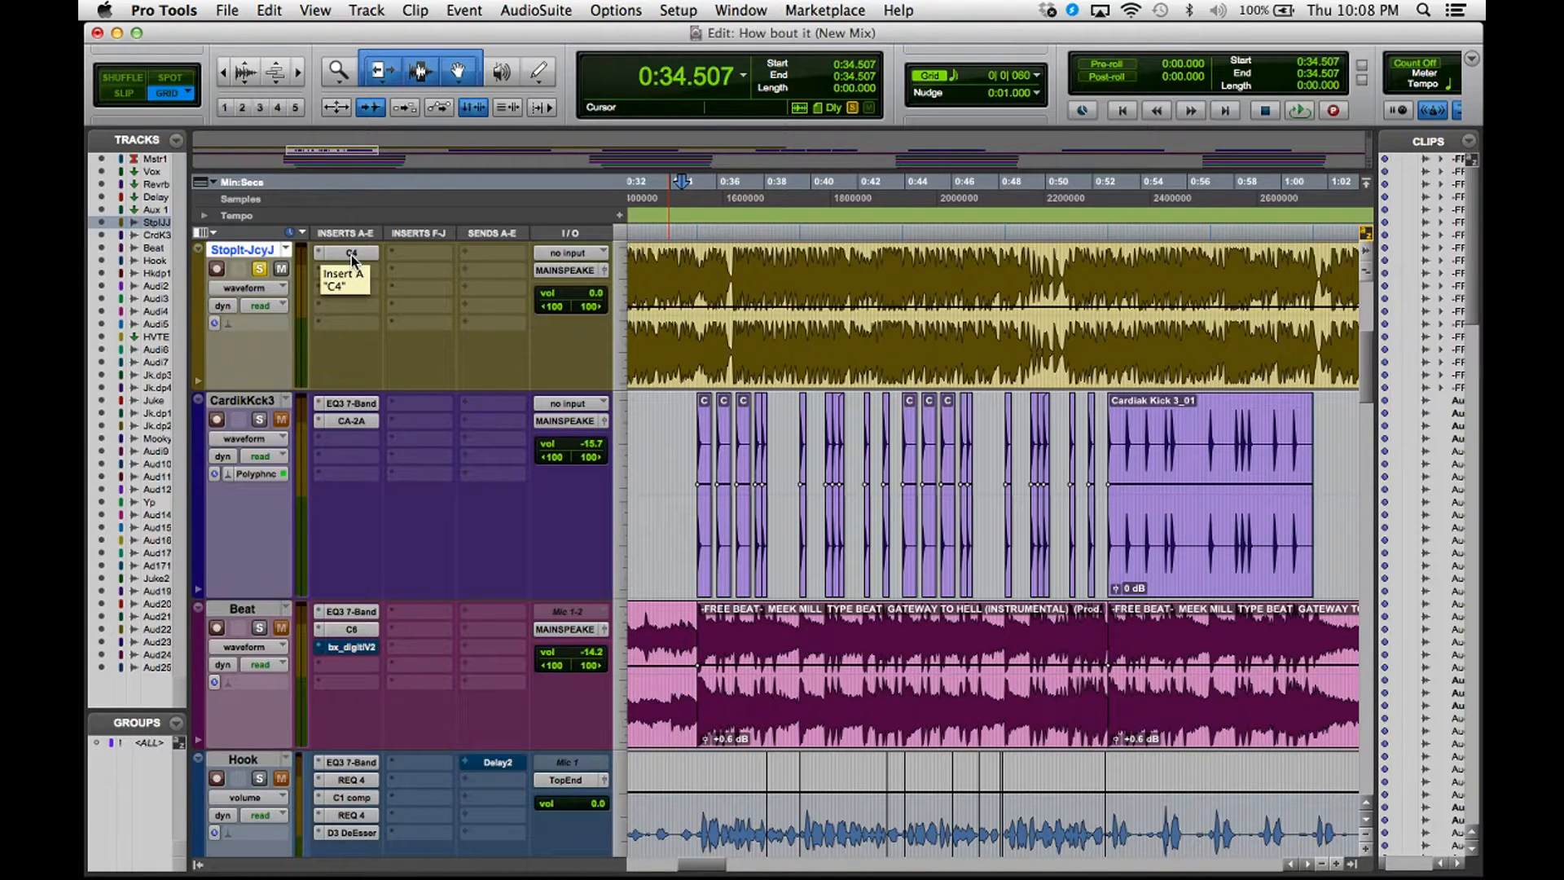
{"action": "mouse_move", "coordinate": [276, 279]}
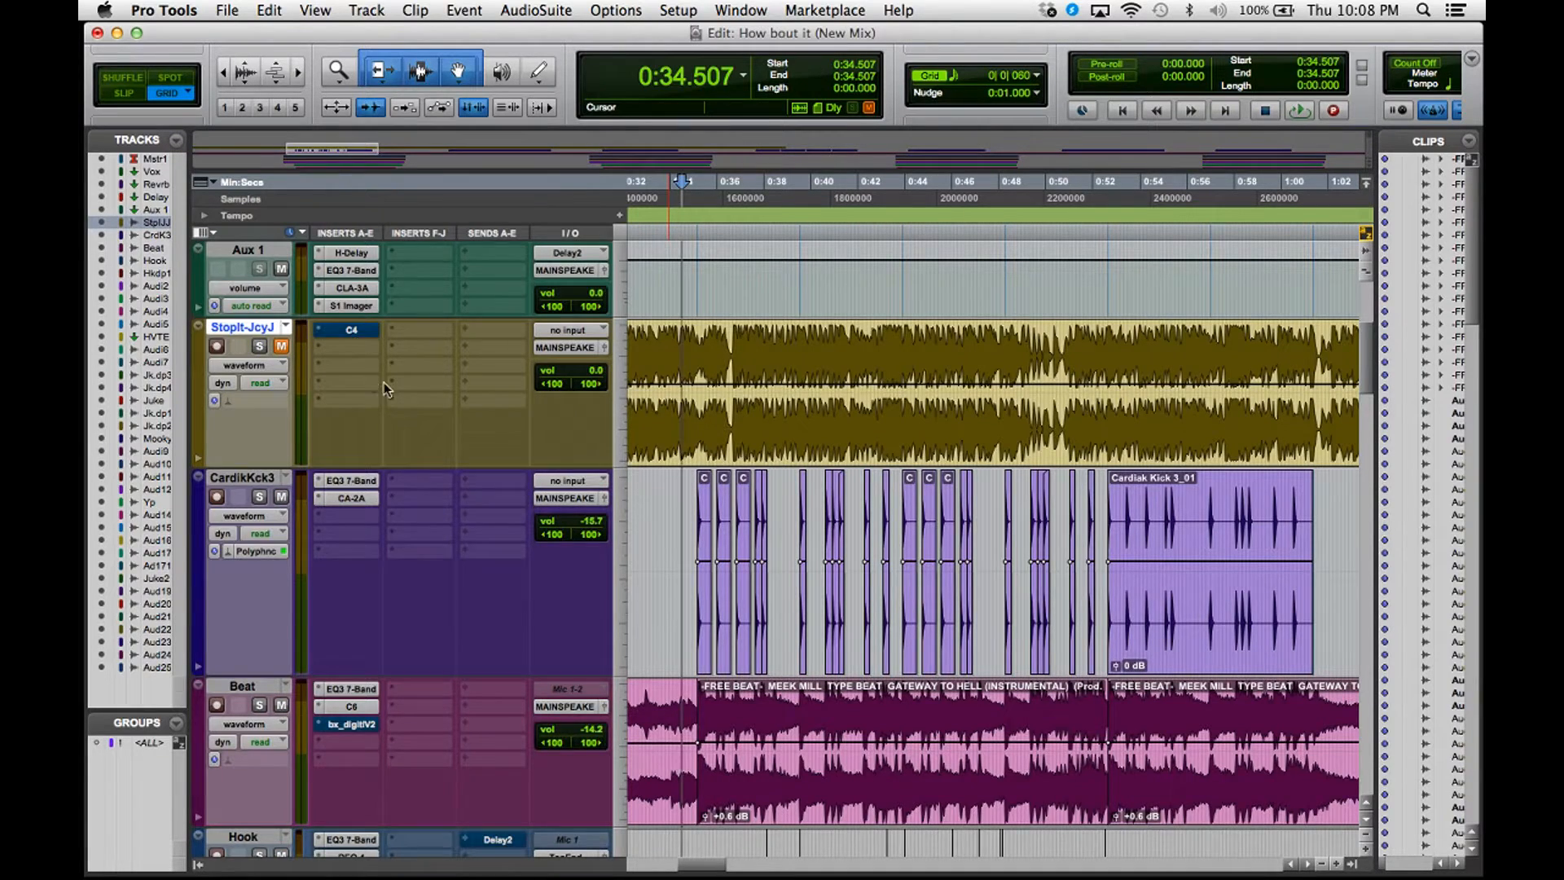
{"action": "scroll", "scroll_direction": "down", "scroll_amount": 3}
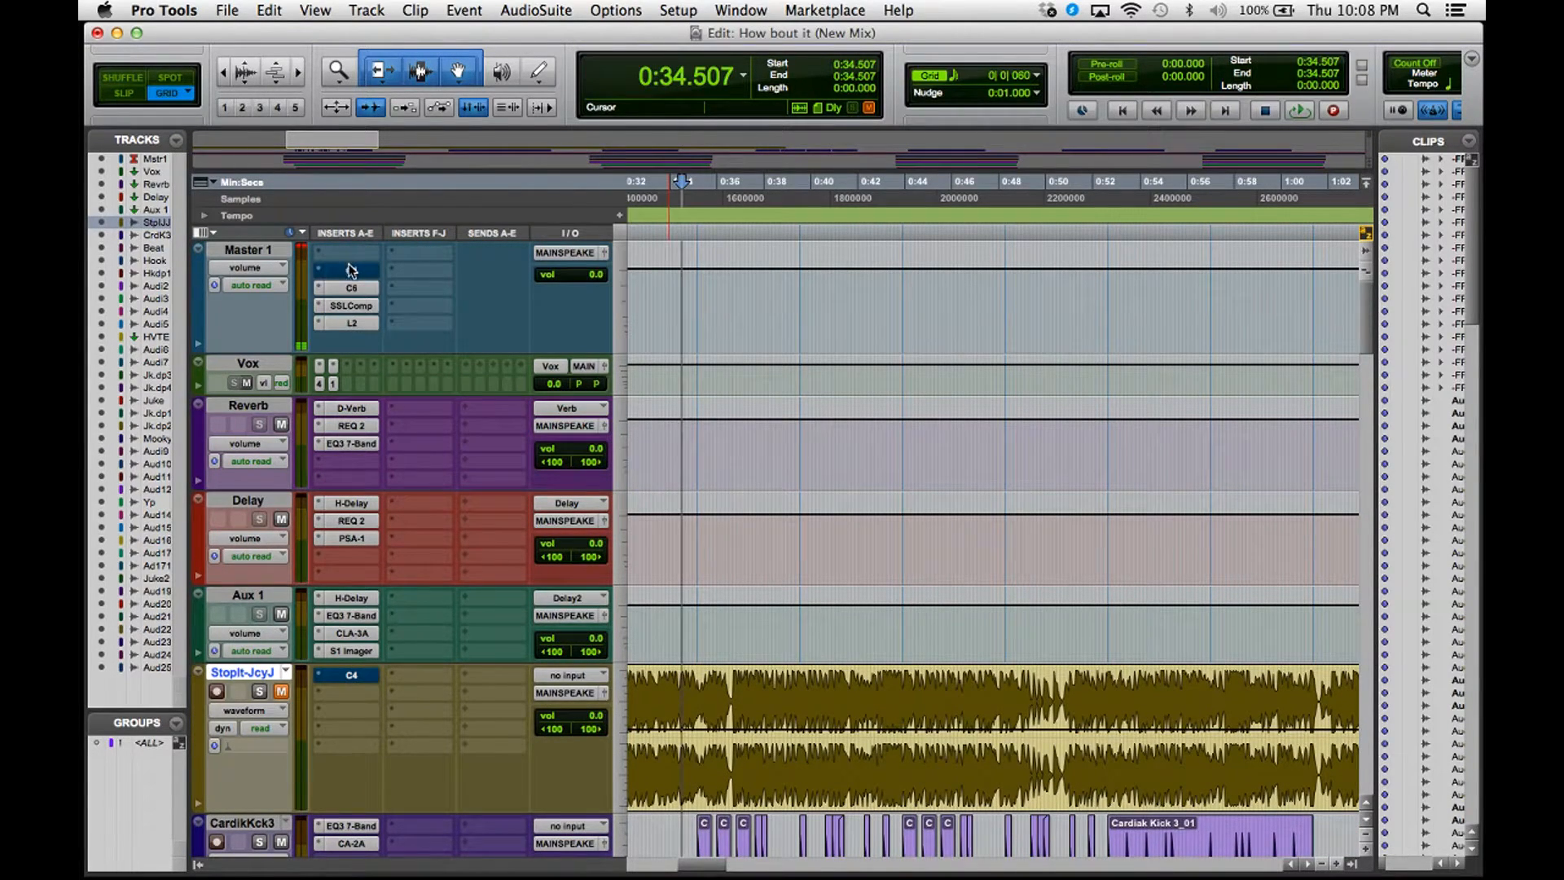
{"action": "left_click", "coordinate": [350, 271]}
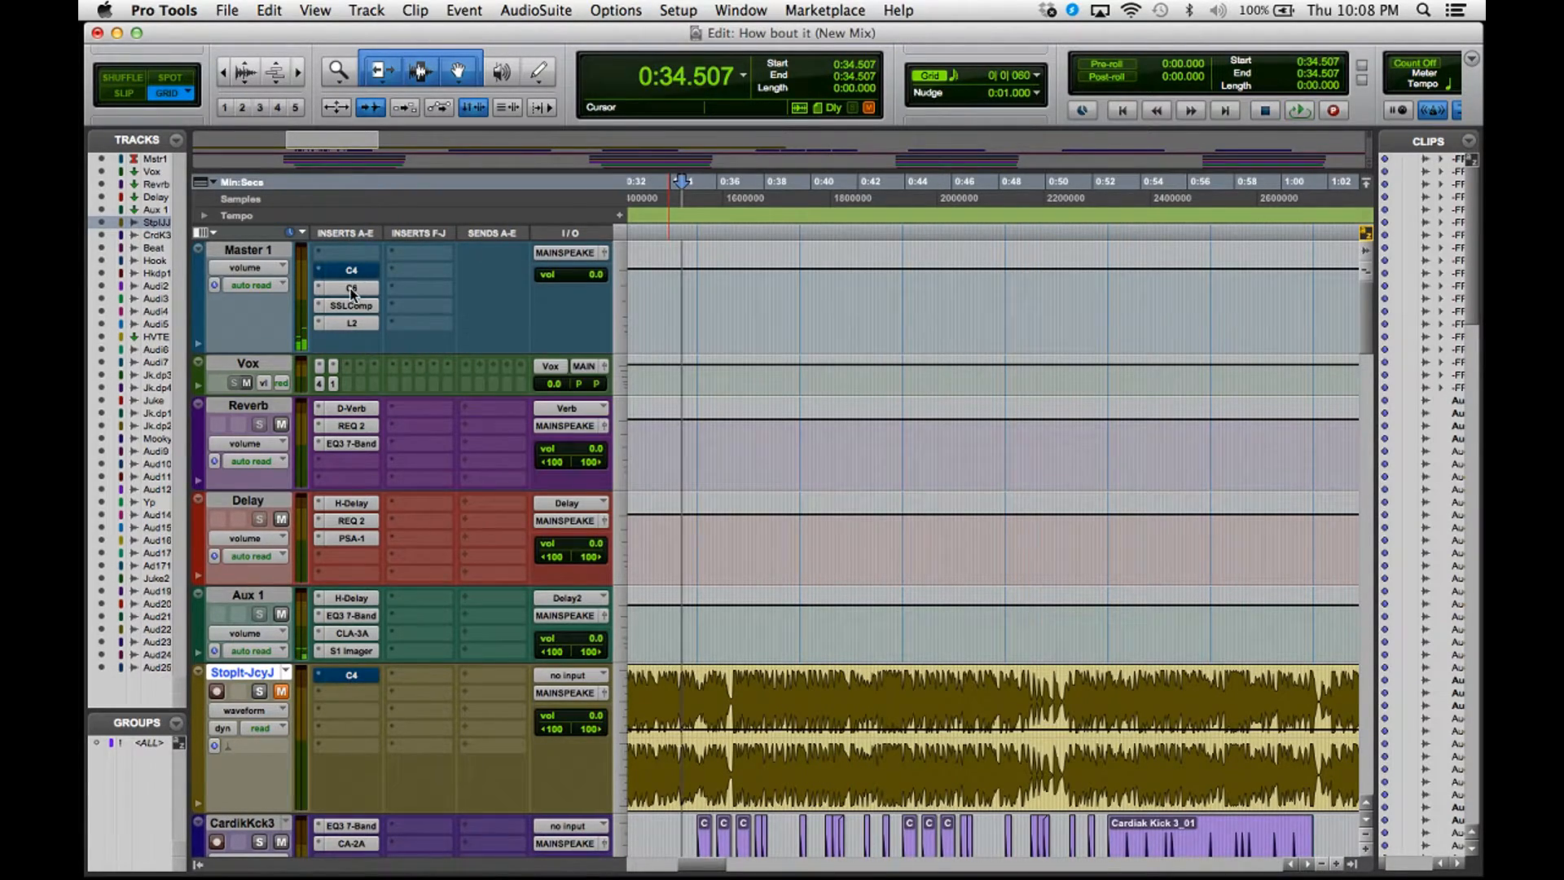
{"action": "scroll", "scroll_direction": "down", "scroll_amount": 3}
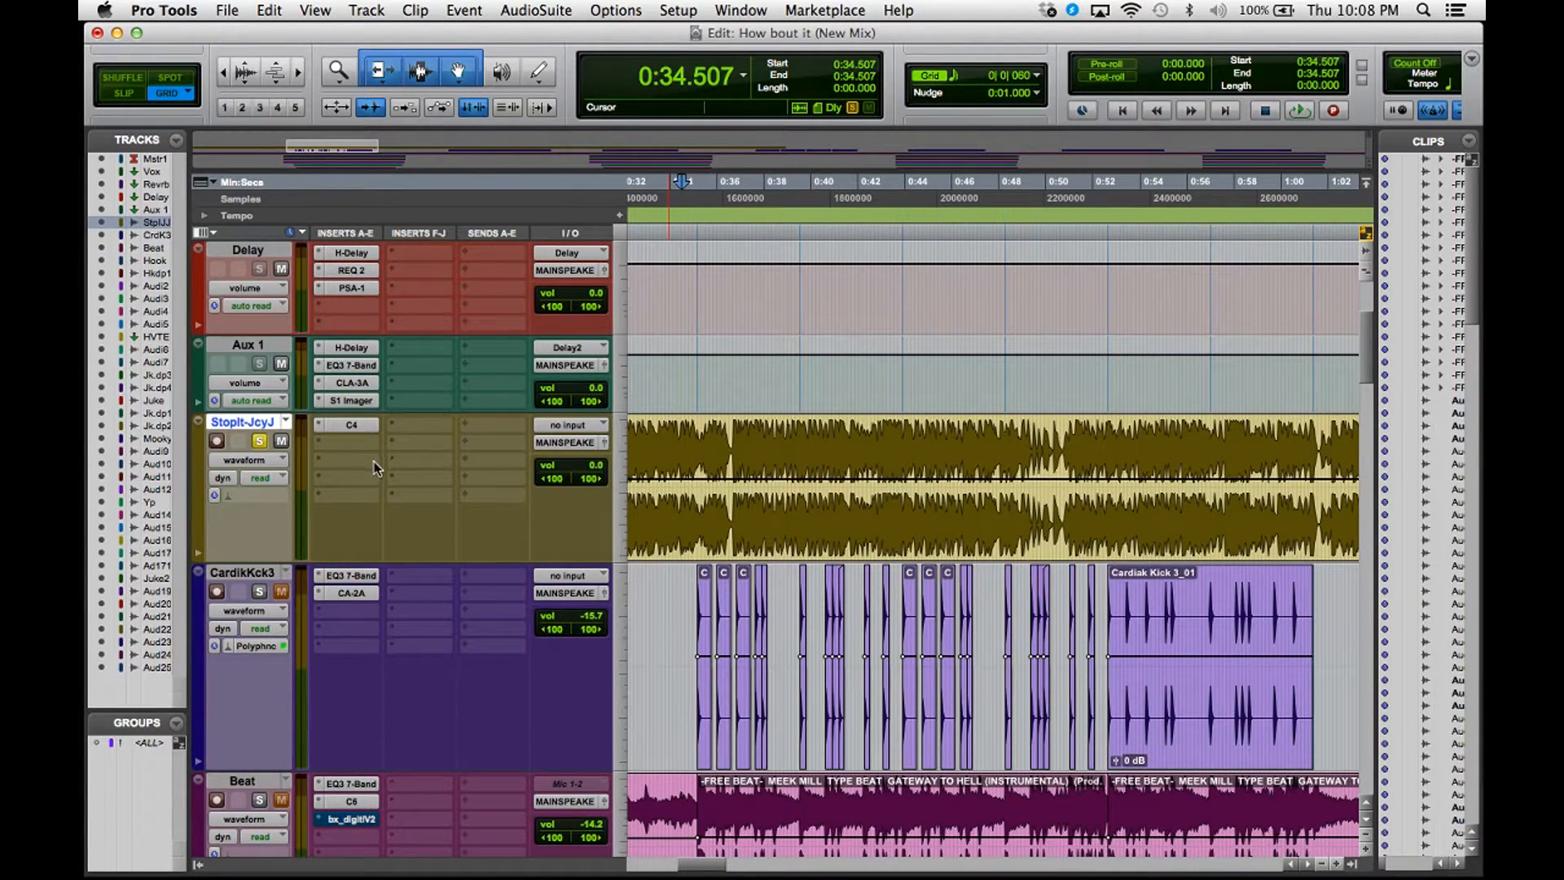
{"action": "left_click", "coordinate": [1299, 110]}
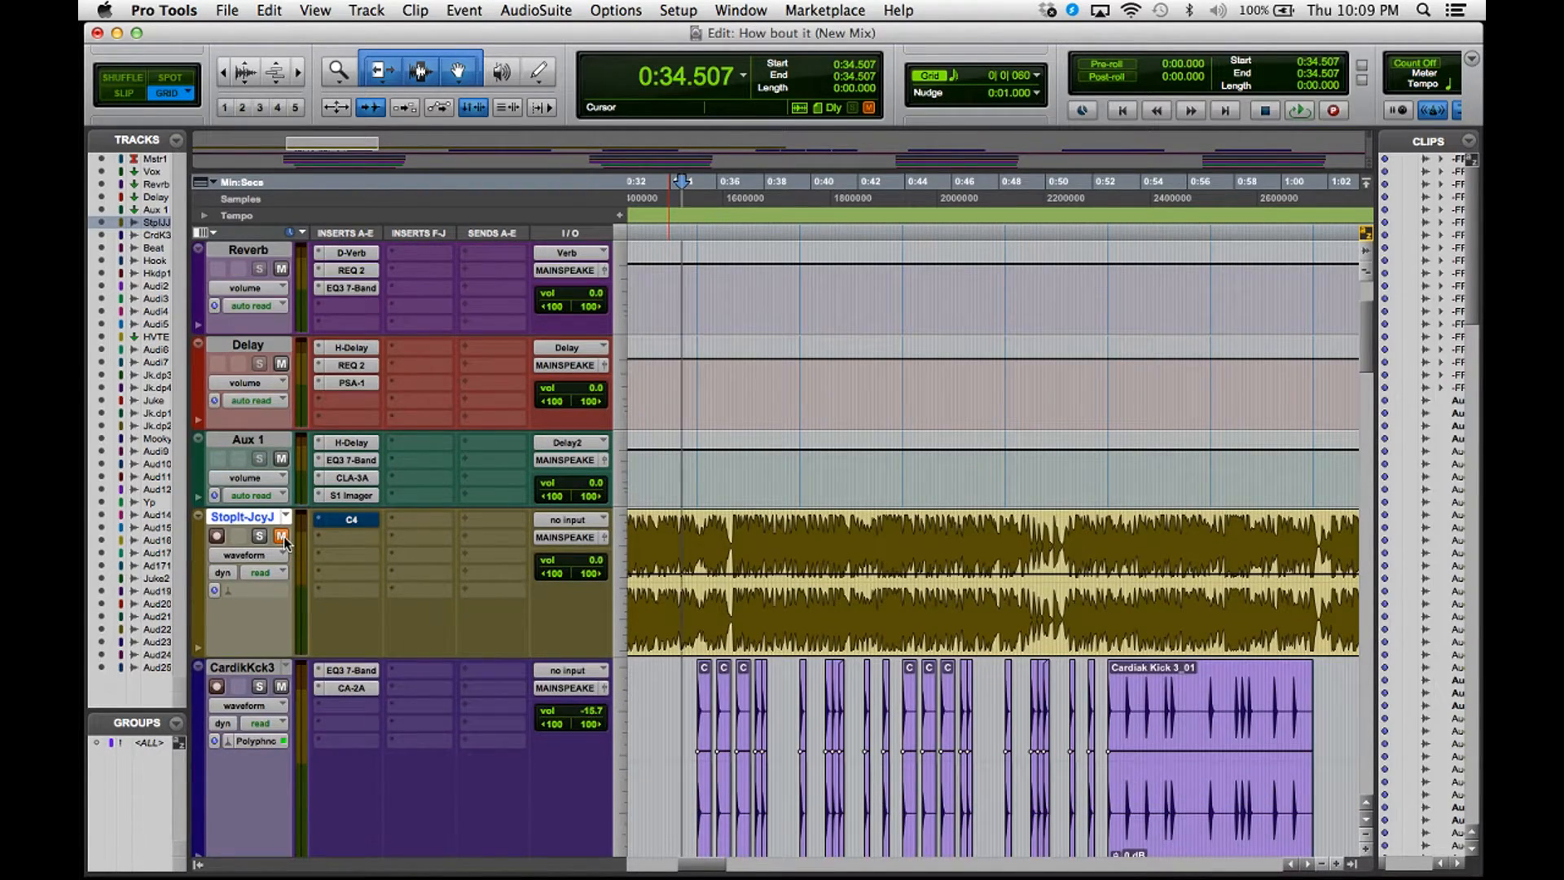
{"action": "mouse_move", "coordinate": [281, 536]}
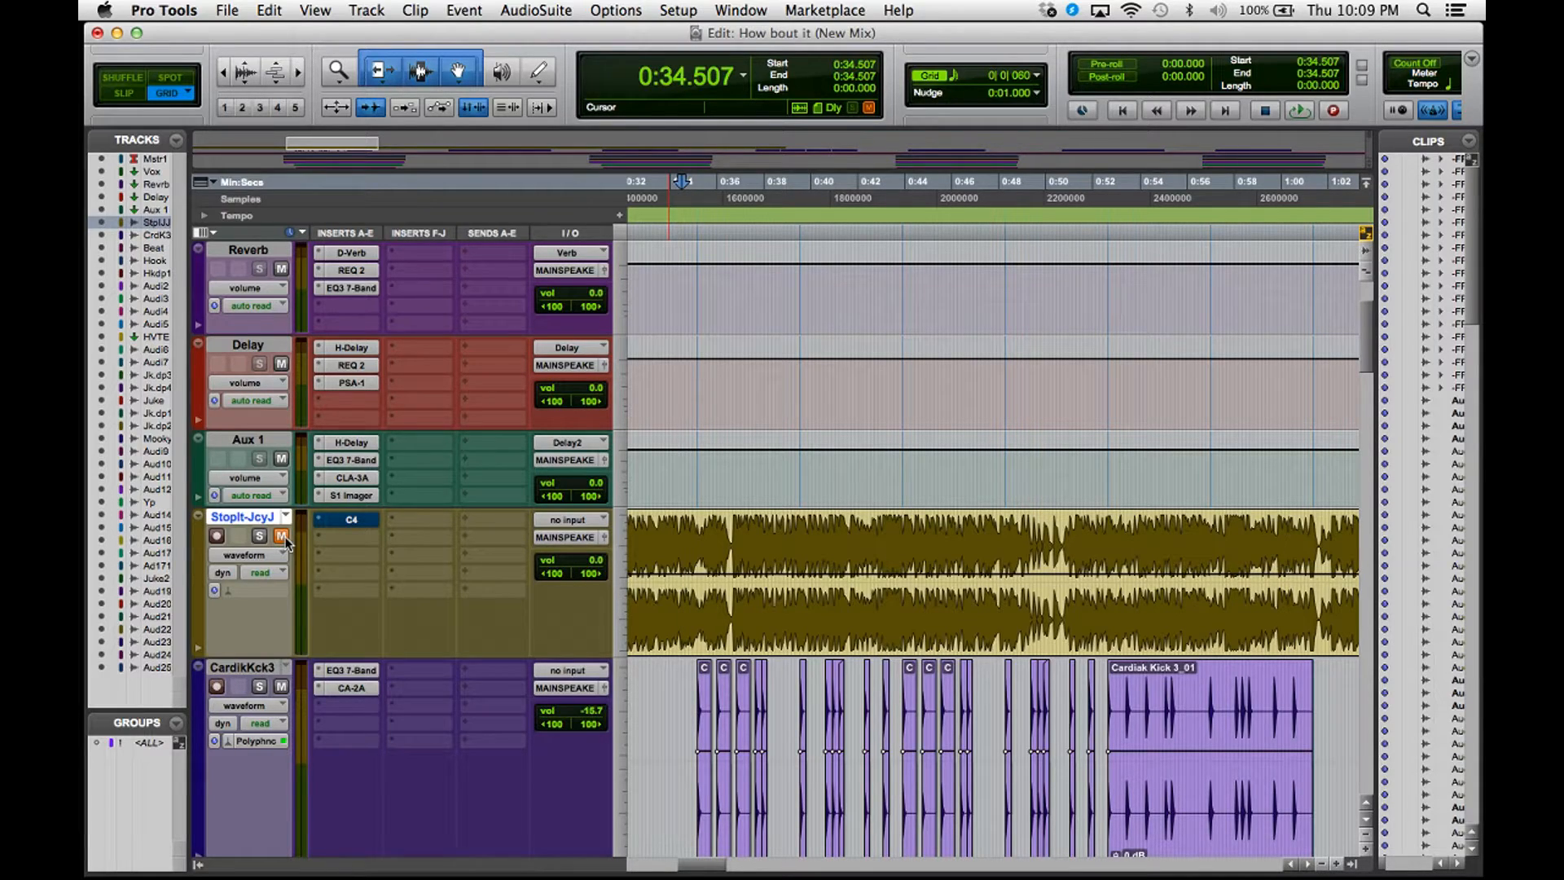
{"action": "left_click", "coordinate": [283, 537]}
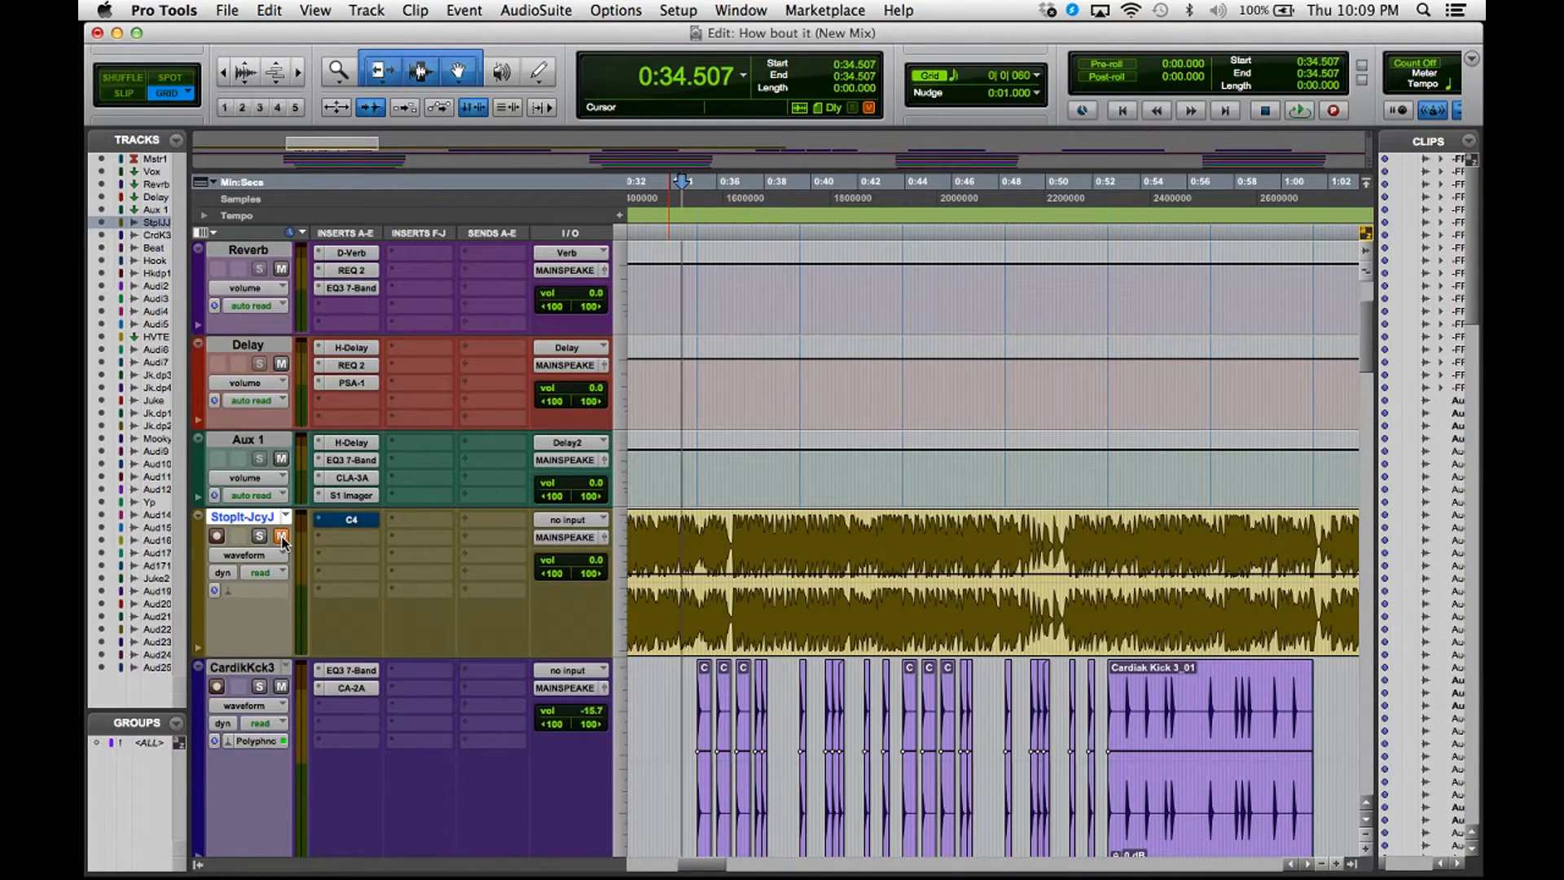
{"action": "left_click", "coordinate": [281, 536]}
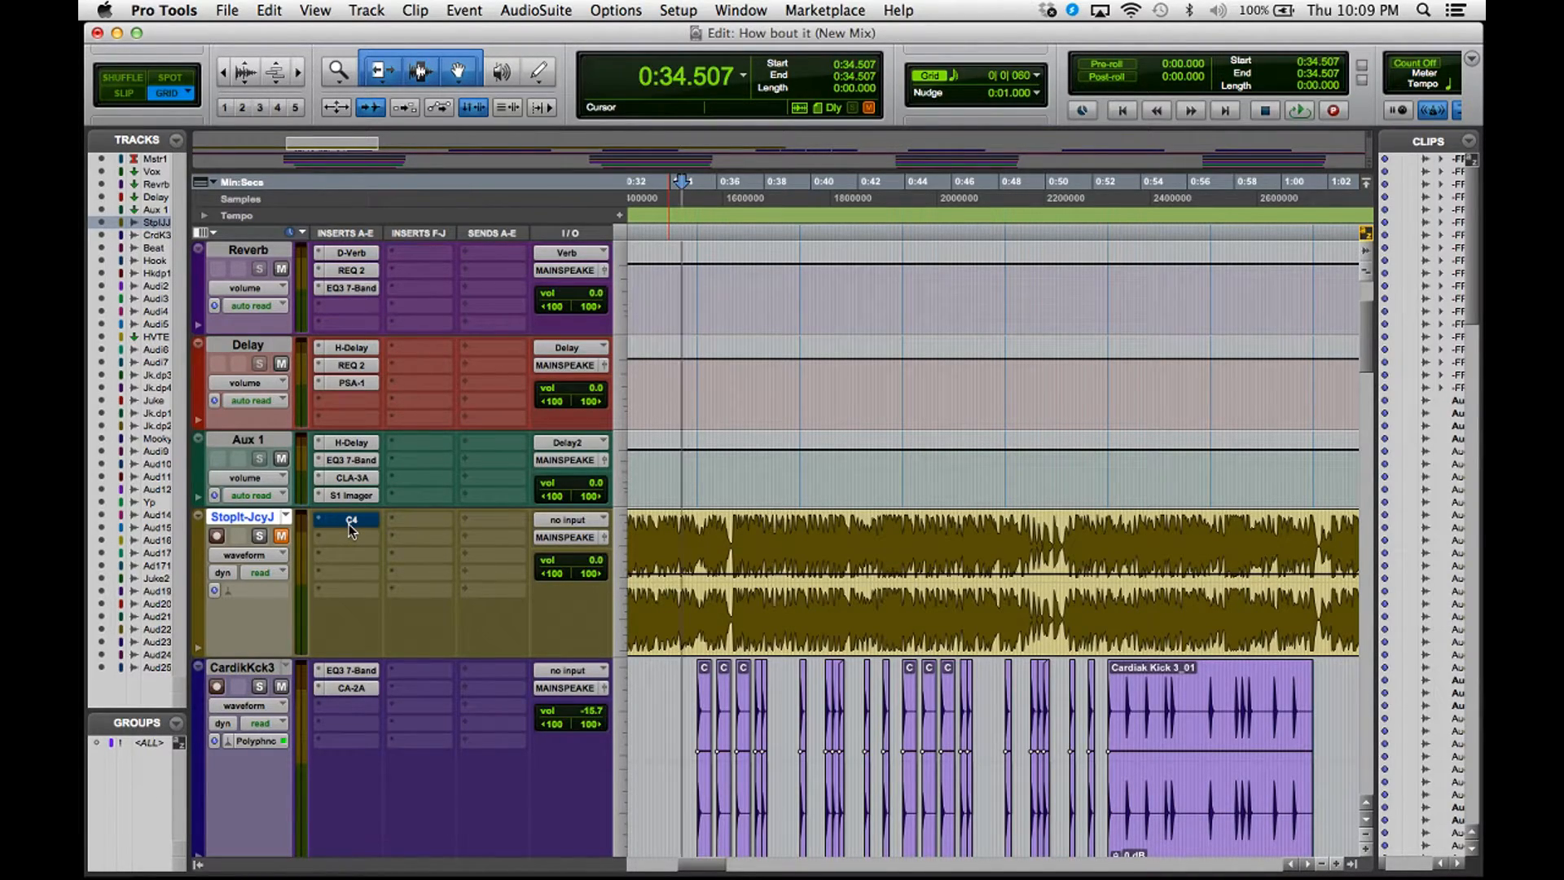
{"action": "mouse_move", "coordinate": [347, 520]}
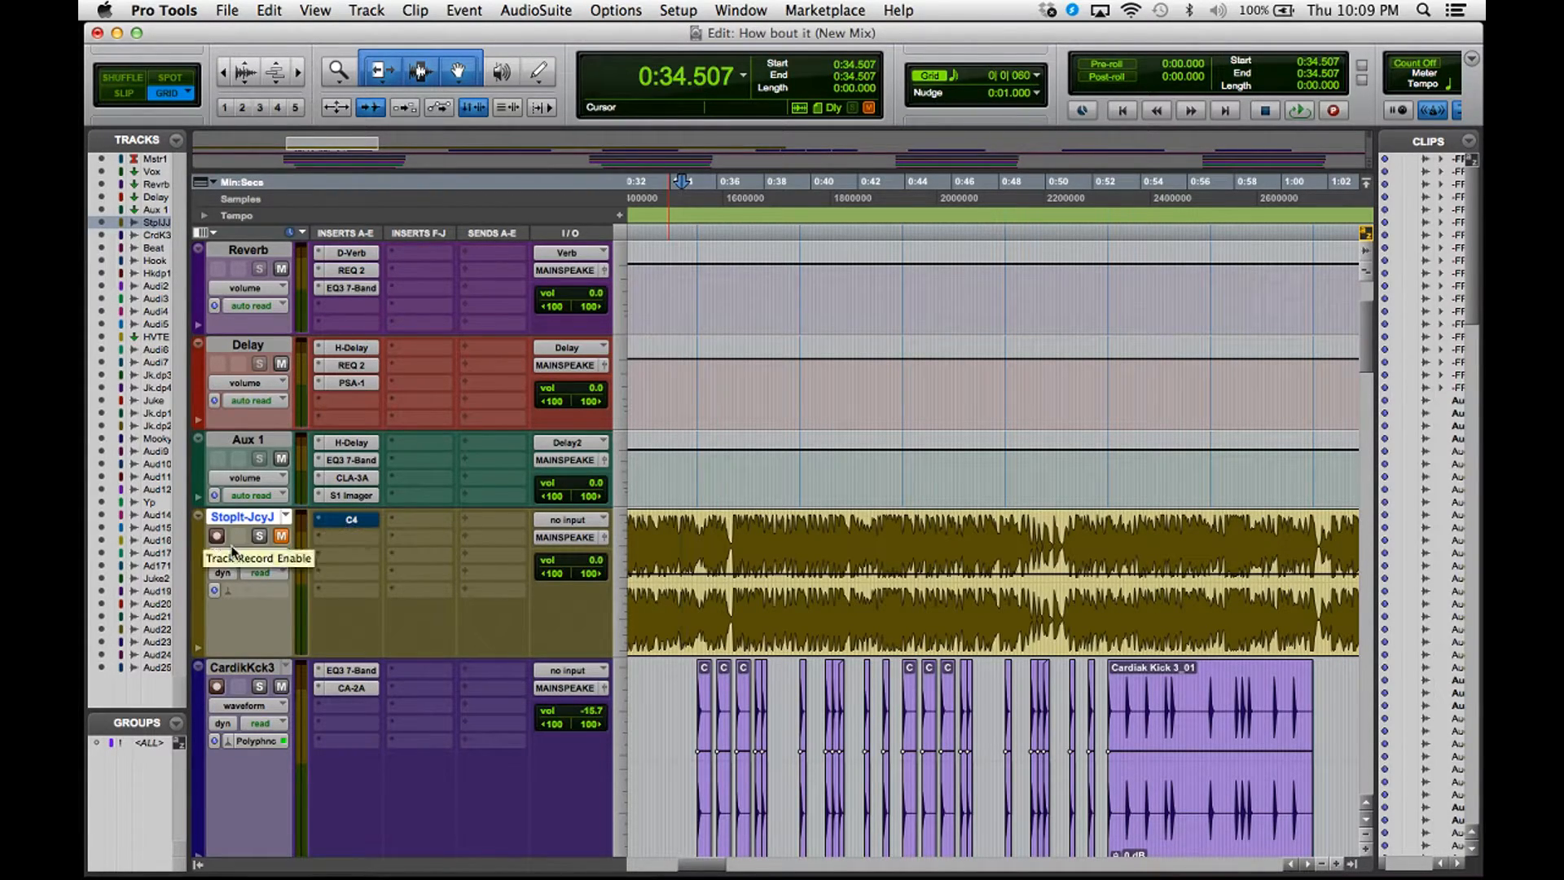
{"action": "mouse_move", "coordinate": [350, 524]}
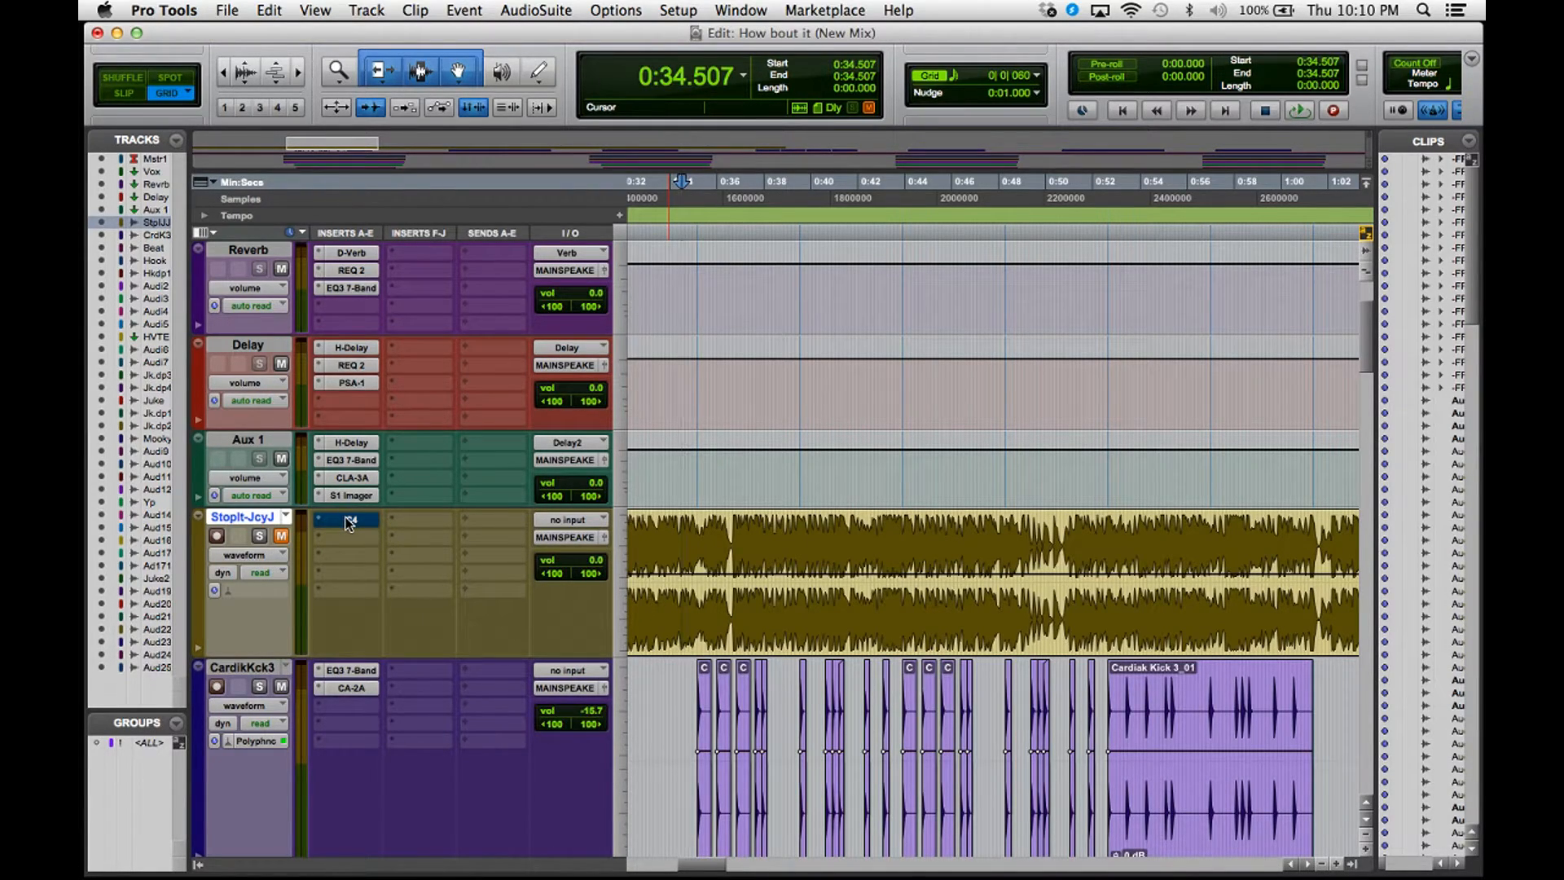
{"action": "mouse_move", "coordinate": [346, 519]}
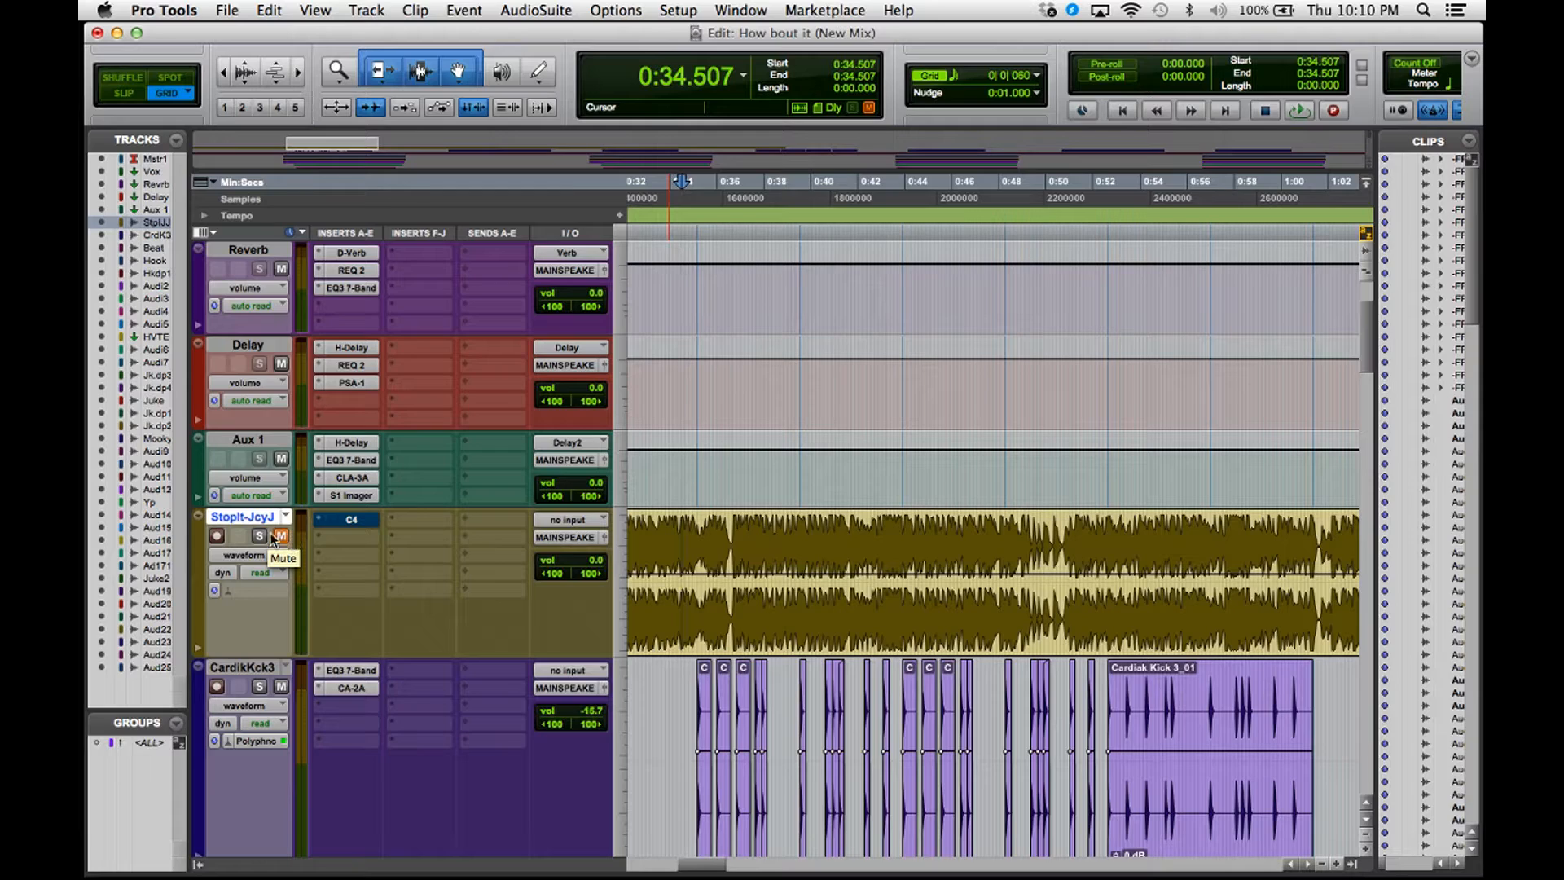
{"action": "mouse_move", "coordinate": [281, 536]}
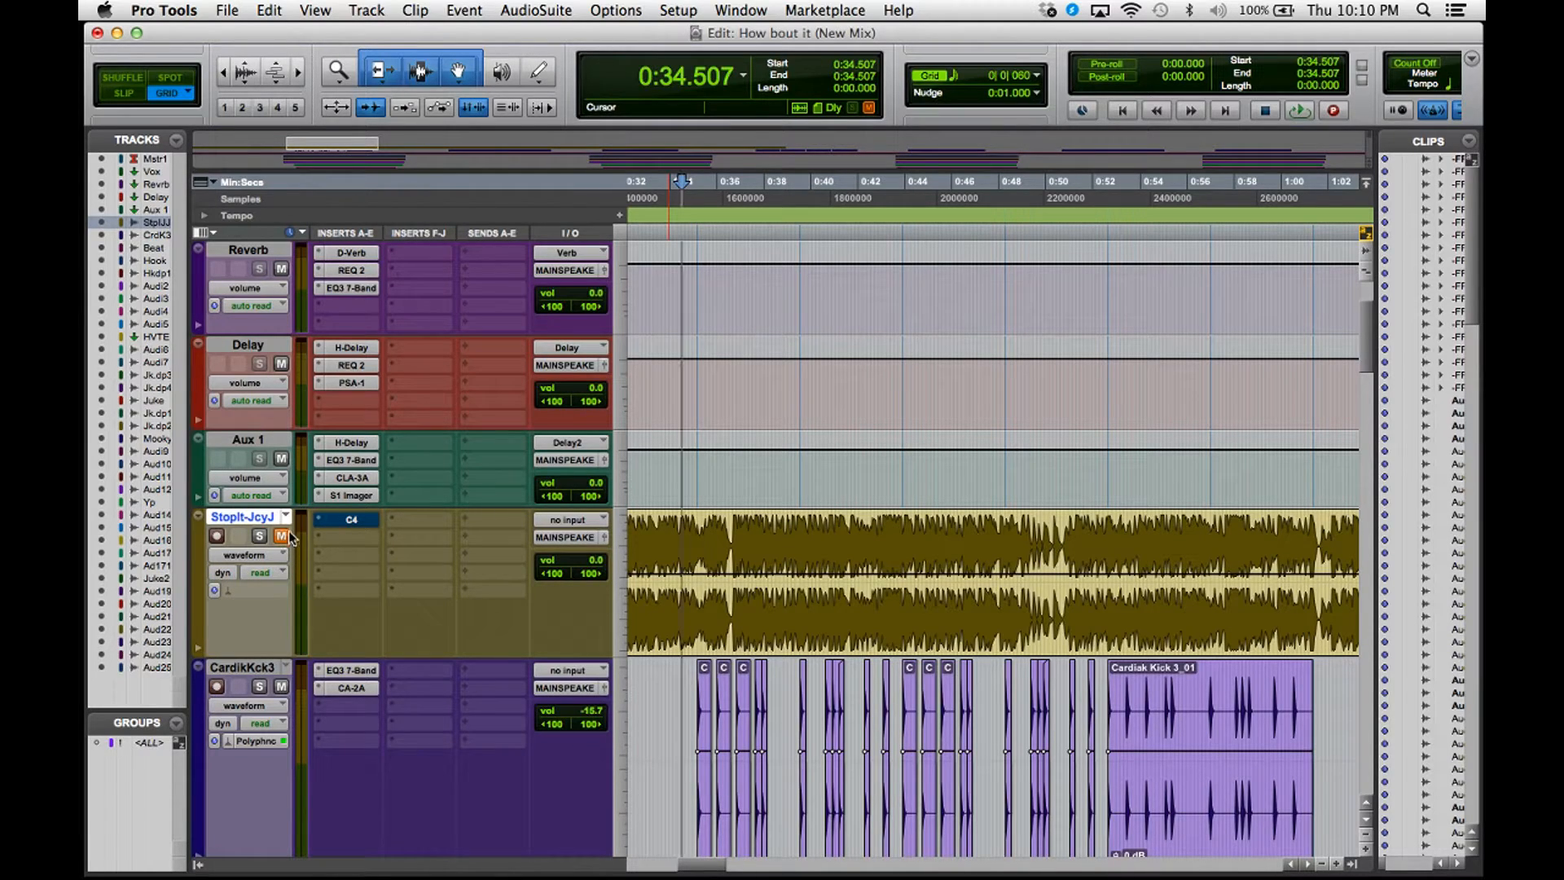
{"action": "scroll", "scroll_direction": "down", "scroll_amount": 3}
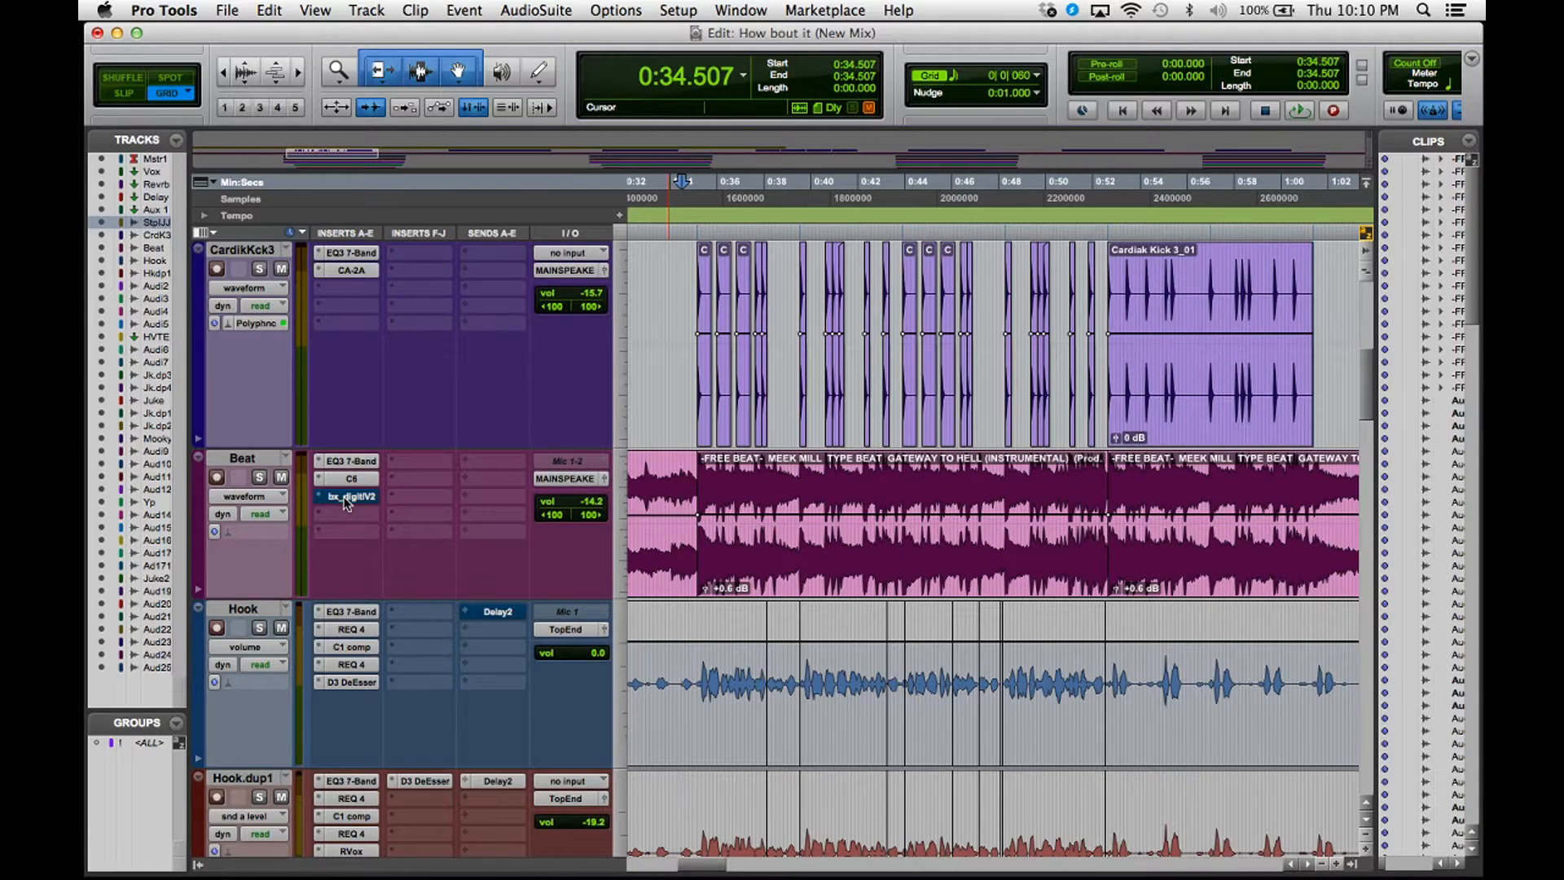
{"action": "left_click", "coordinate": [350, 496]}
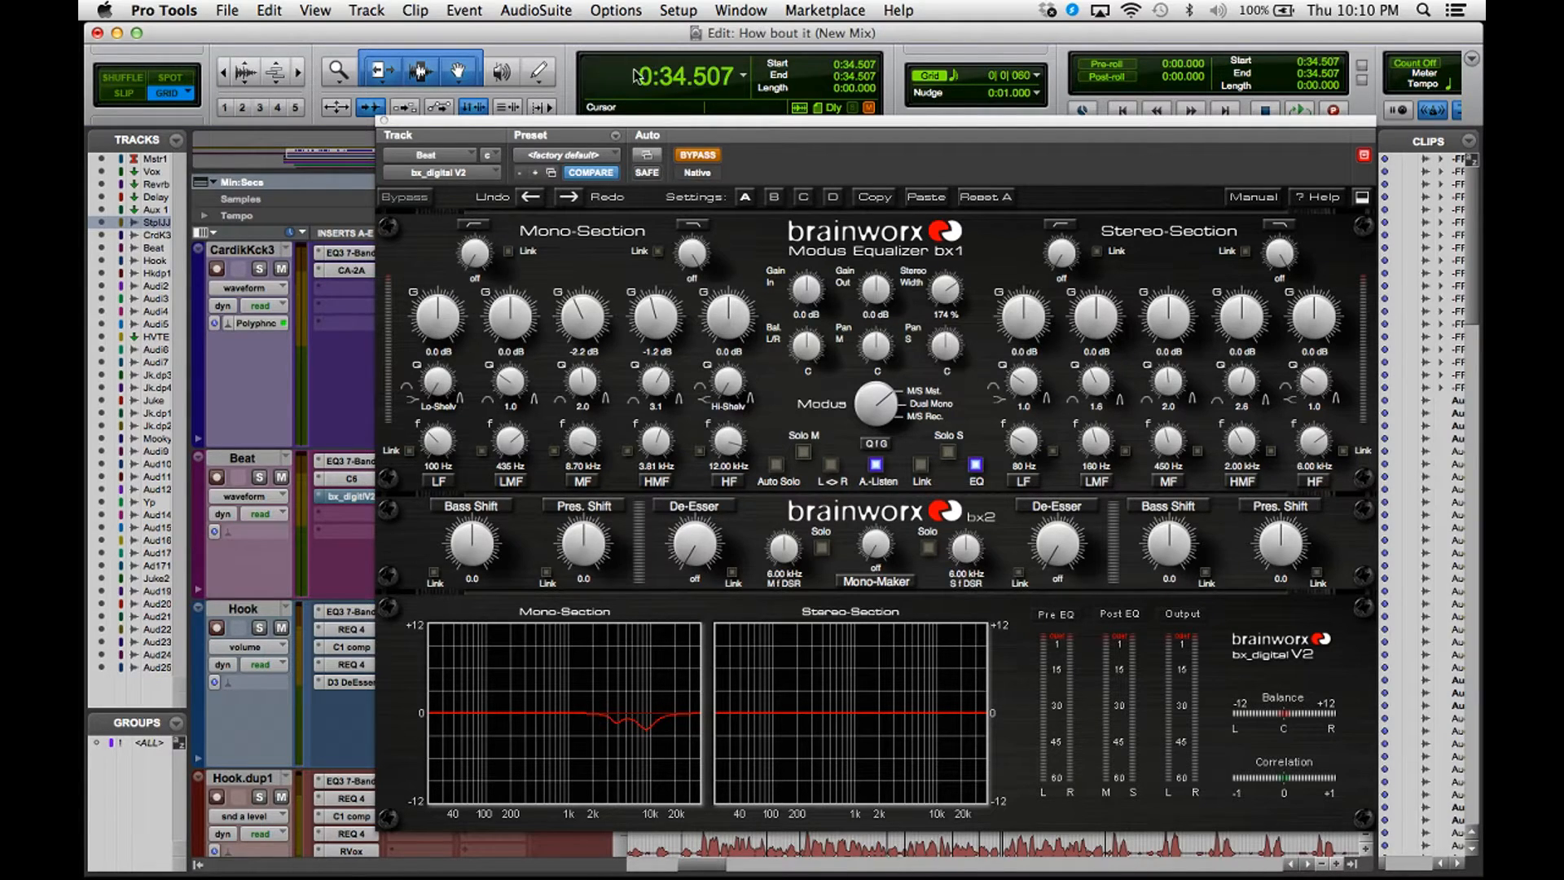
{"action": "mouse_move", "coordinate": [548, 749]}
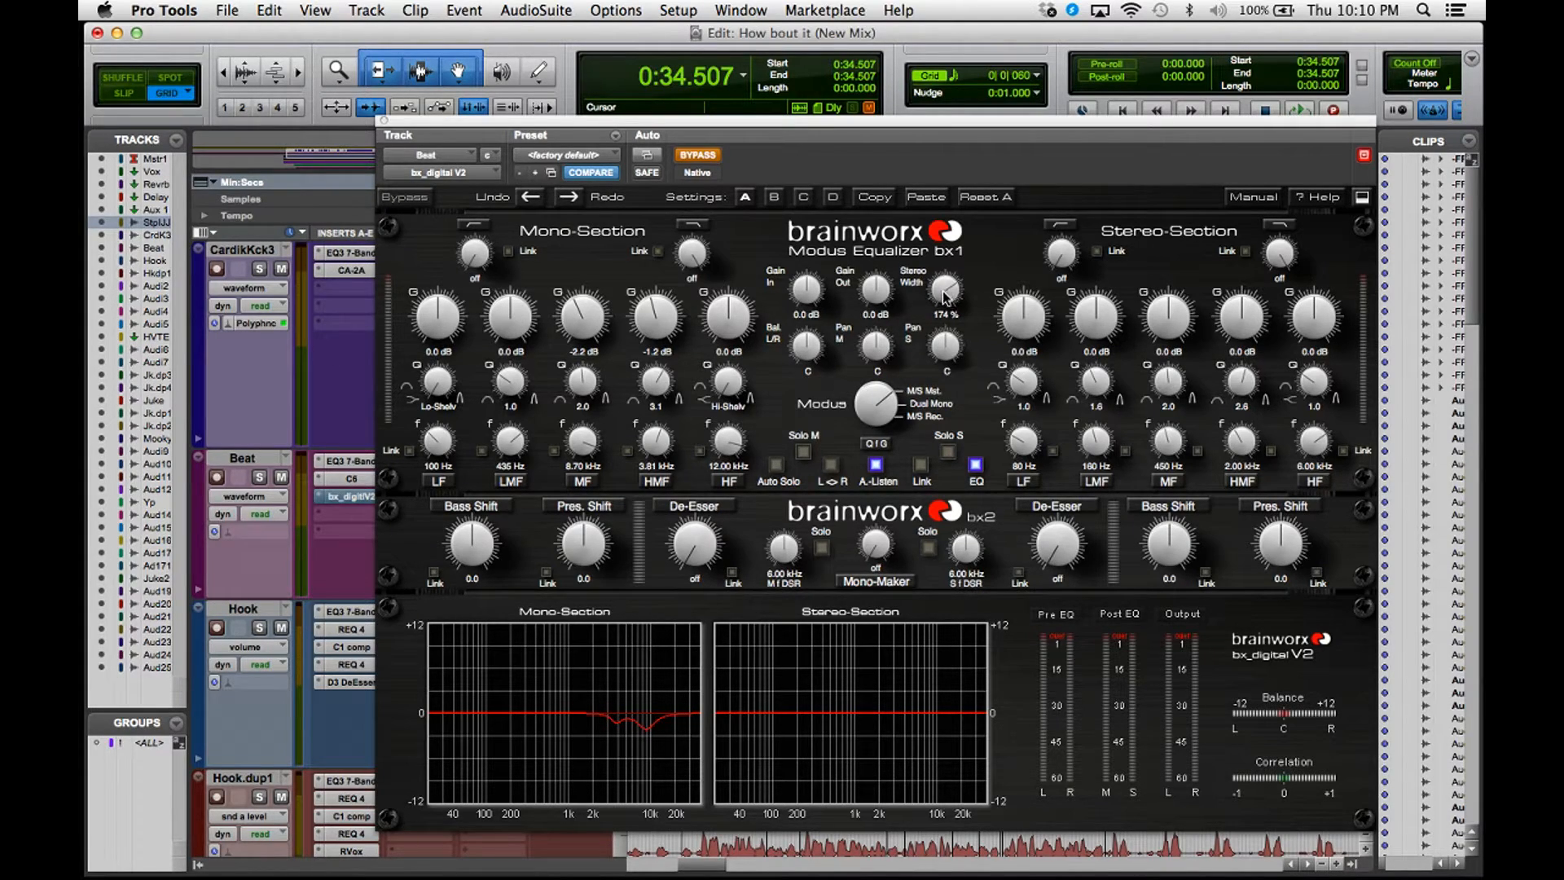
{"action": "mouse_move", "coordinate": [945, 299]}
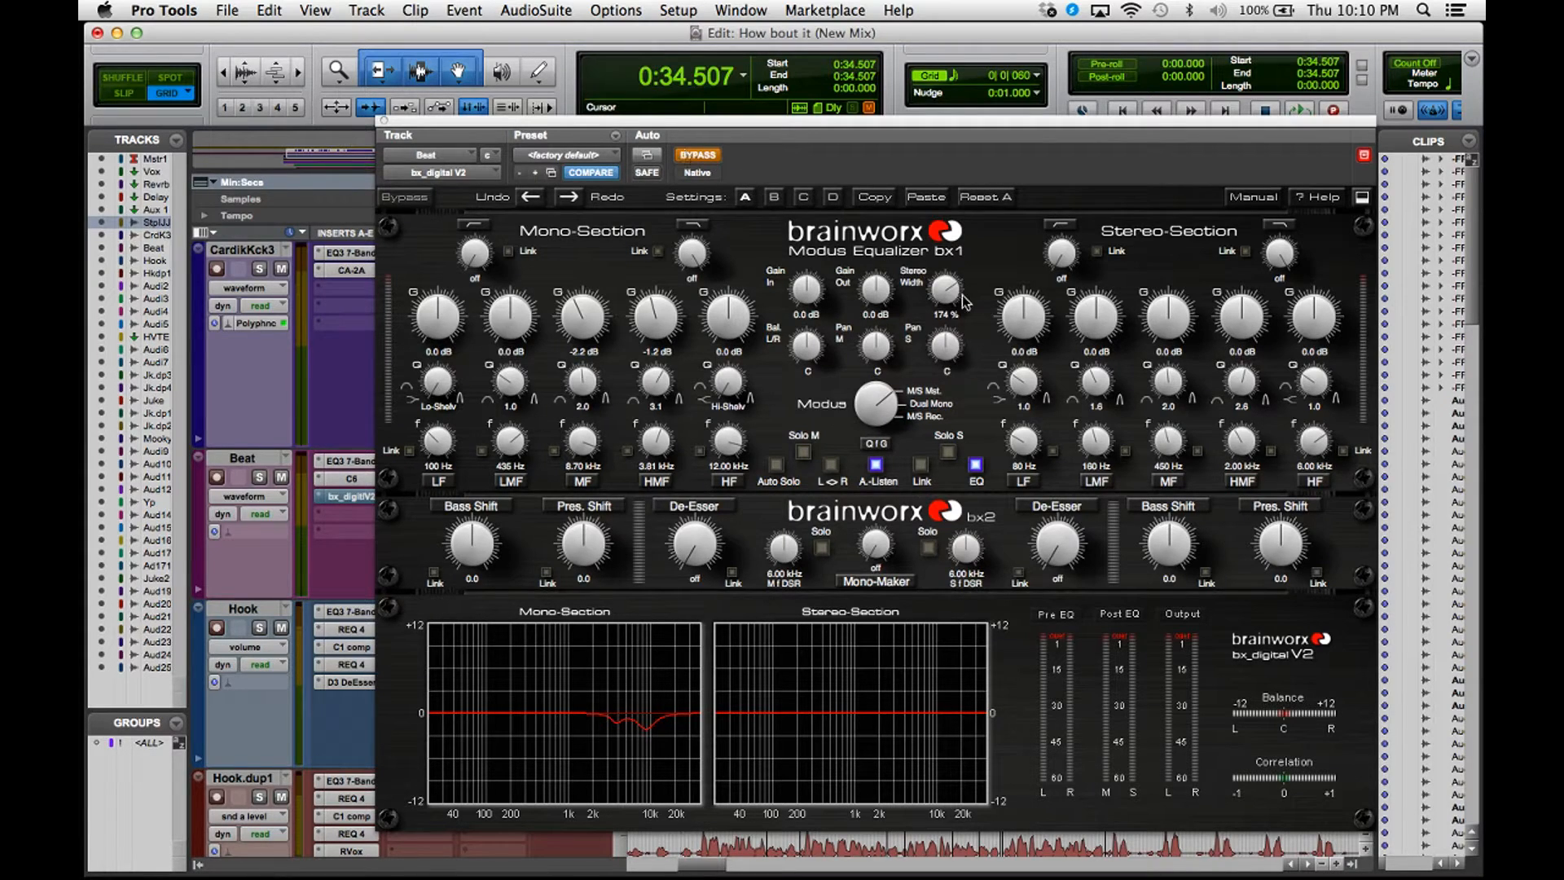
- Toggle bx_digital V2 bypass, close its window, and reopen it on the Beat track
{"action": "left_click", "coordinate": [696, 155]}
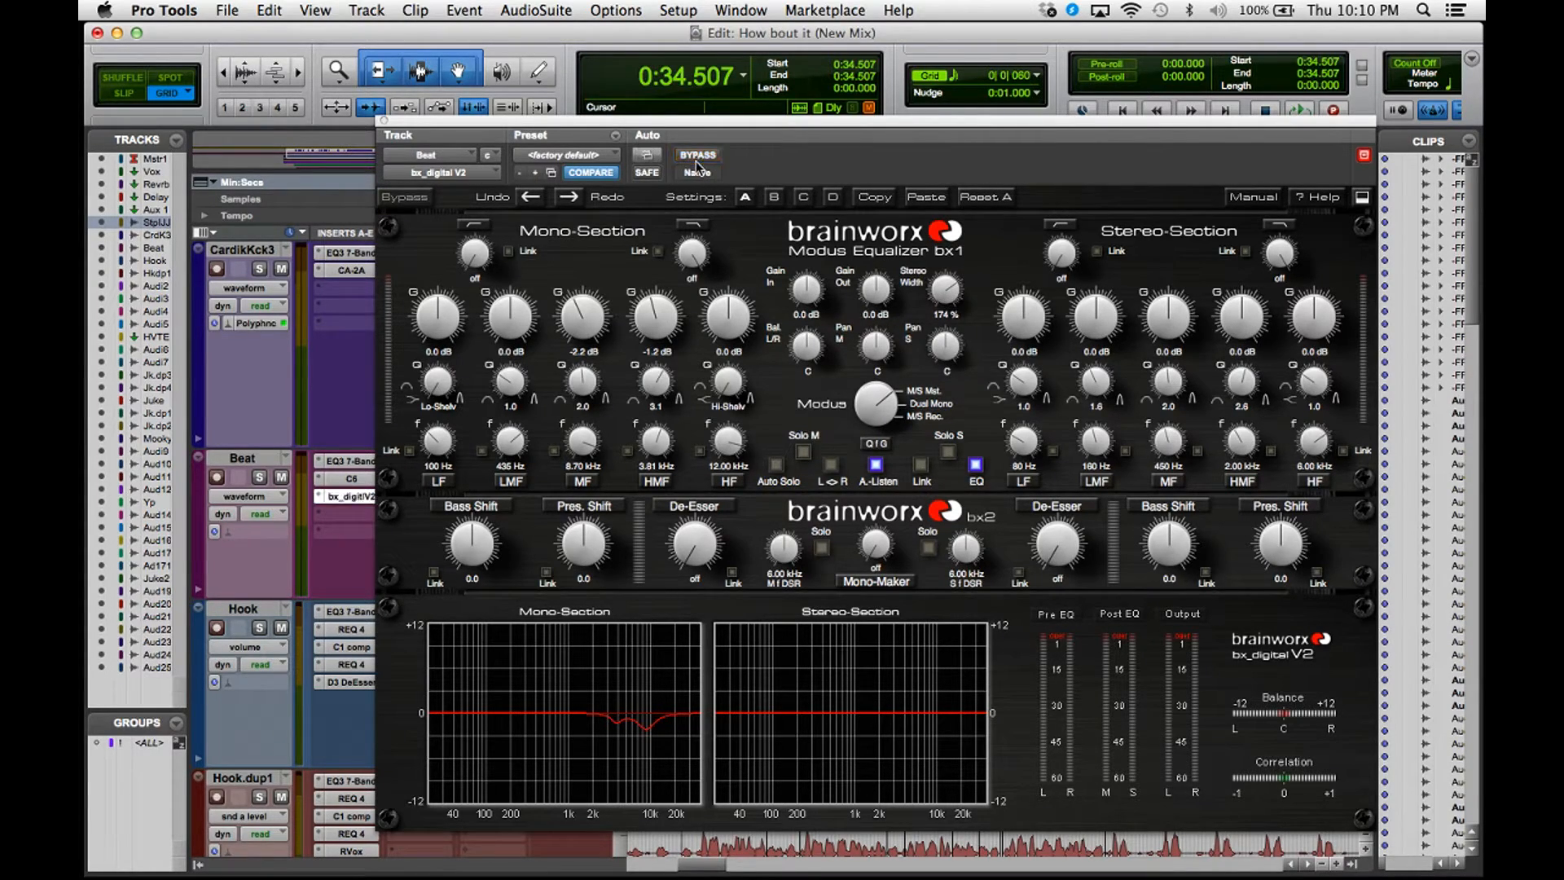
{"action": "left_click", "coordinate": [1299, 108]}
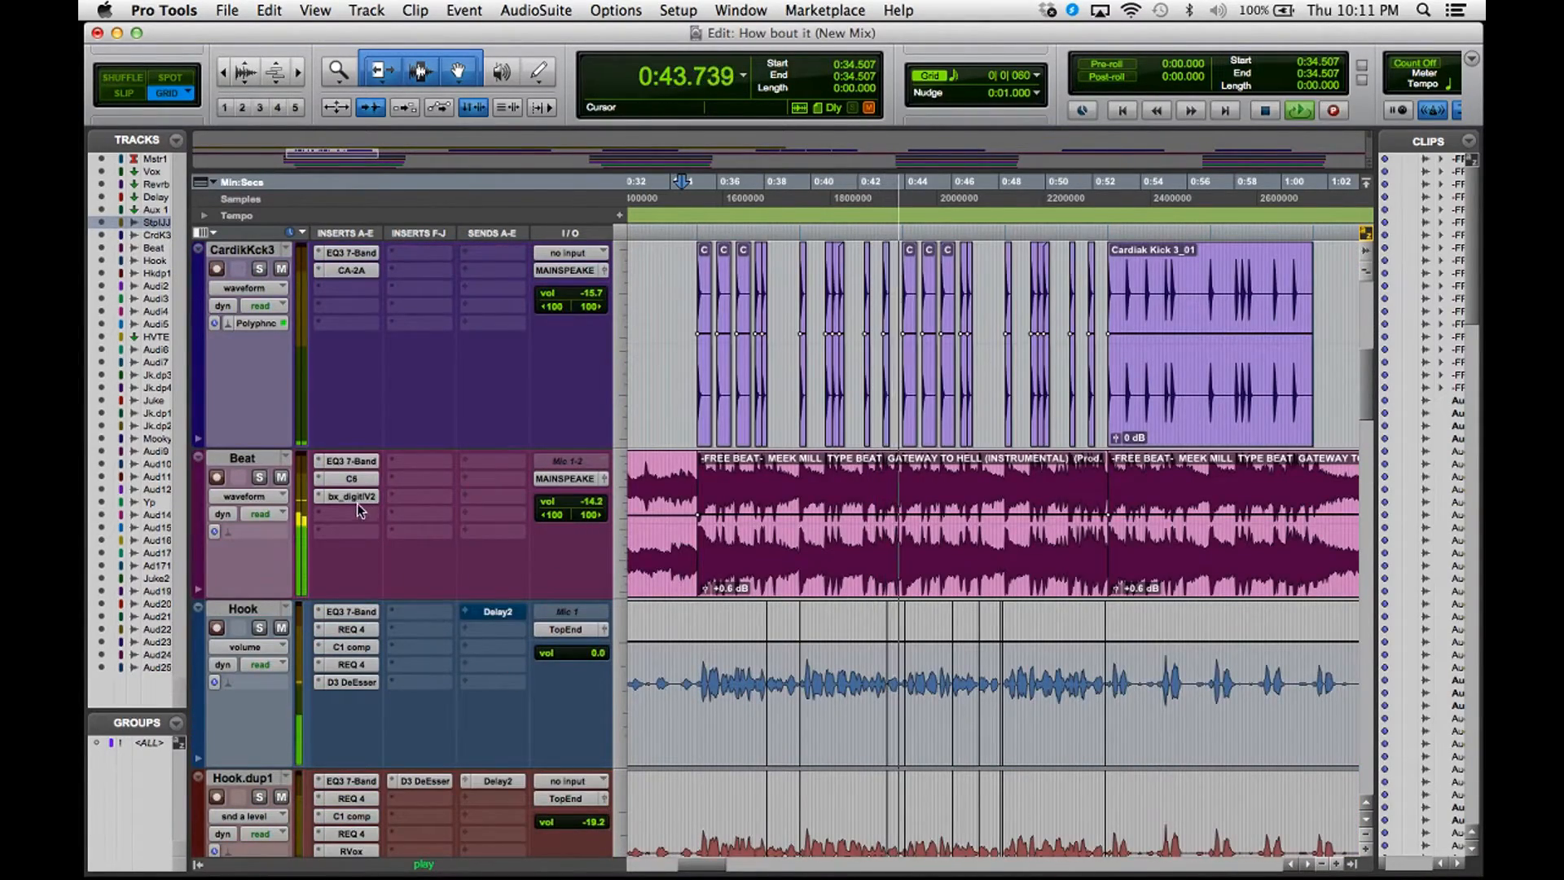
{"action": "left_click", "coordinate": [351, 497]}
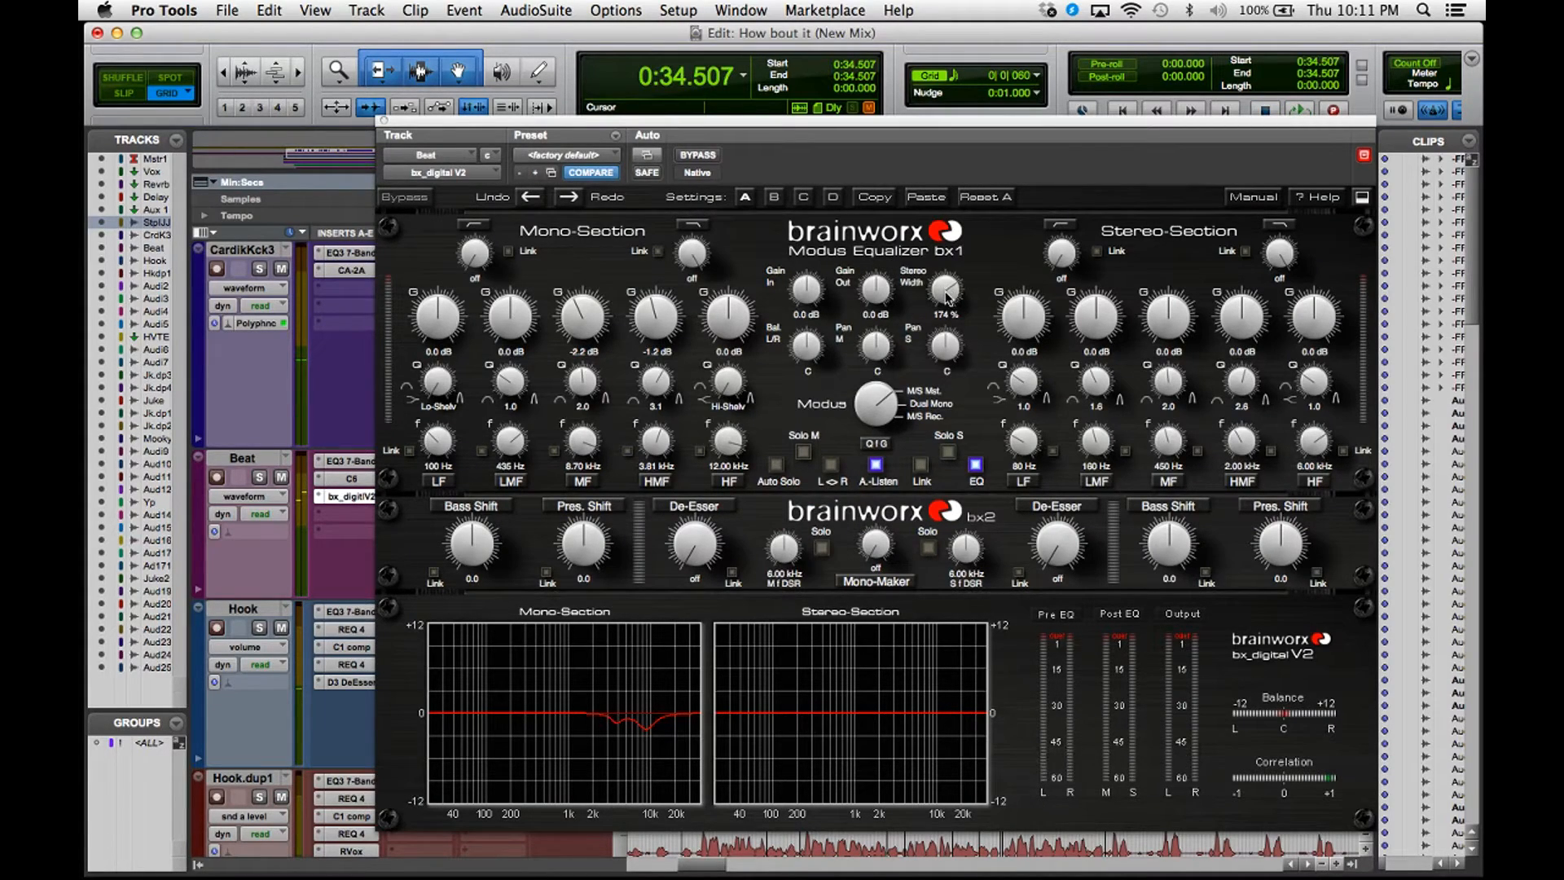
{"action": "mouse_move", "coordinate": [427, 489]}
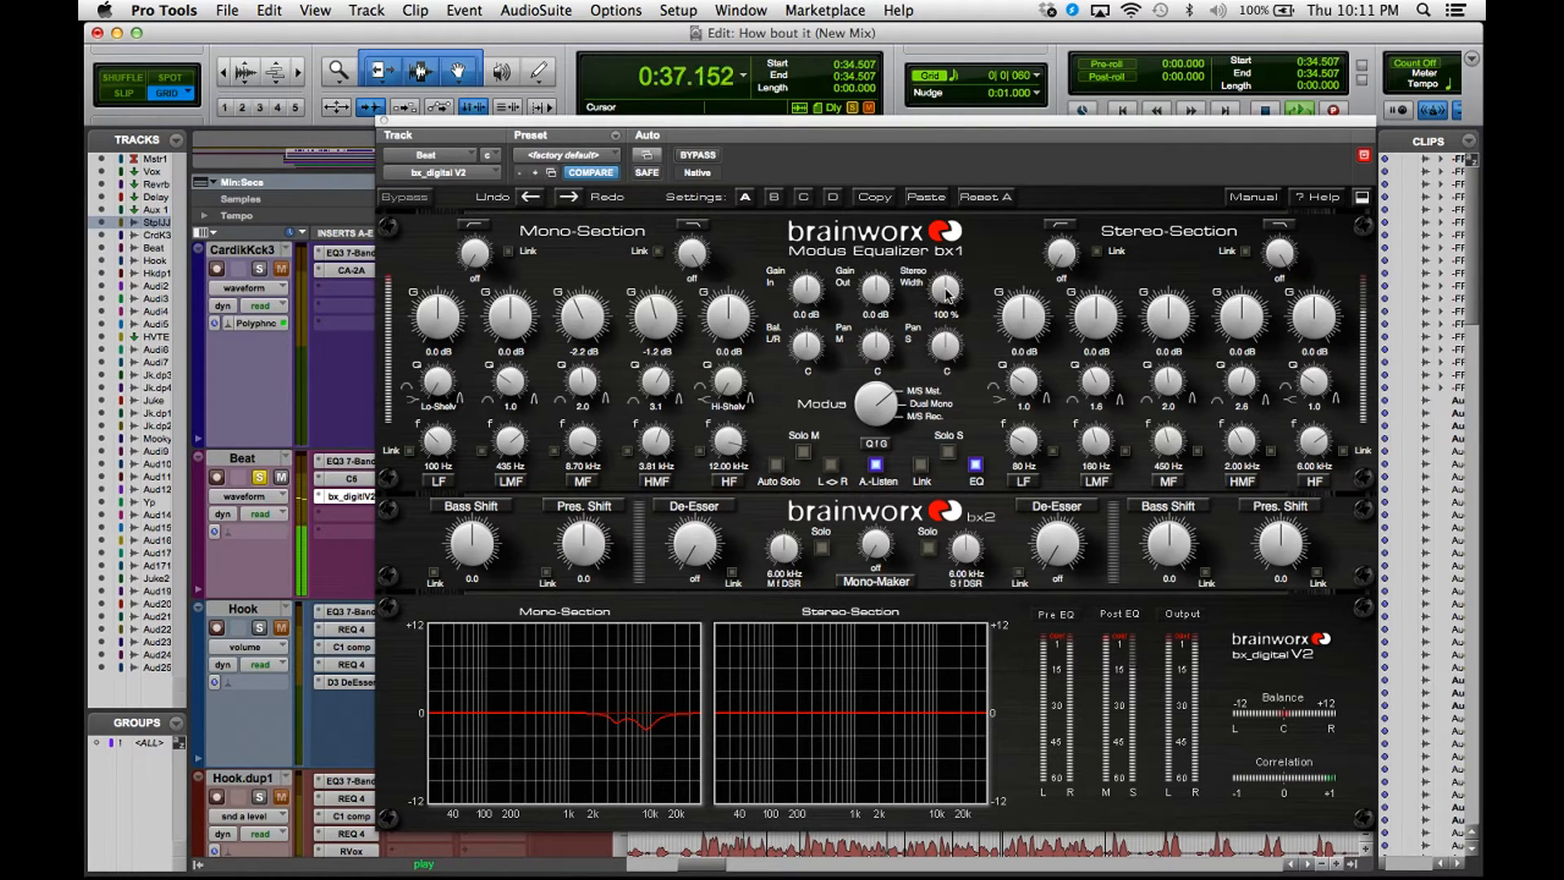
- Raise bx_digital V2's stereo width on the Beat track from 100% to about 172%
{"action": "left_click_drag", "start_coordinate": [944, 289], "coordinate": [952, 277]}
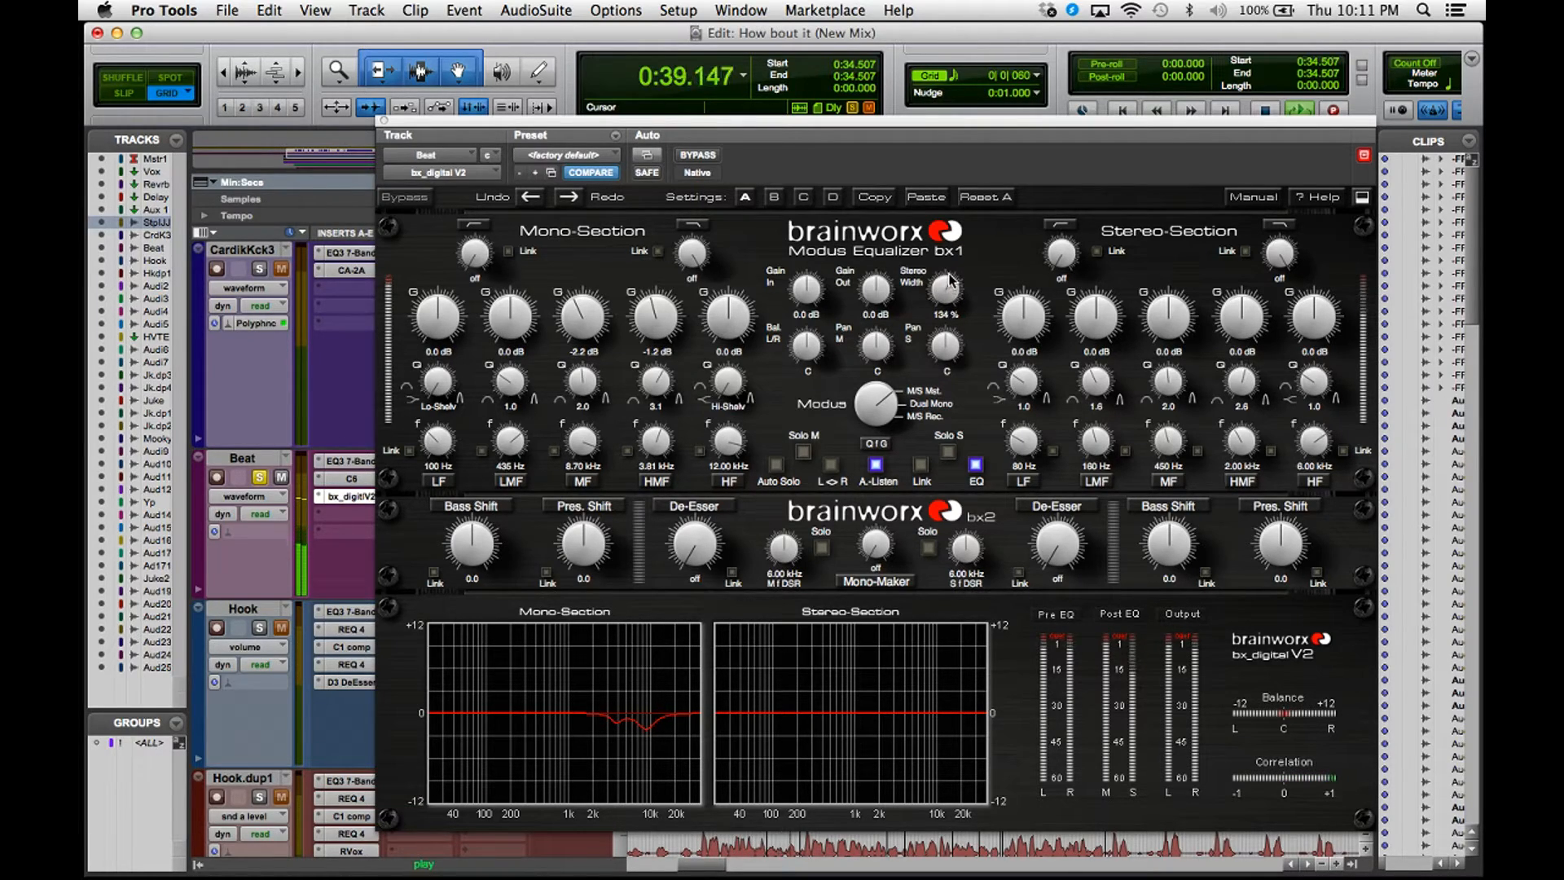
{"action": "left_click_drag", "start_coordinate": [943, 289], "coordinate": [947, 275]}
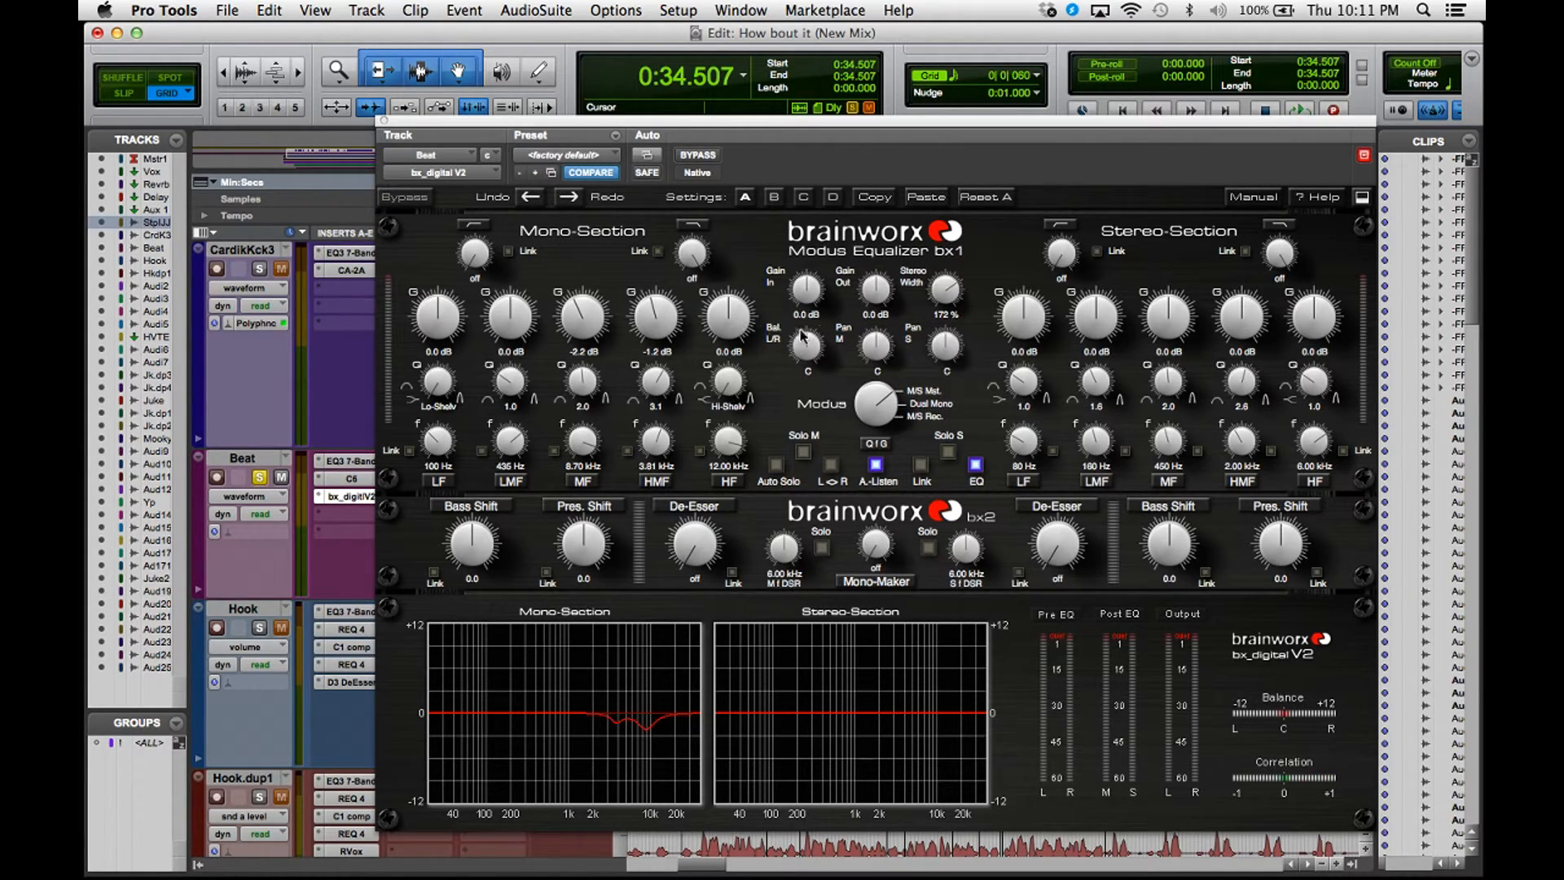
{"action": "mouse_move", "coordinate": [958, 302]}
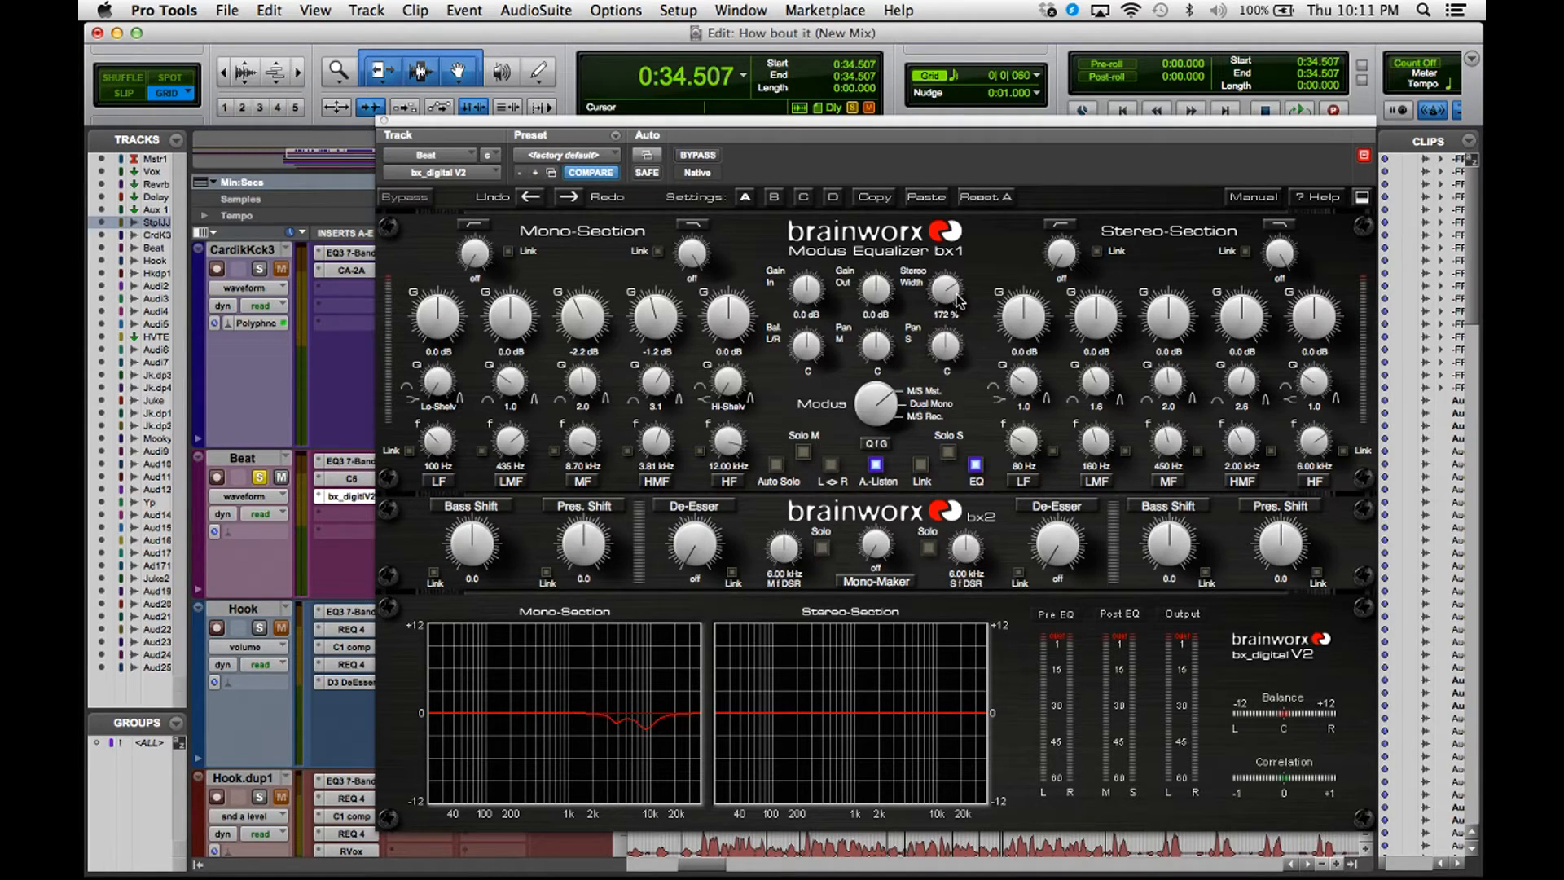
{"action": "mouse_move", "coordinate": [1011, 400]}
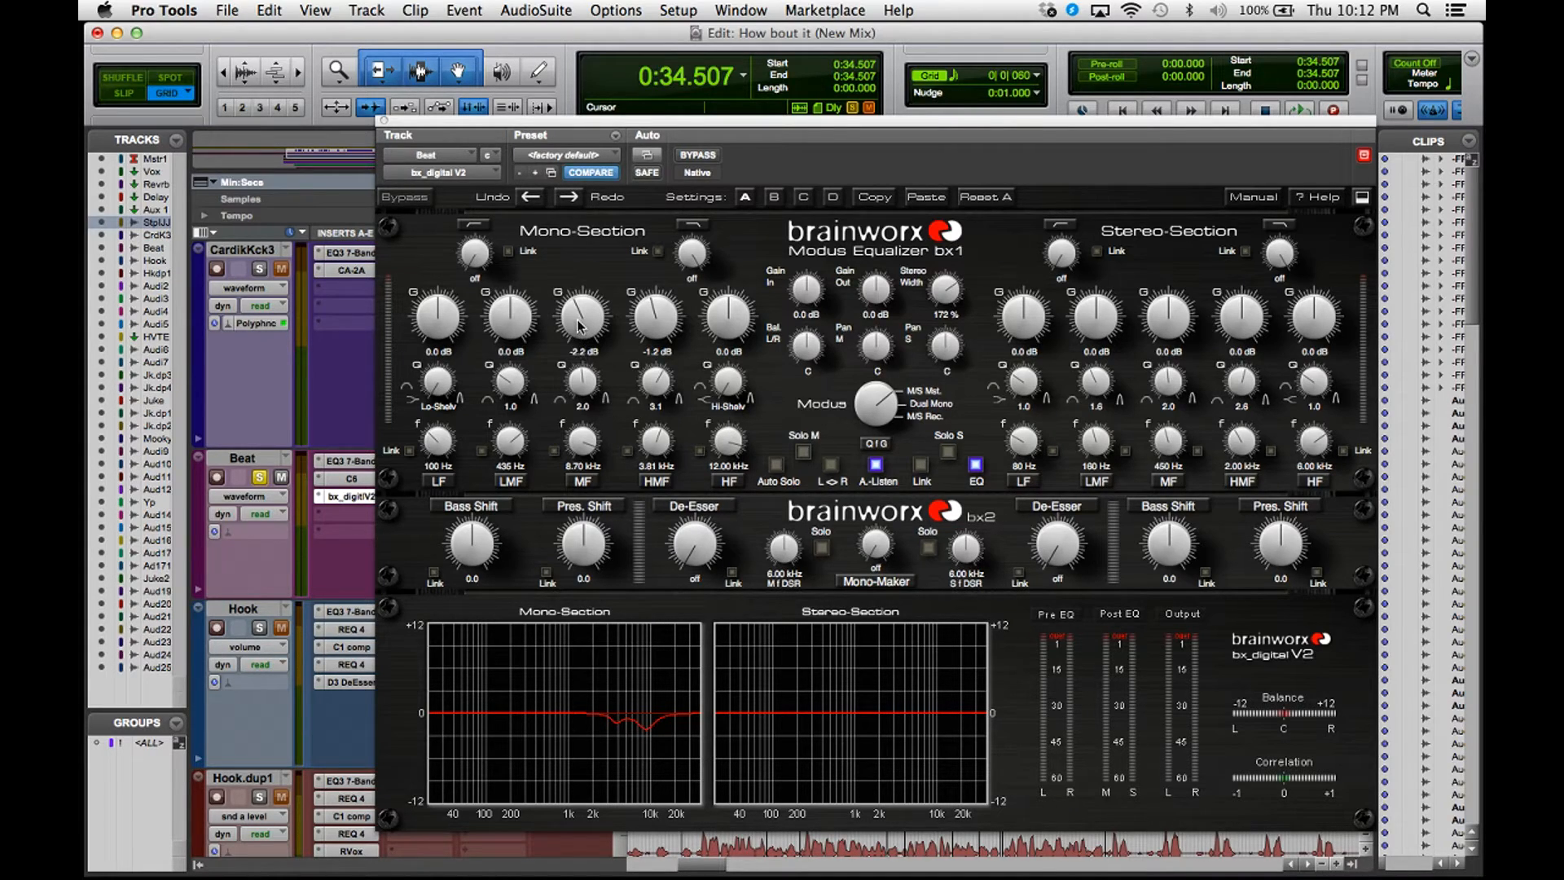
{"action": "mouse_move", "coordinate": [567, 671]}
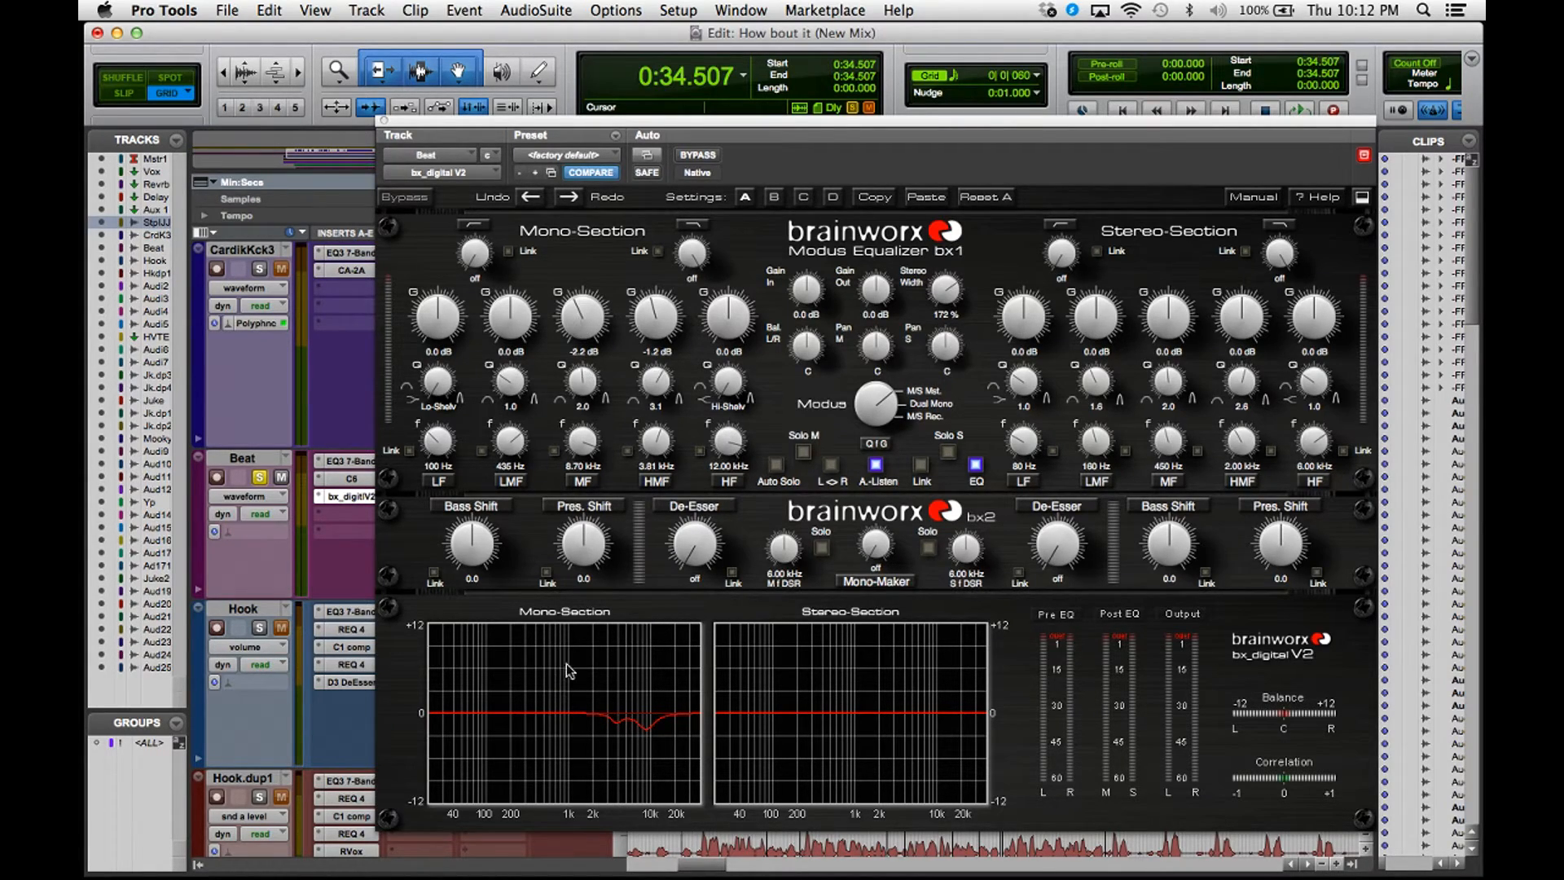
{"action": "mouse_move", "coordinate": [592, 628]}
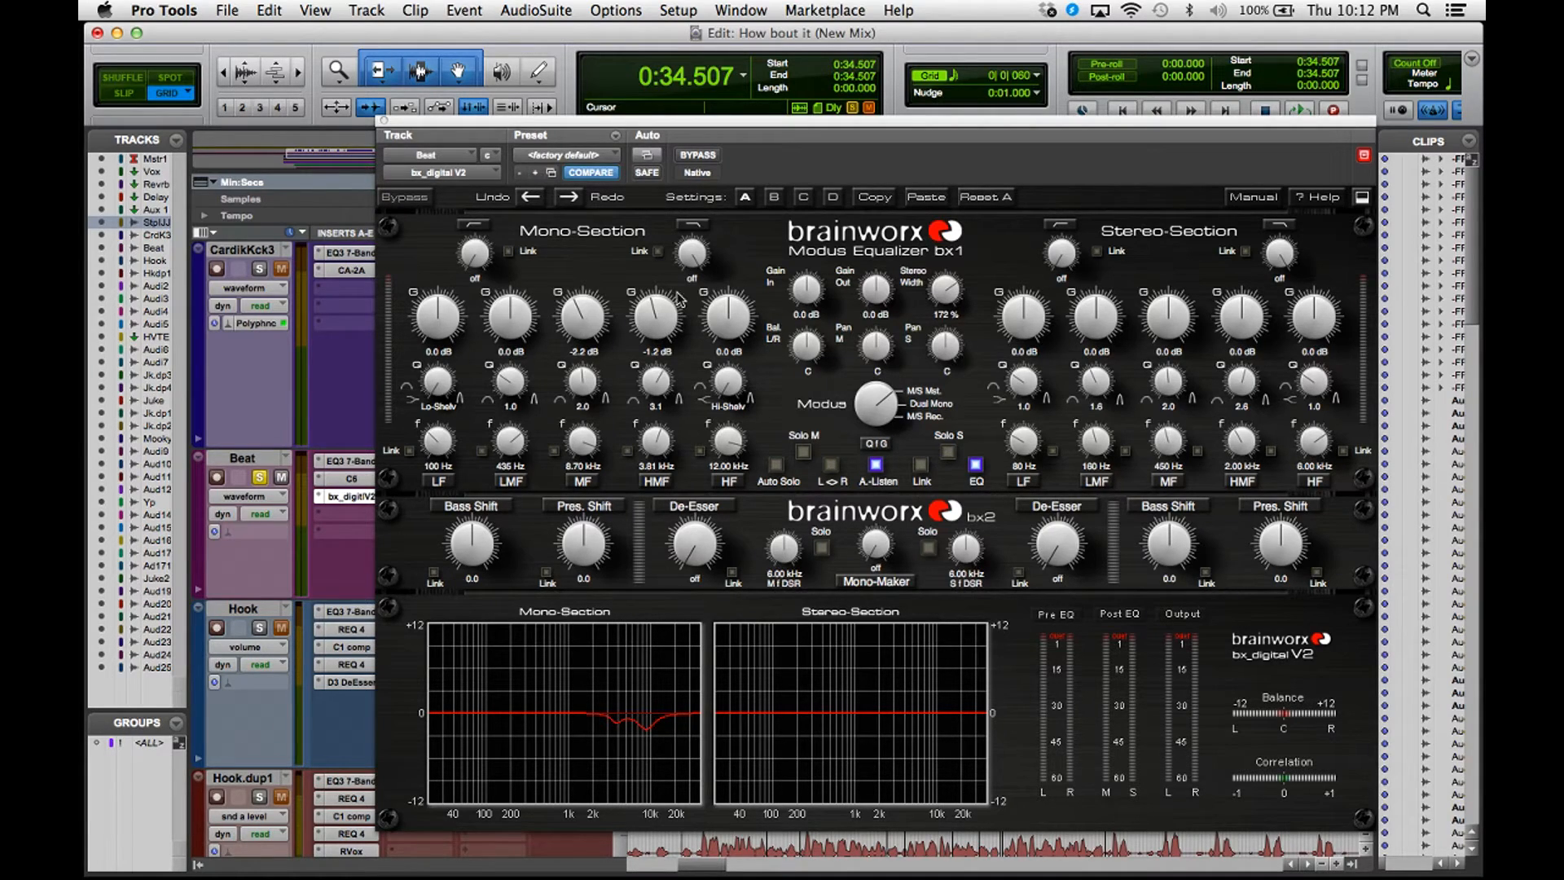
{"action": "mouse_move", "coordinate": [567, 336]}
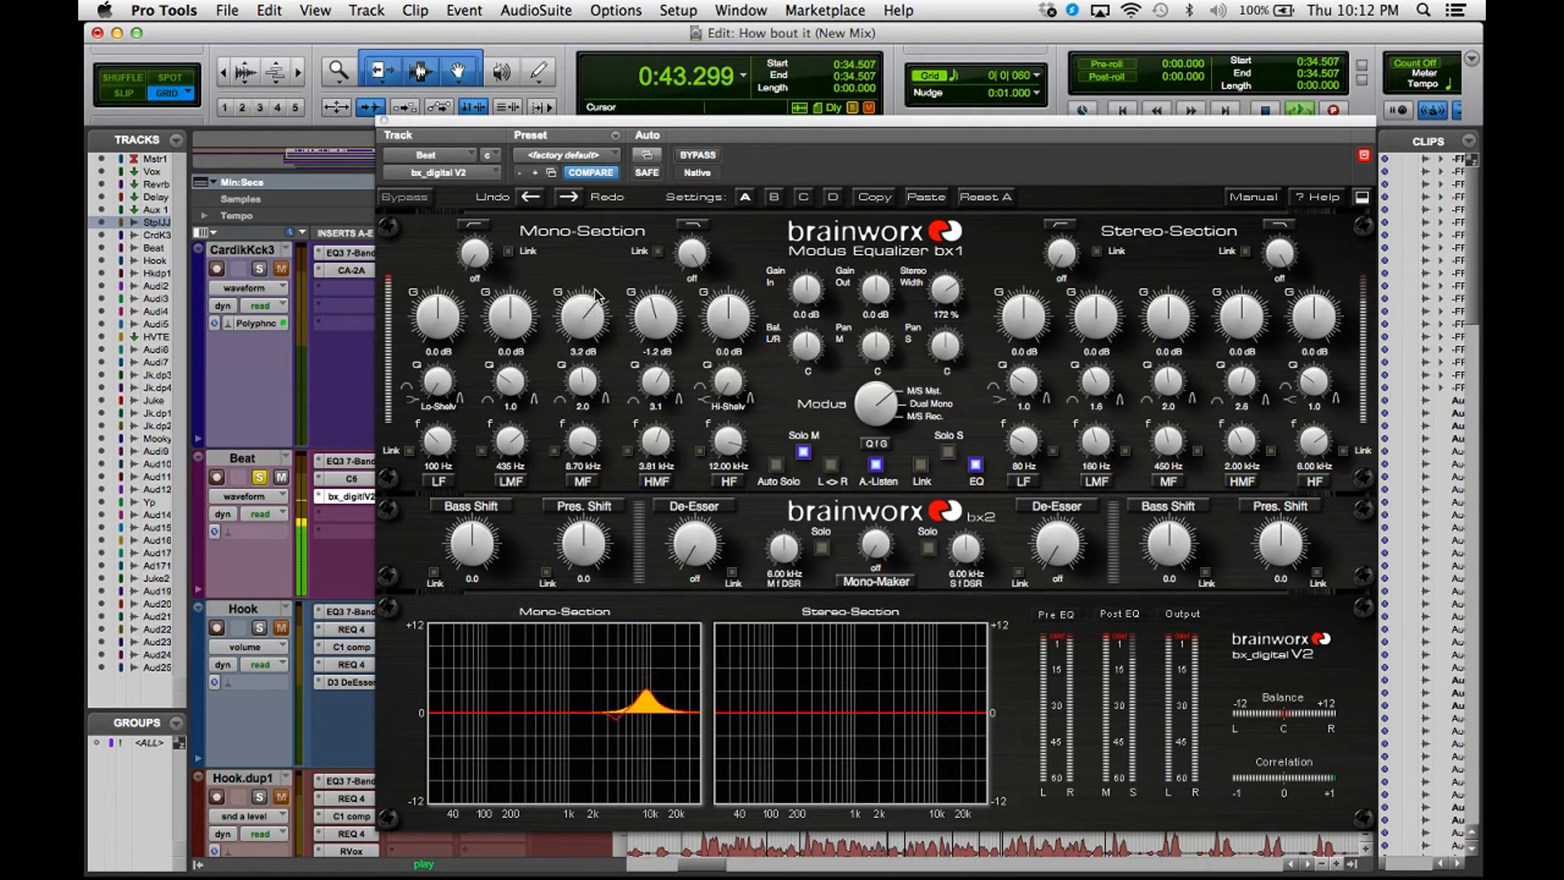
- Set the bx_digital V2 mono mid band near 8.7 kHz to a -2.0 dB cut
{"action": "left_click_drag", "start_coordinate": [583, 315], "coordinate": [588, 339]}
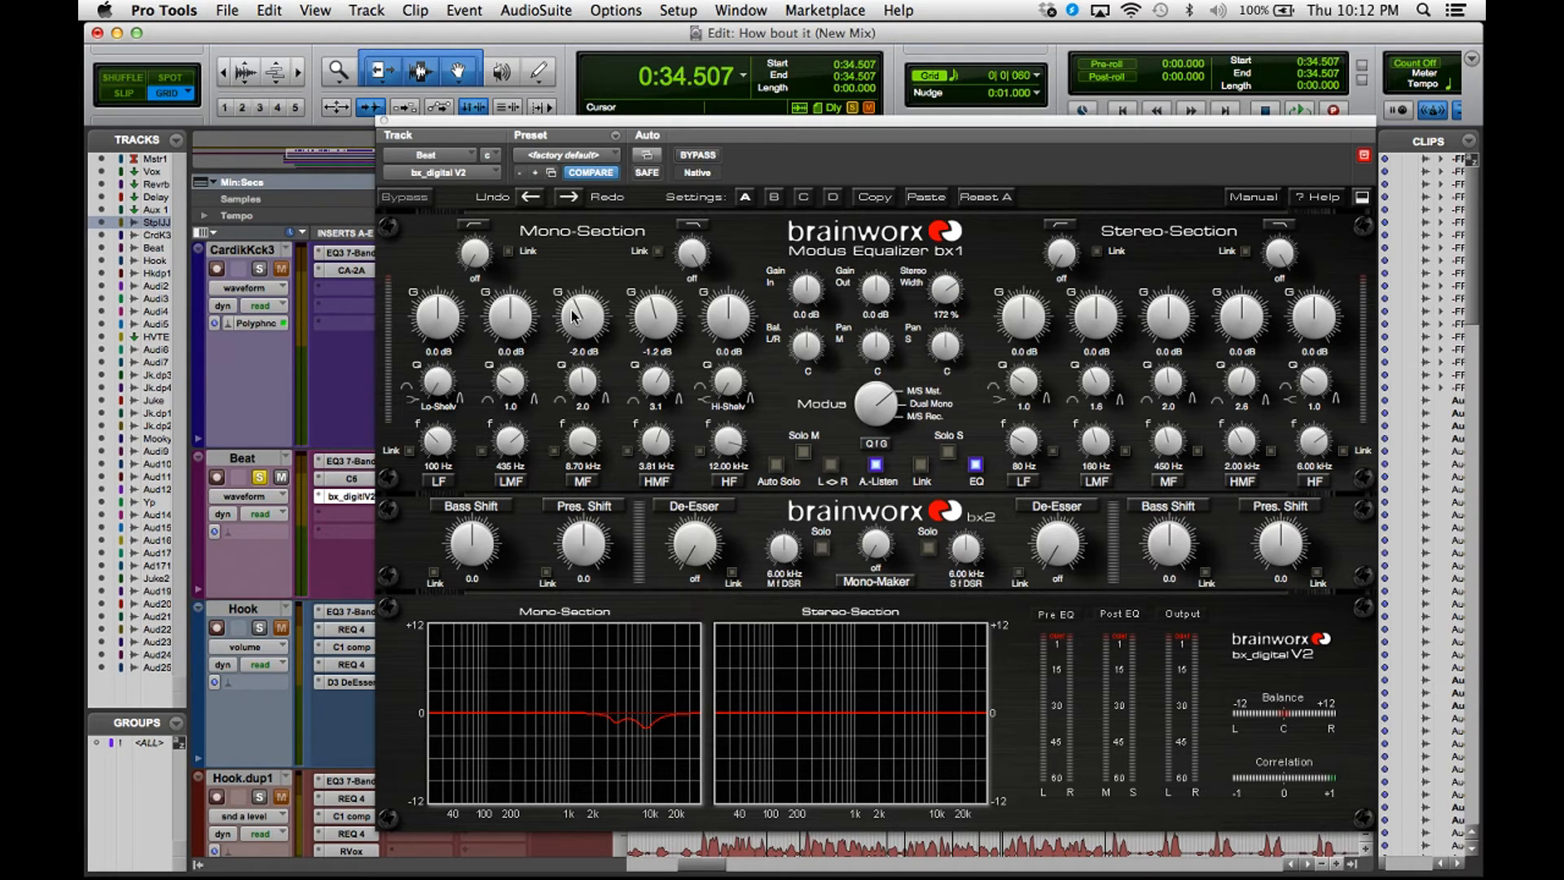
{"action": "mouse_move", "coordinate": [581, 334]}
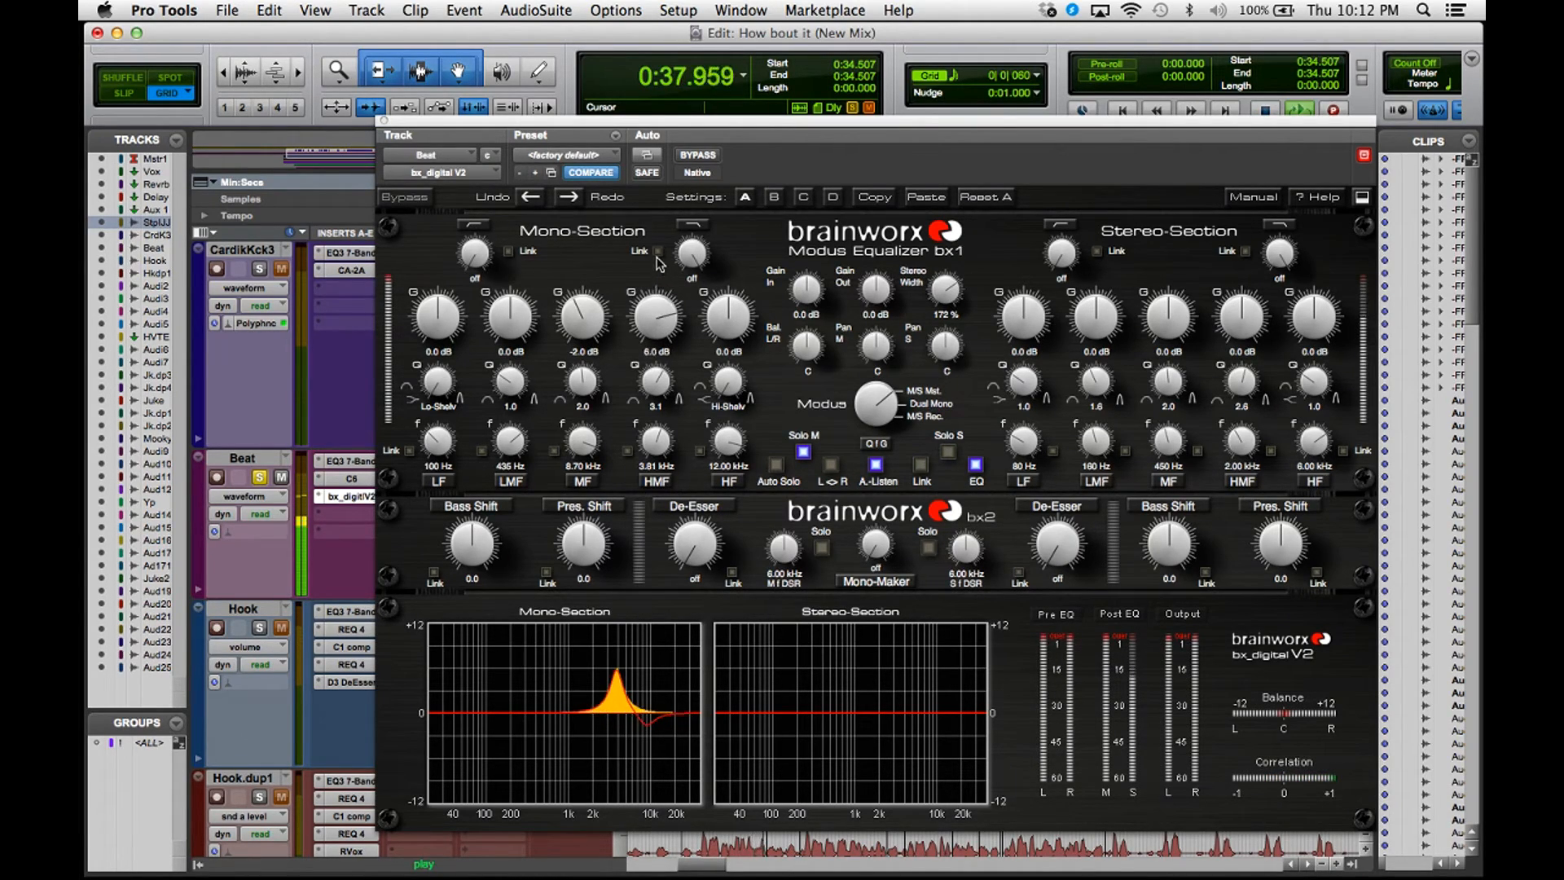
- Drag the bx_digital V2 mono-section HMF gain near 3.81 kHz down to -1.8 dB
{"action": "left_click_drag", "start_coordinate": [654, 314], "coordinate": [653, 324]}
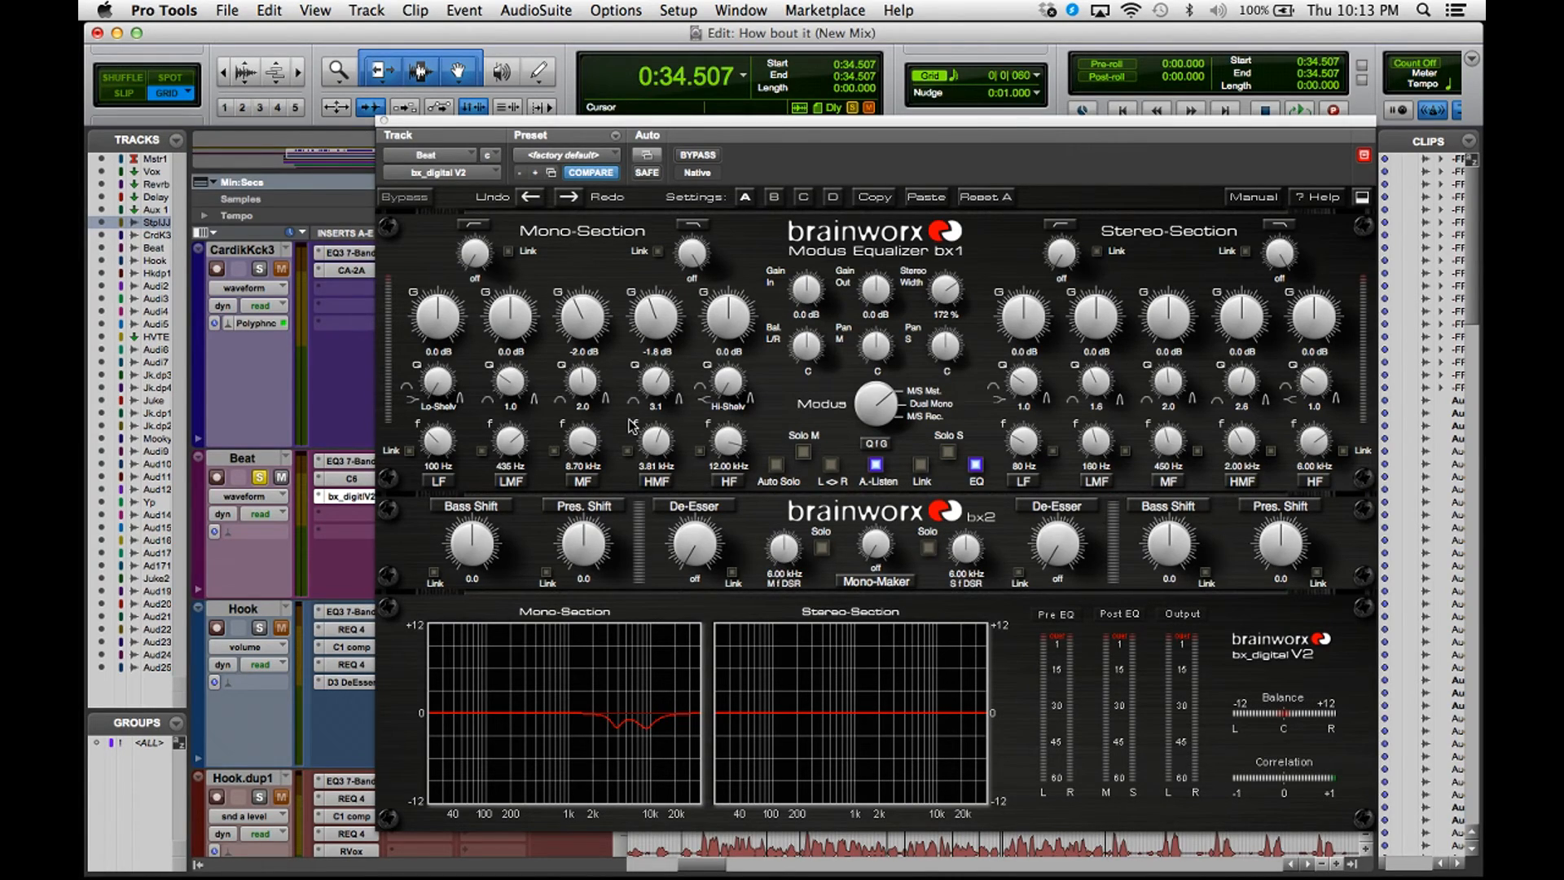
{"action": "mouse_move", "coordinate": [610, 327]}
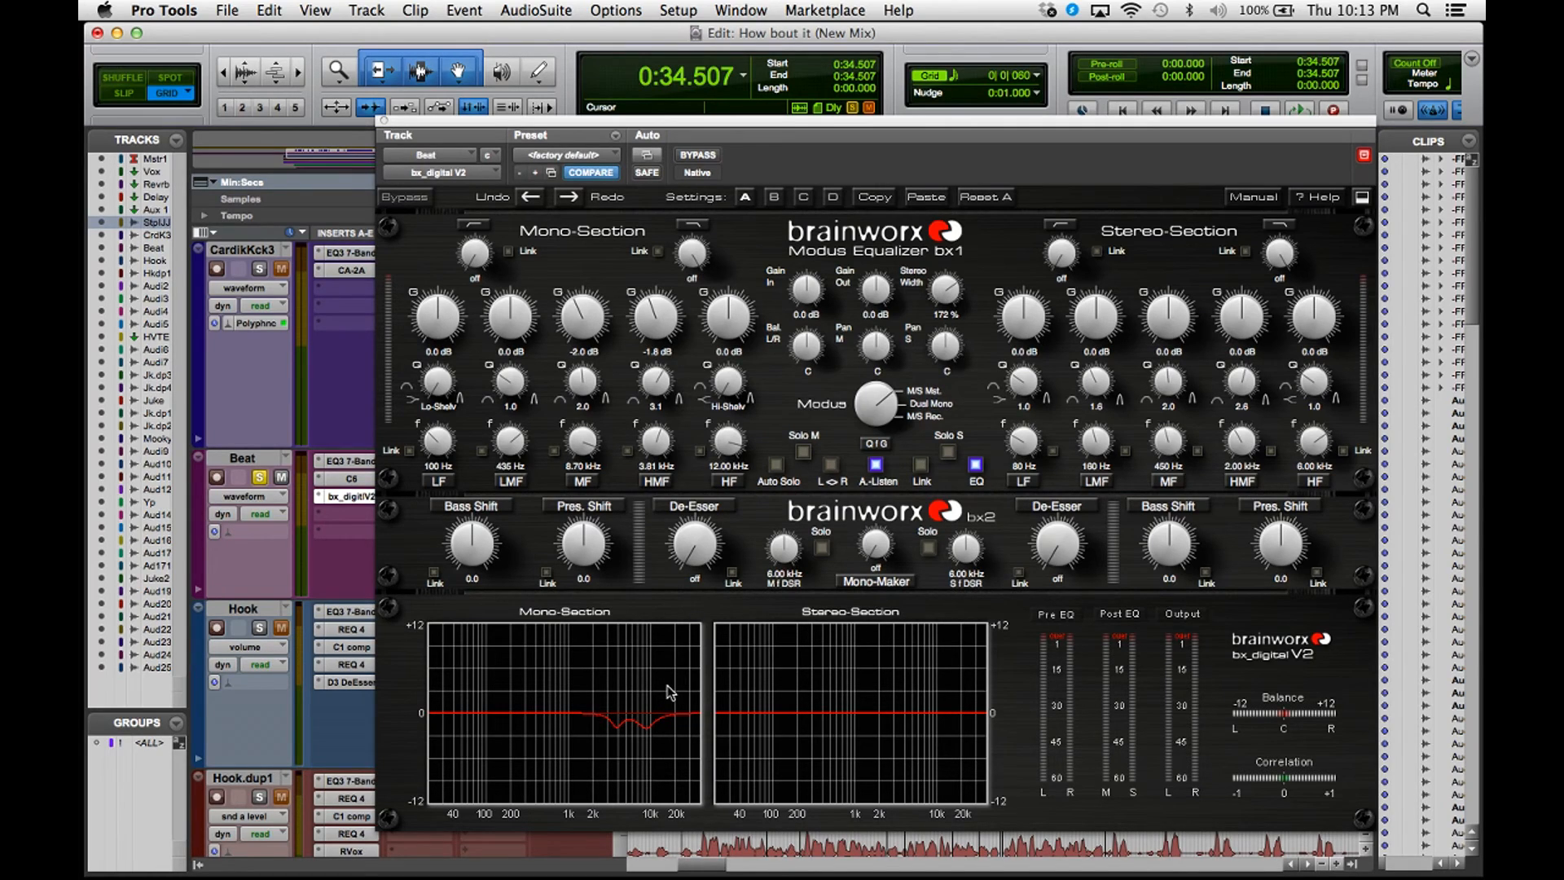
{"action": "mouse_move", "coordinate": [1077, 349]}
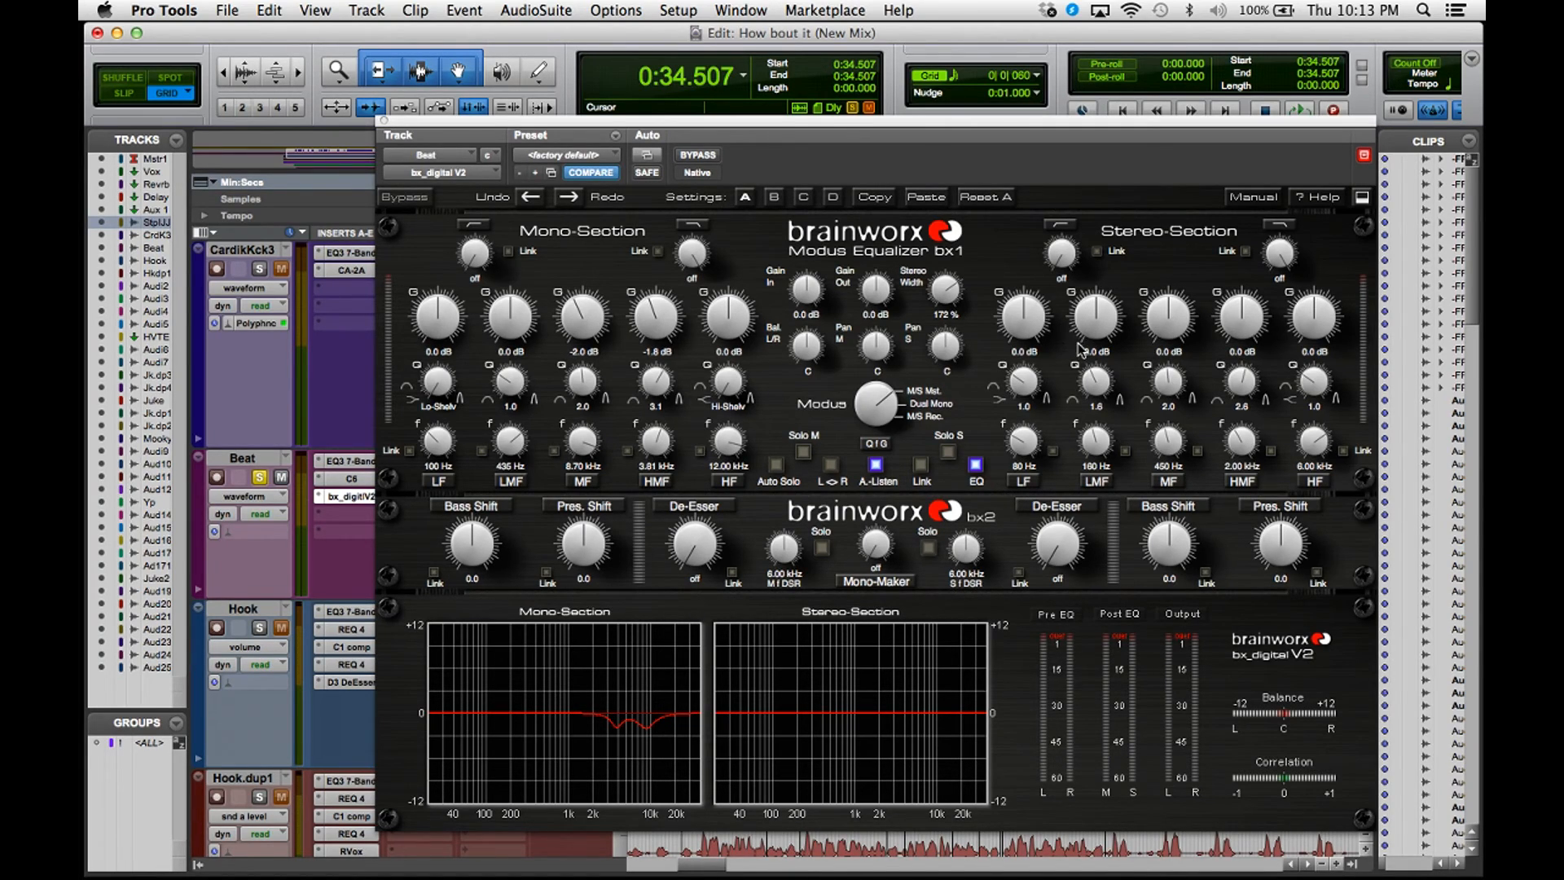